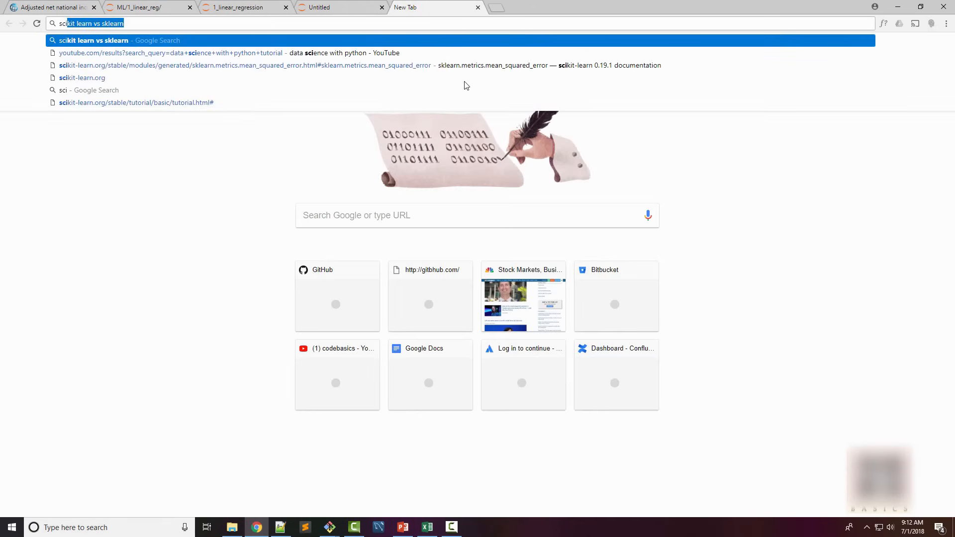
Search 'scikit learn', visit scikit-learn.org briefly, then return to the Untitled notebook tab
{"action": "type", "text": "scikit learn"}
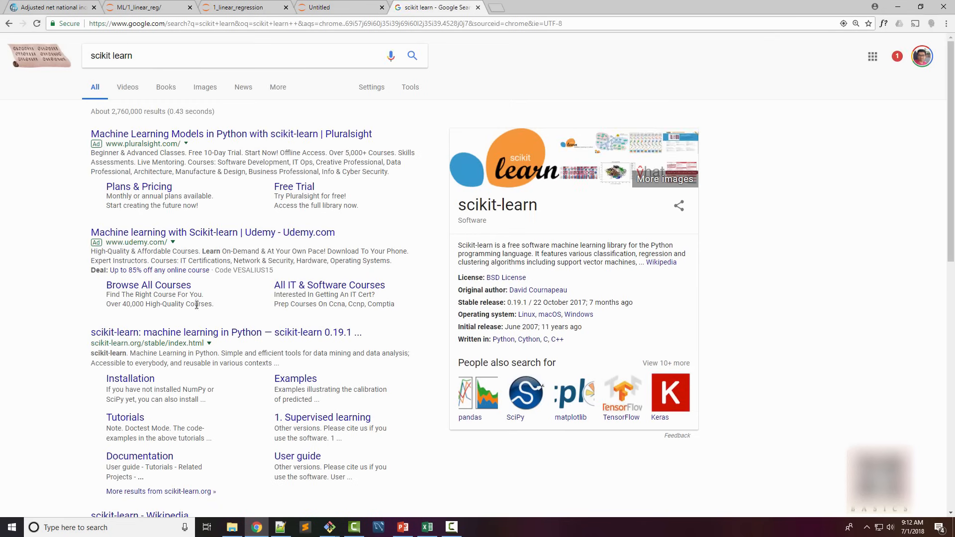
{"action": "left_click", "coordinate": [226, 333]}
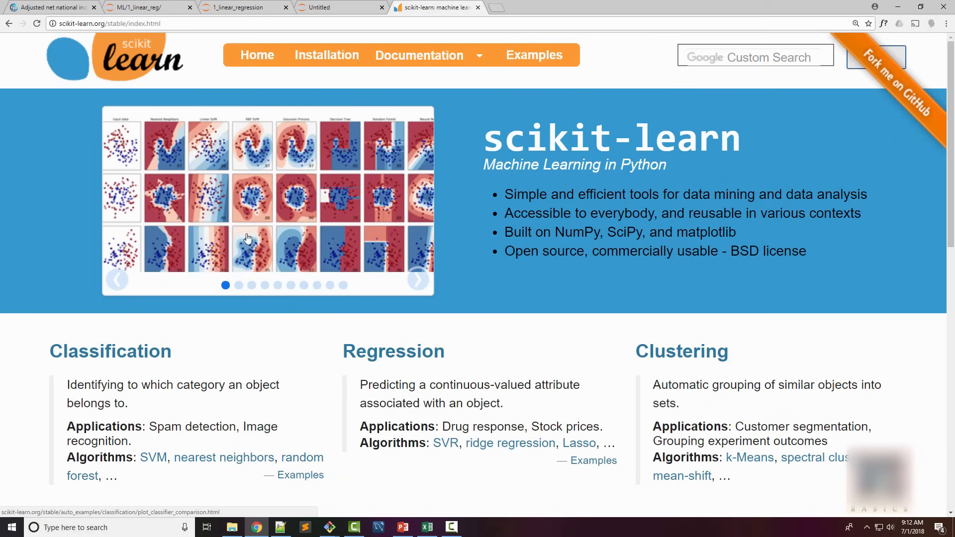
{"action": "scroll", "scroll_direction": "down", "scroll_amount": 3}
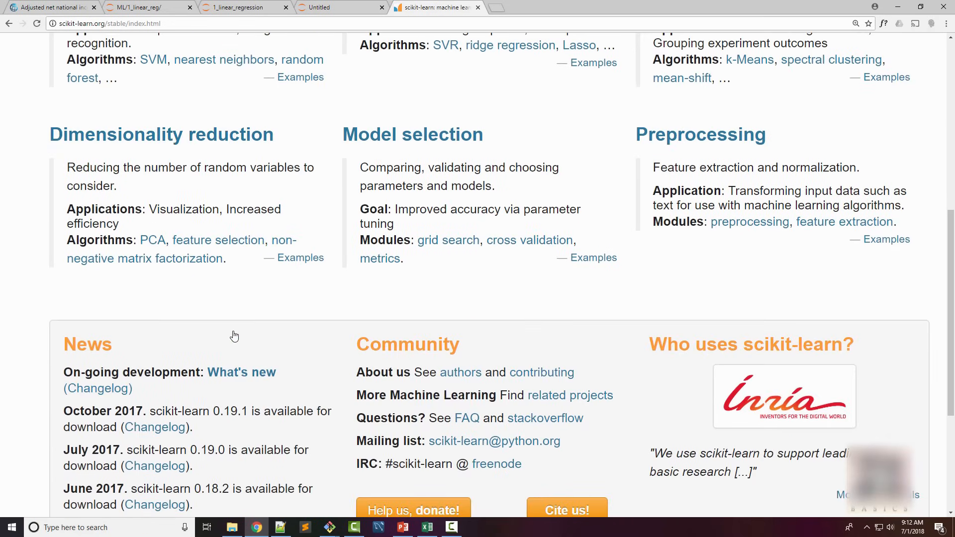
{"action": "scroll", "scroll_direction": "up", "scroll_amount": 3}
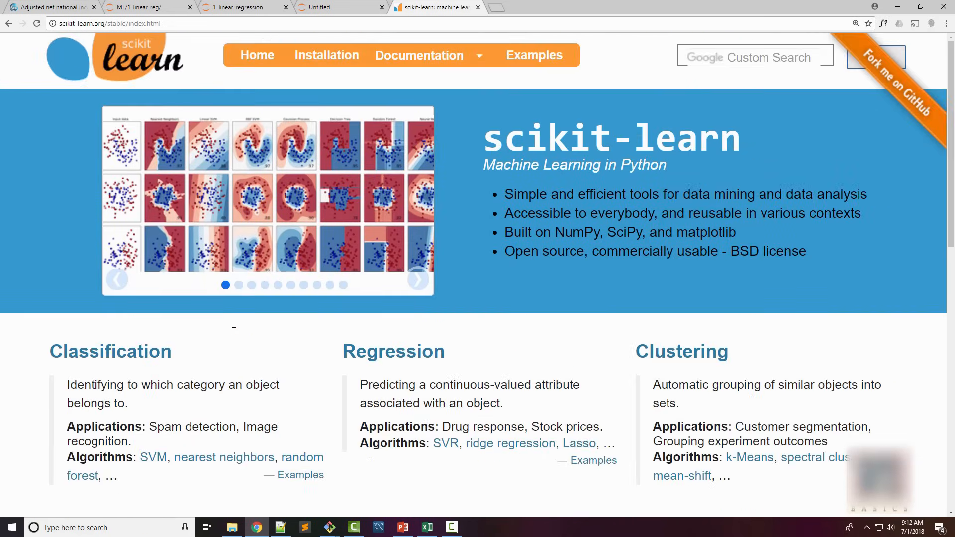
{"action": "mouse_move", "coordinate": [316, 120]}
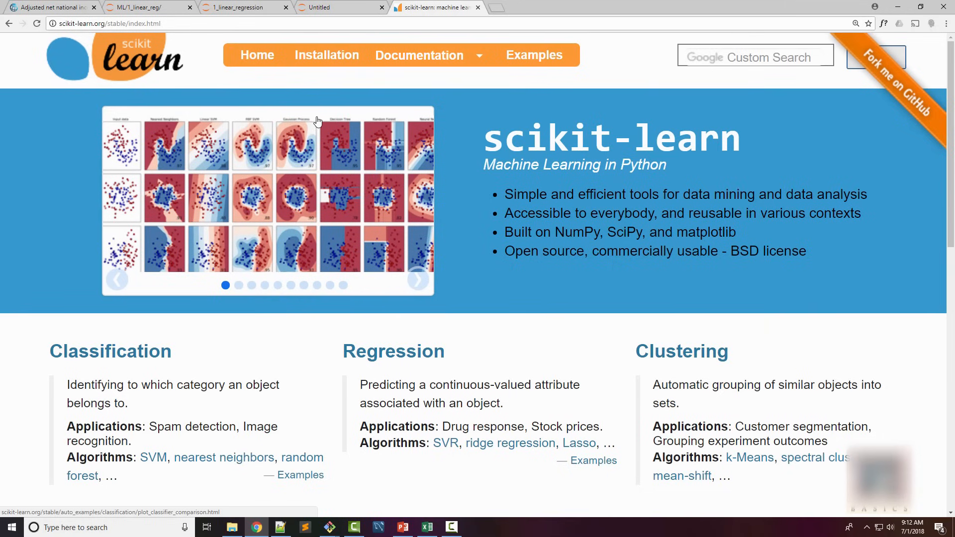
{"action": "mouse_move", "coordinate": [338, 257]}
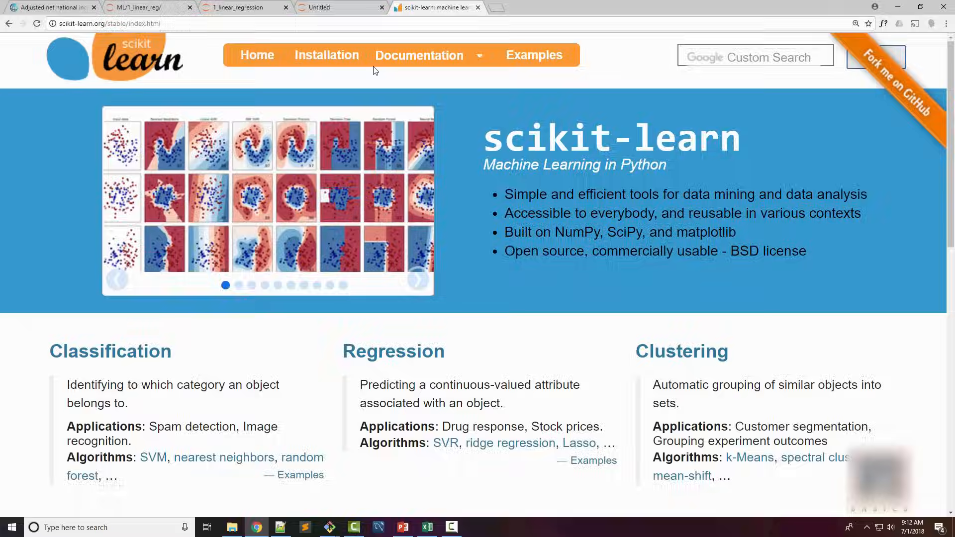
{"action": "left_click", "coordinate": [339, 7]}
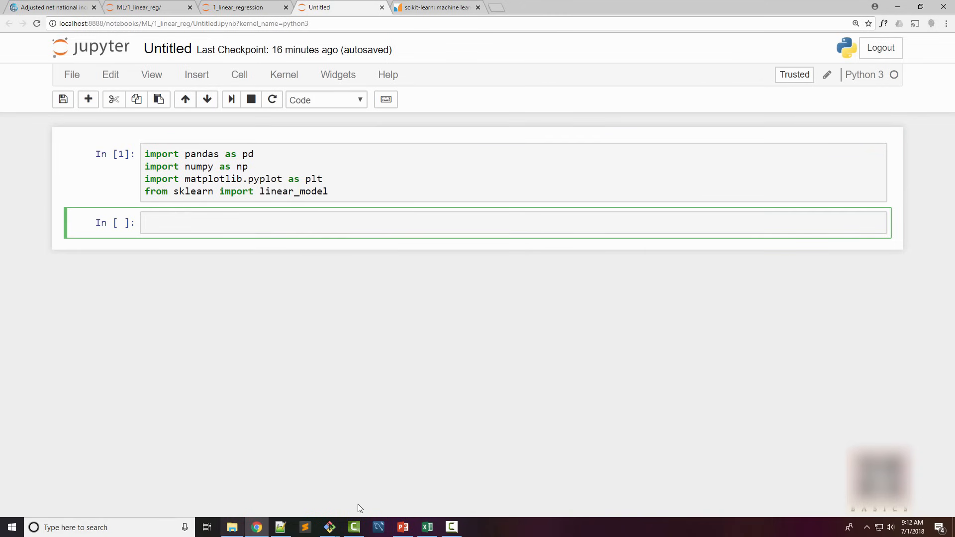
Load homeprices.csv into a dataframe with df = pd.read_csv("homeprices.csv") and display it
{"action": "left_click", "coordinate": [426, 527]}
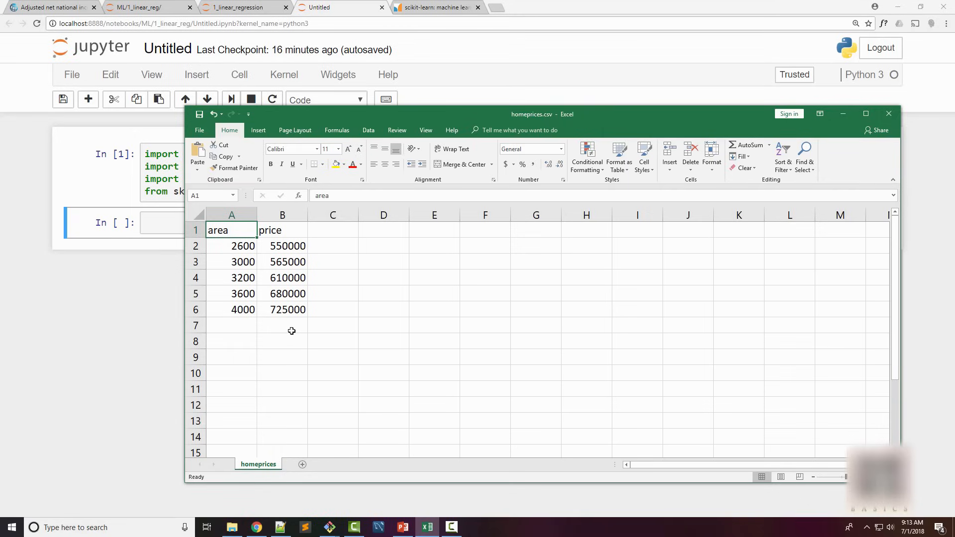
{"action": "left_click", "coordinate": [166, 222]}
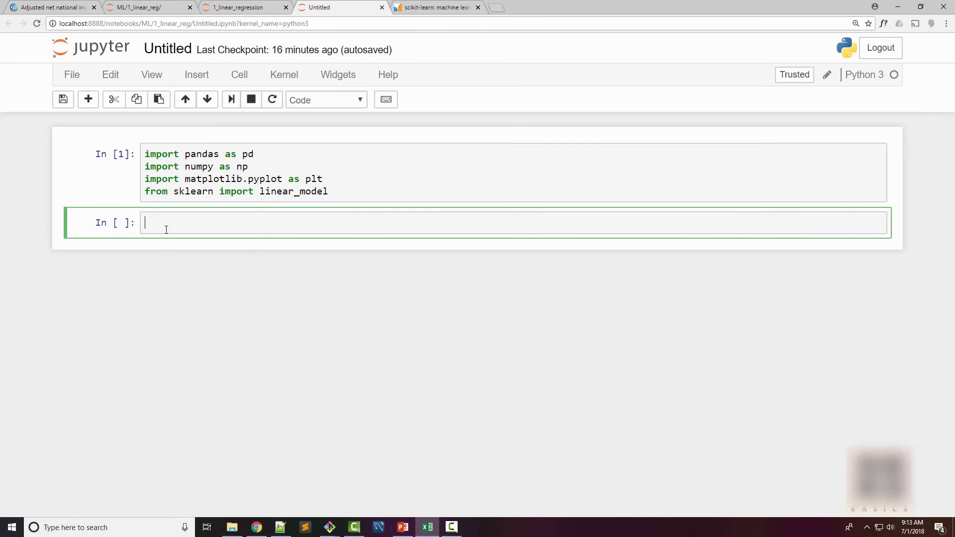
{"action": "type", "text": "df = p"}
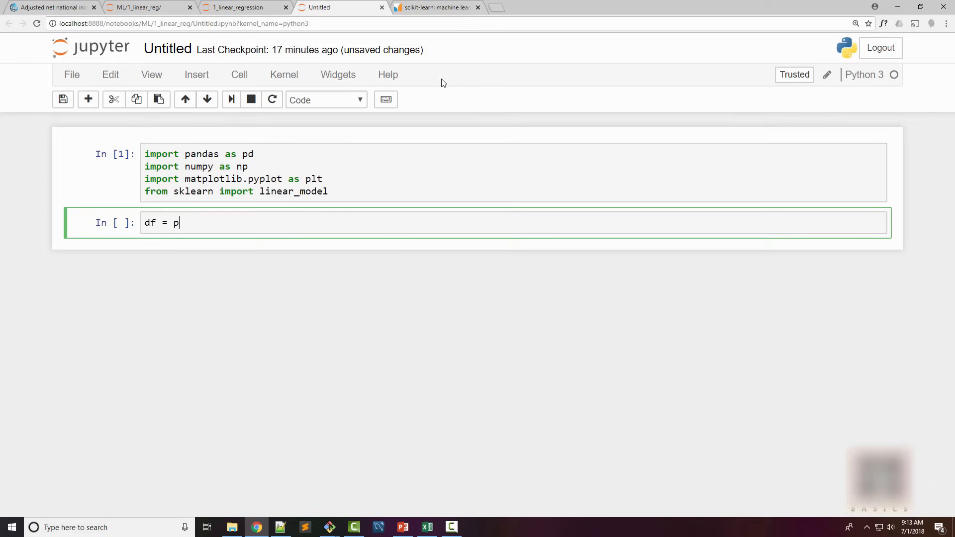
{"action": "type", "text": "d.read"}
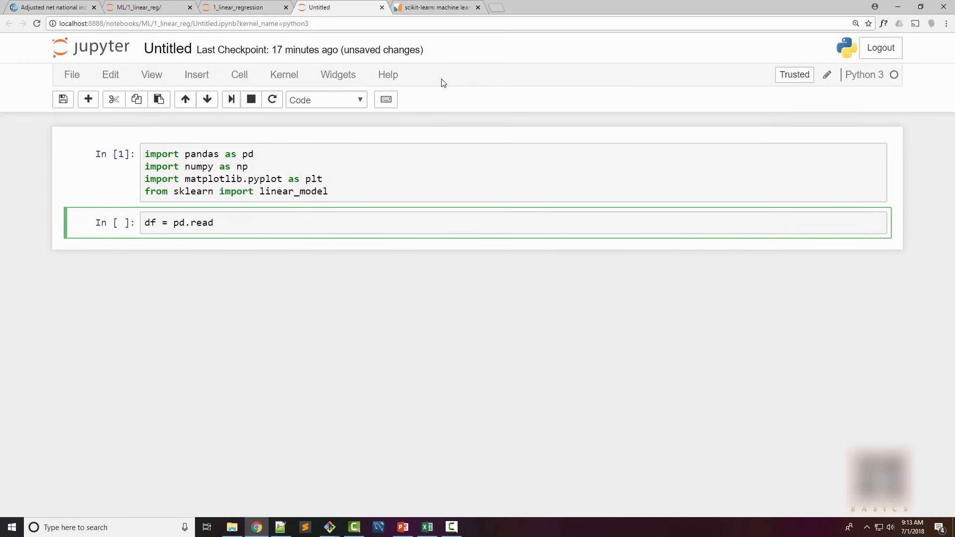
{"action": "type", "text": "_csv(\"\")"}
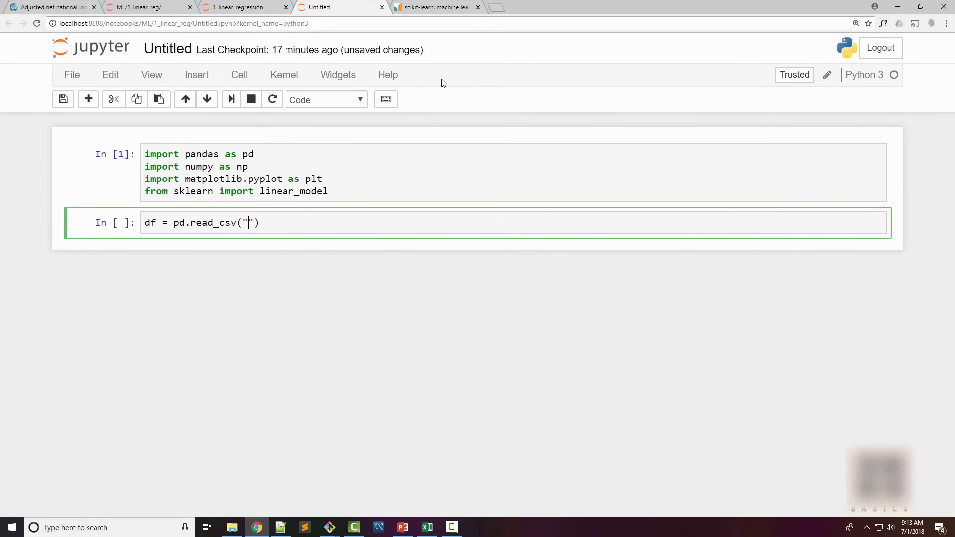
{"action": "type", "text": "homeprices."}
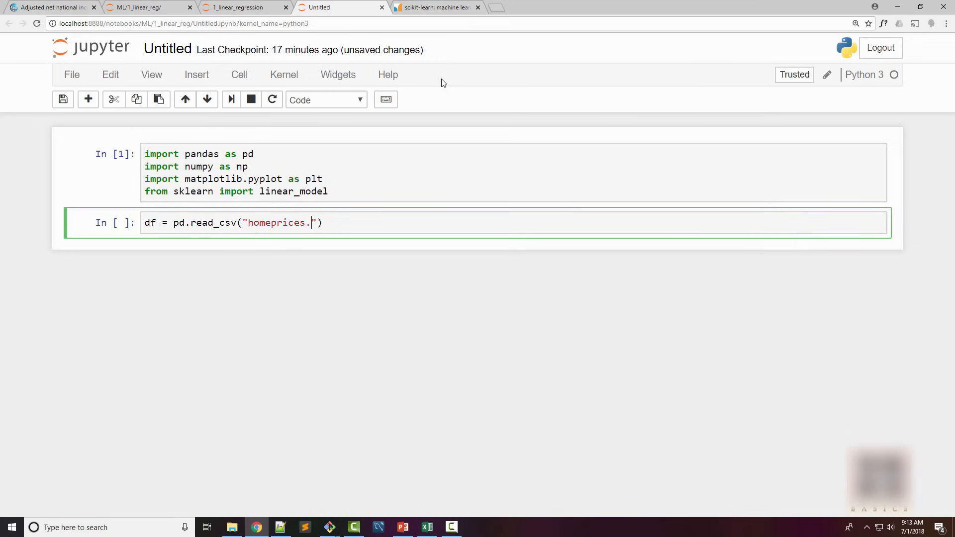
{"action": "type", "text": "csv"}
{"action": "type", "text": "df"}
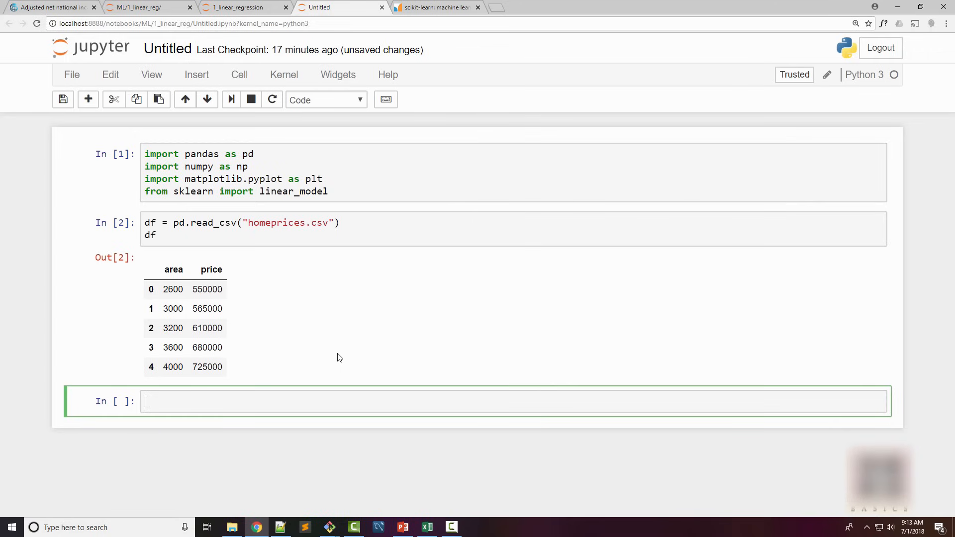
Enable %matplotlib inline and scatter-plot df.area against df.price
{"action": "type", "text": "%matp"}
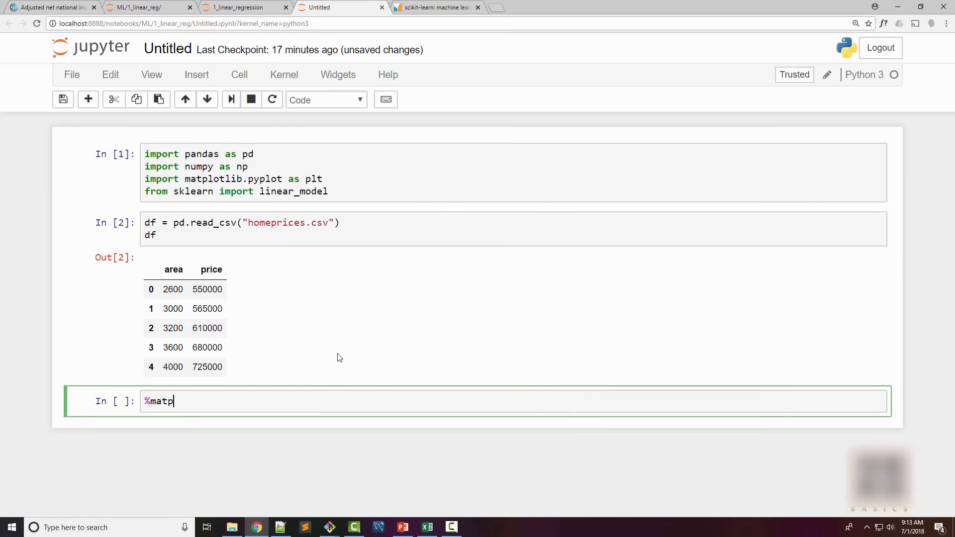
{"action": "type", "text": "lot"}
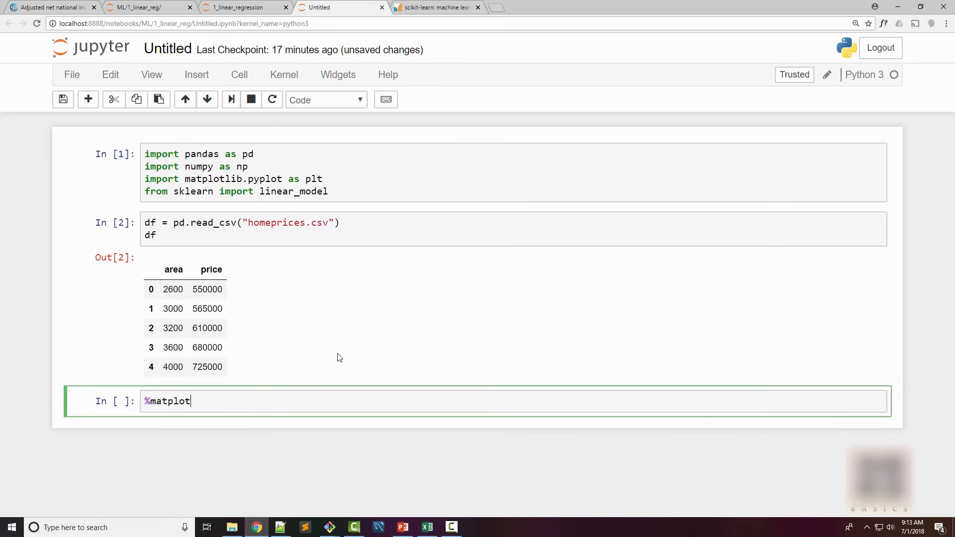
{"action": "type", "text": "lib inline"}
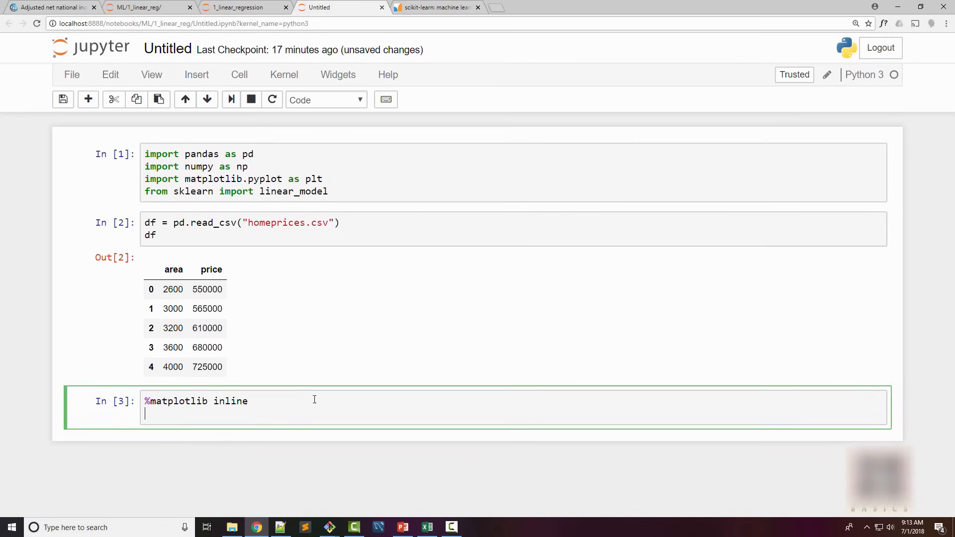
{"action": "type", "text": "plt.x"}
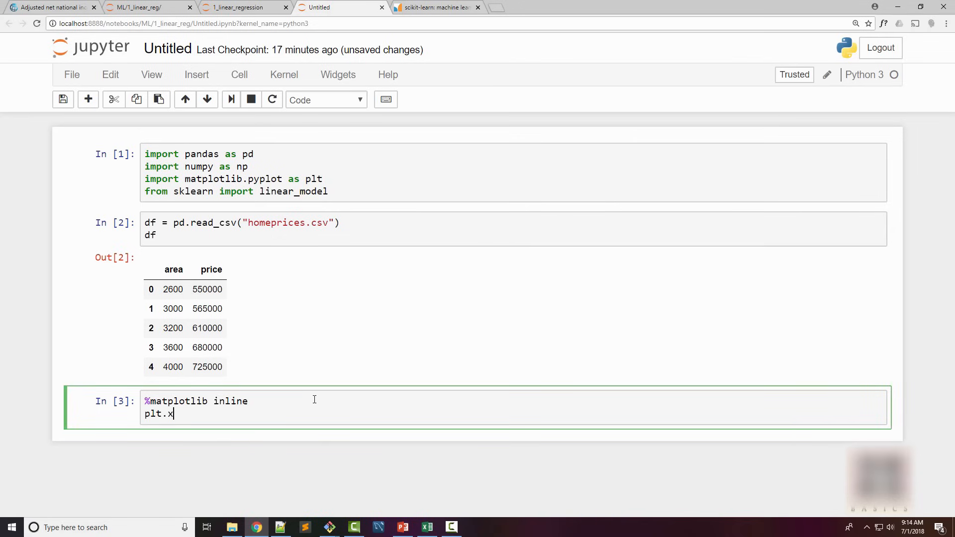
{"action": "type", "text": "l"}
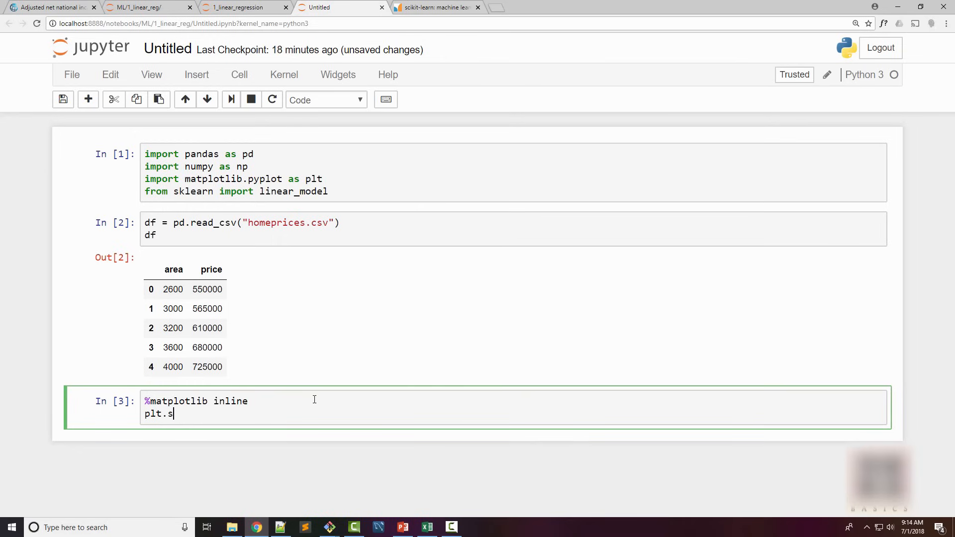
{"action": "type", "text": "catter()"}
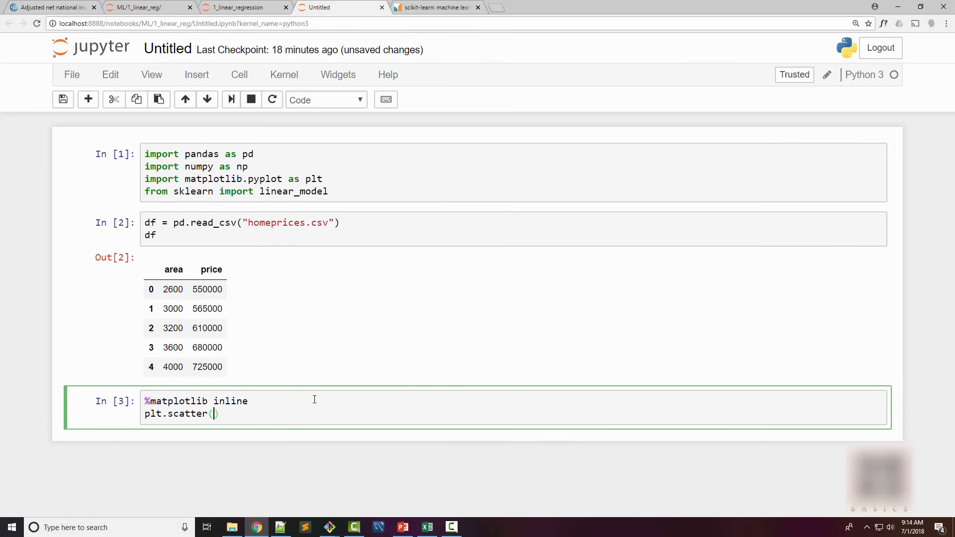
{"action": "type", "text": "df.area"}
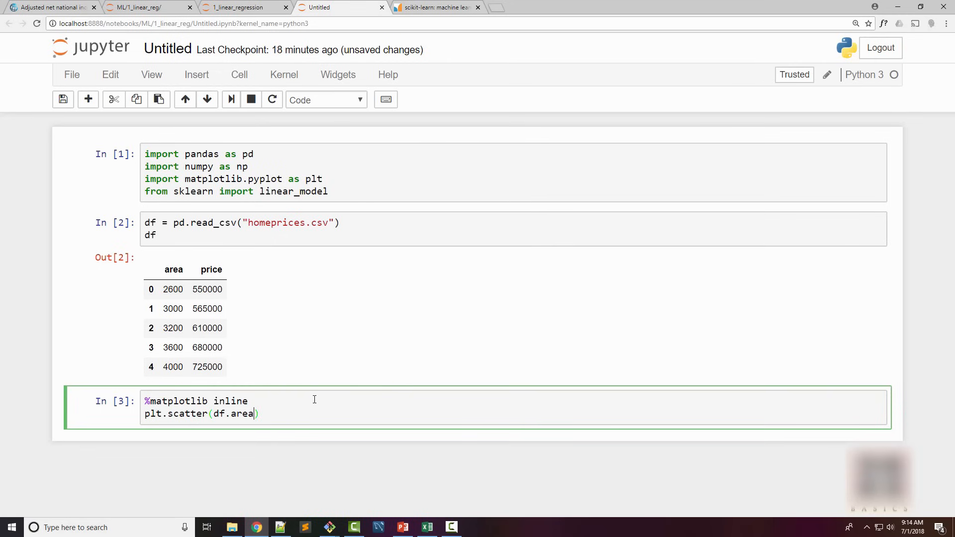
{"action": "type", "text": ",df.price"}
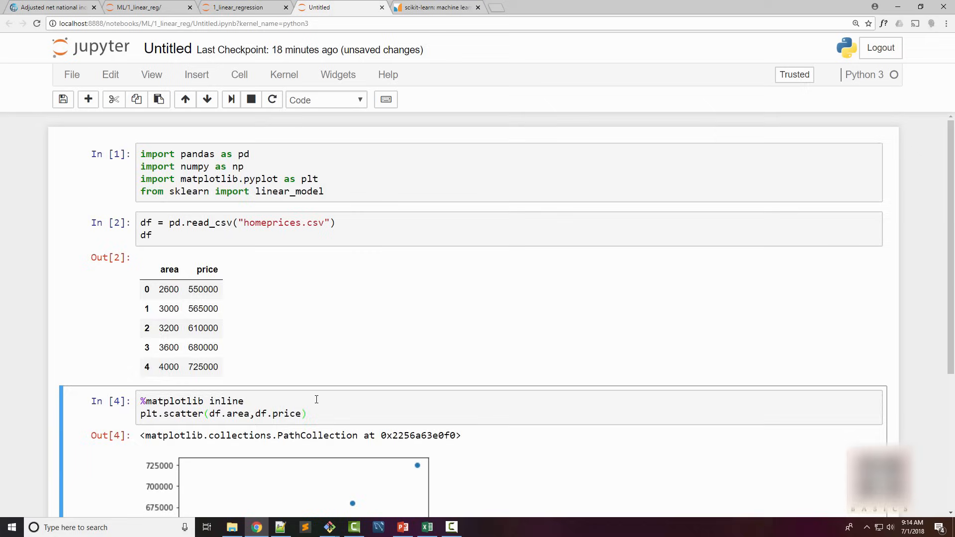
Restyle the scatter points with color='red' and marker='+'
{"action": "scroll", "scroll_direction": "down", "scroll_amount": 3}
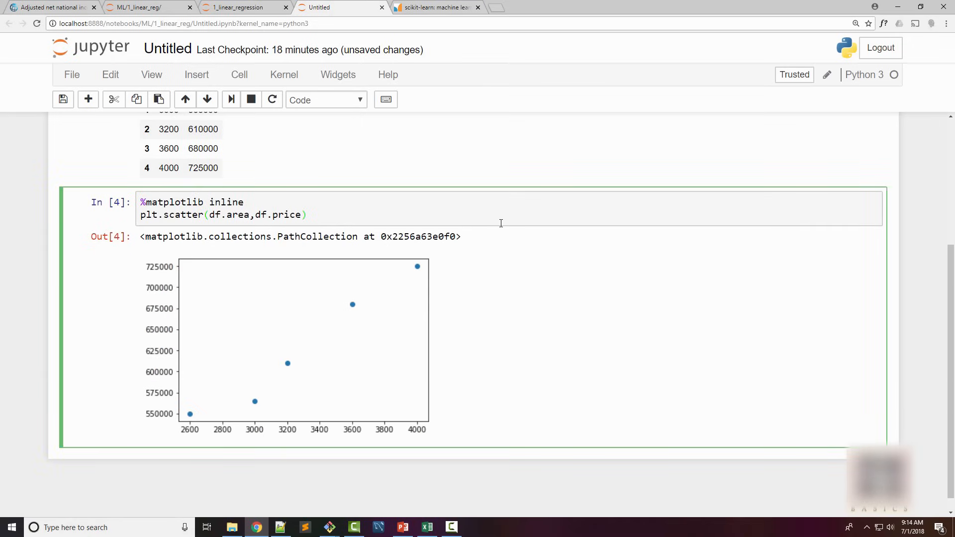
{"action": "type", "text": ", color="}
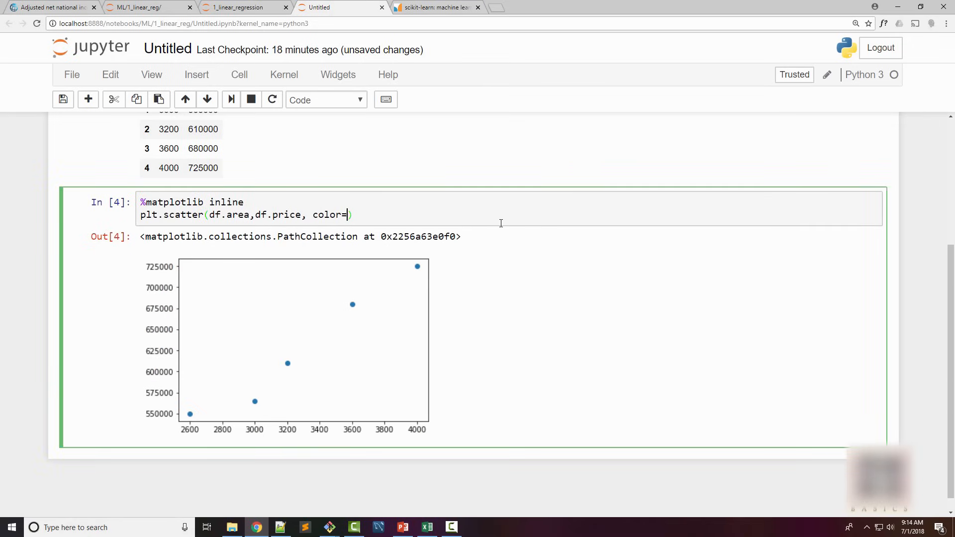
{"action": "type", "text": "'red'"}
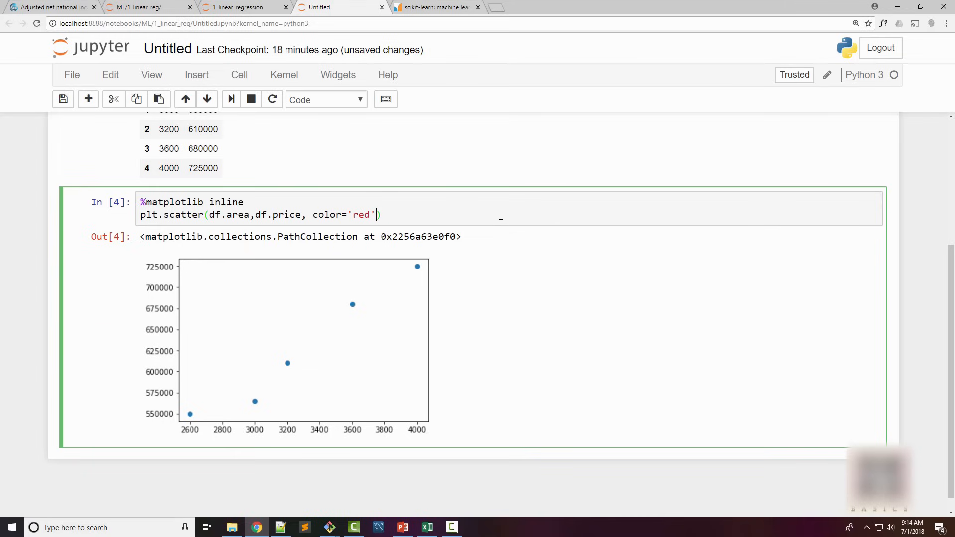
{"action": "type", "text": ",marker="}
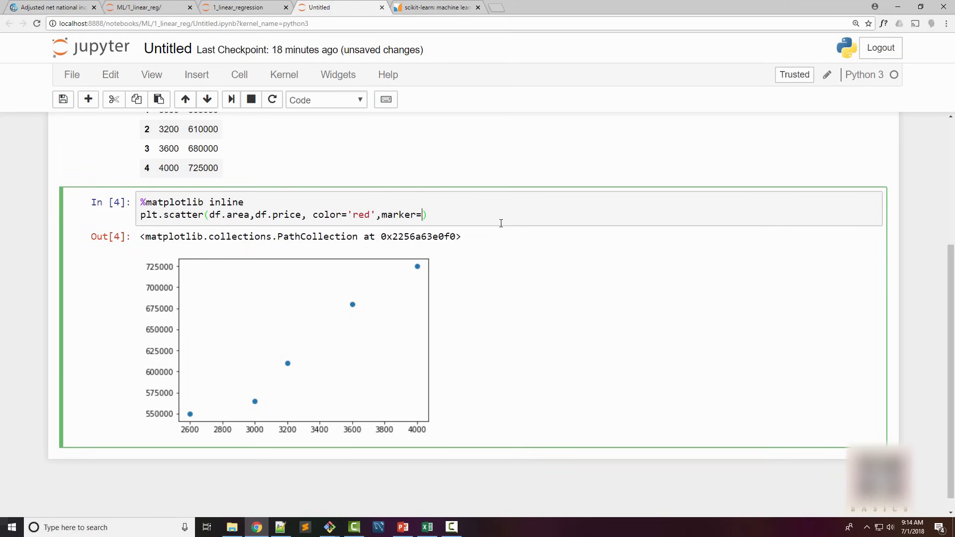
{"action": "type", "text": "'+"}
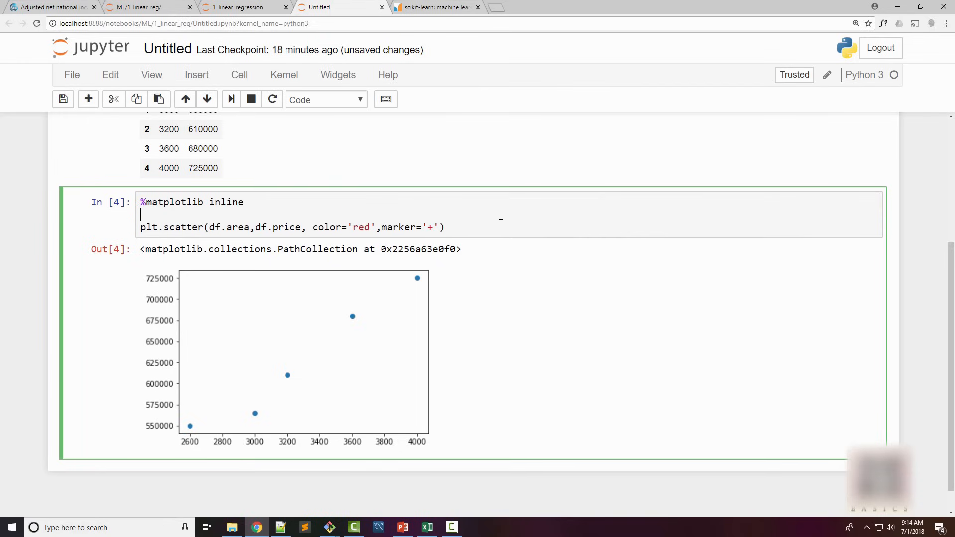
Label the axes 'area(sqr ft)' and 'price(US$)' with plt.xlabel and plt.ylabel
{"action": "type", "text": "plt.x"}
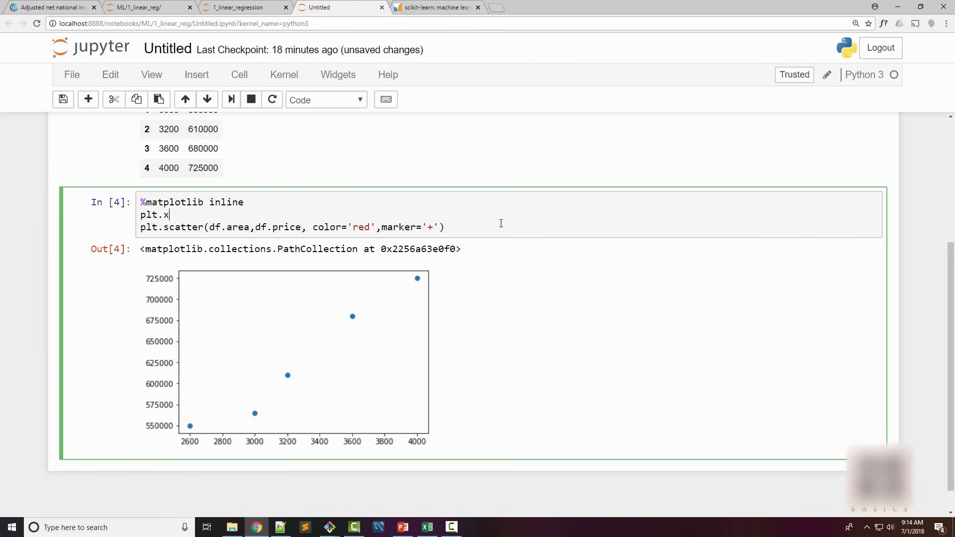
{"action": "type", "text": "label()"}
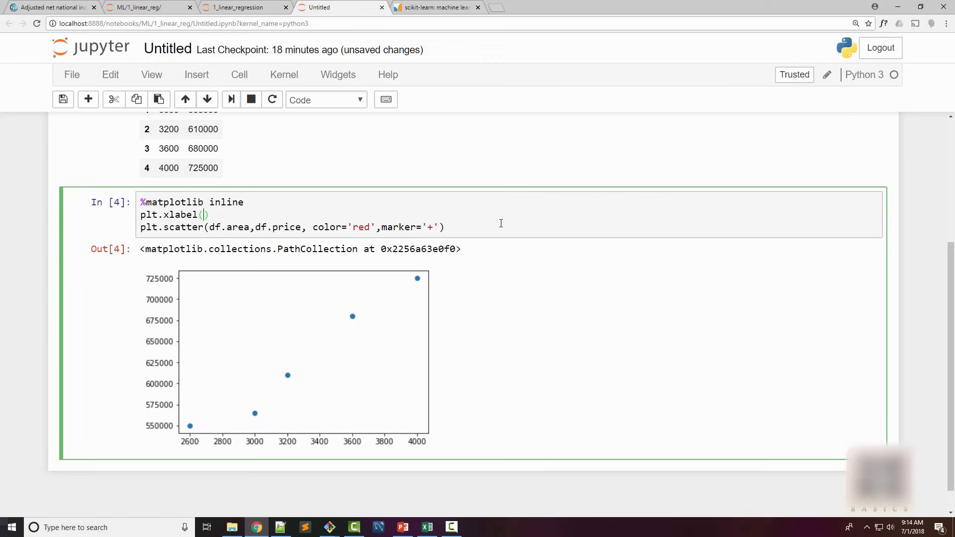
{"action": "type", "text": "''"}
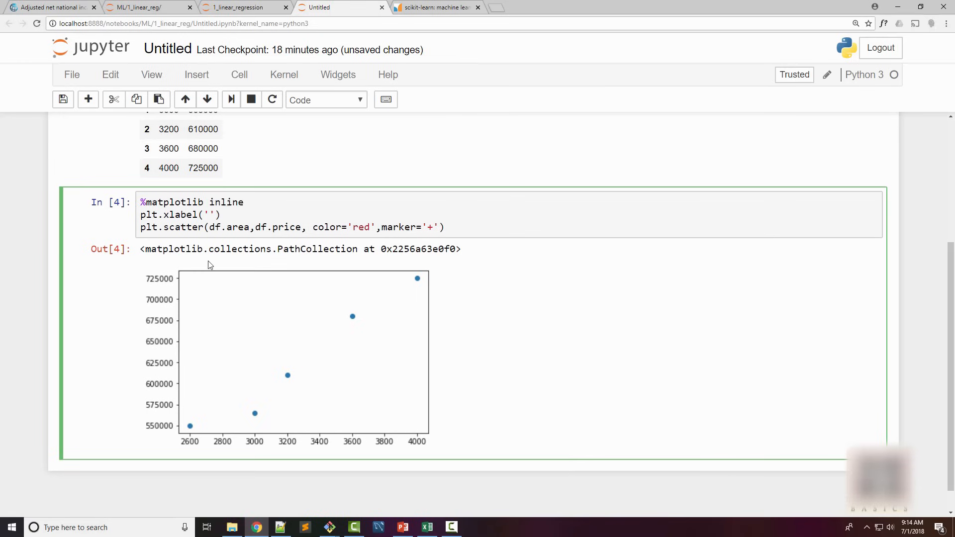
{"action": "mouse_move", "coordinate": [384, 138]}
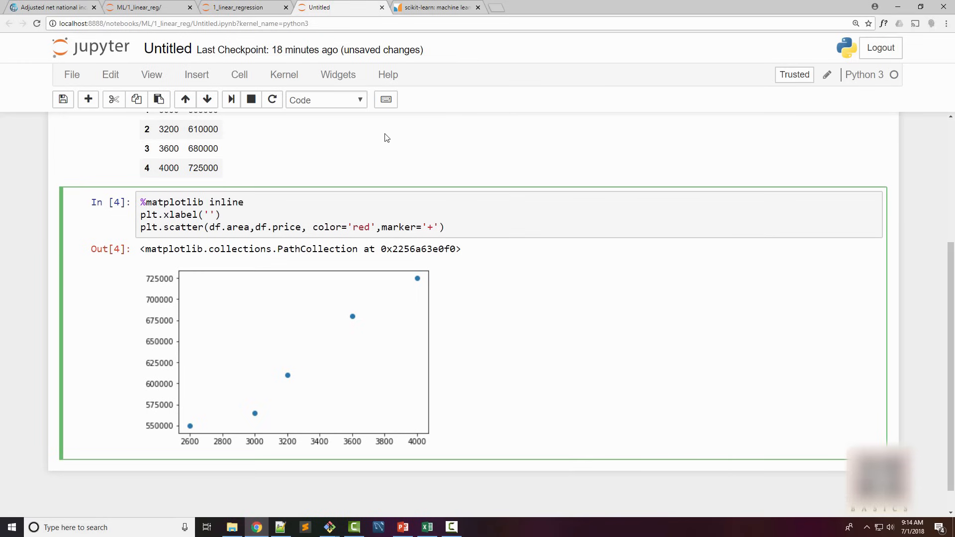
{"action": "type", "text": "area"}
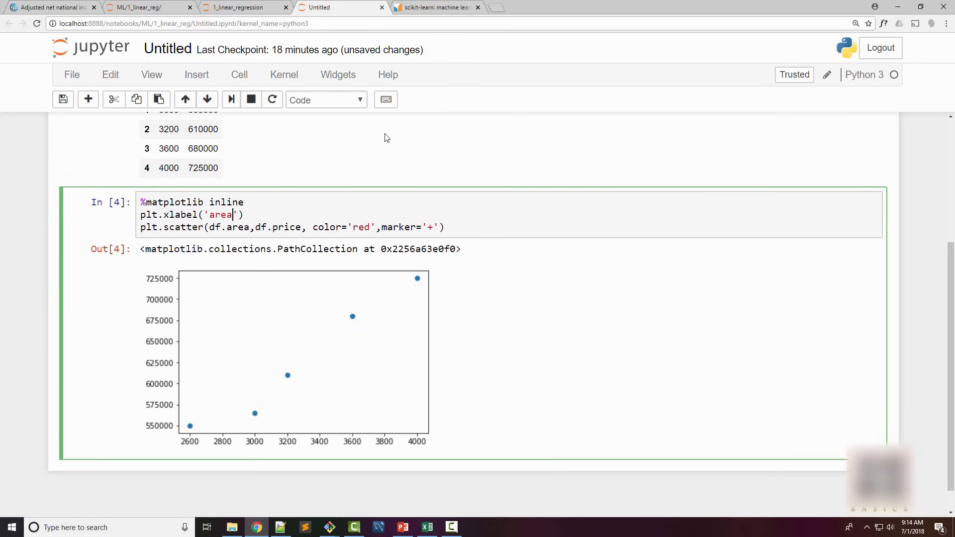
{"action": "key", "text": "enter"}
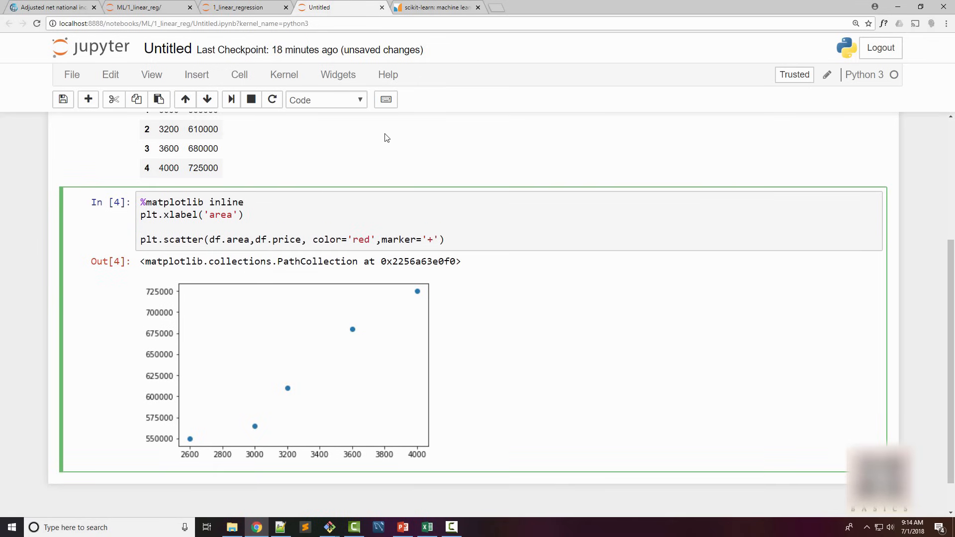
{"action": "type", "text": "plt.ylabel"}
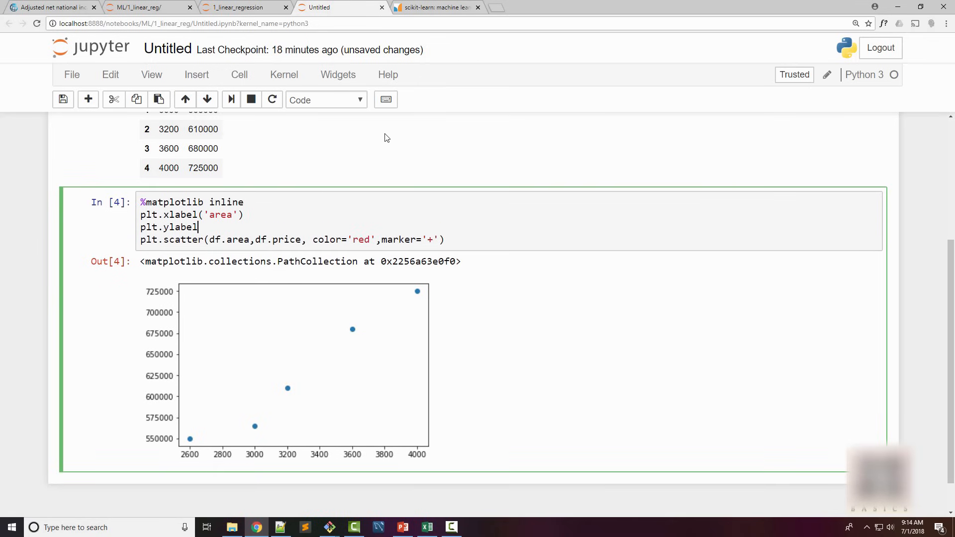
{"action": "type", "text": "('price'"}
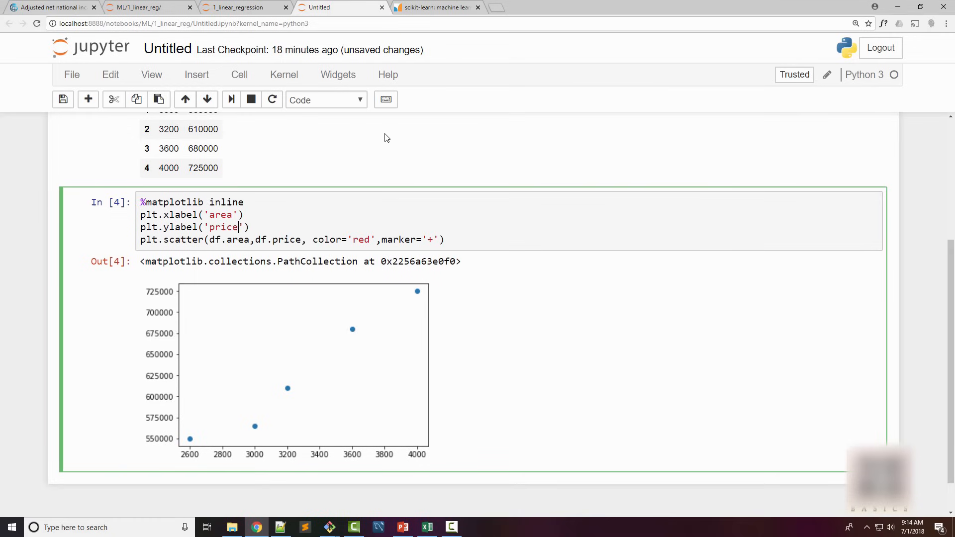
{"action": "type", "text": "(US$)"}
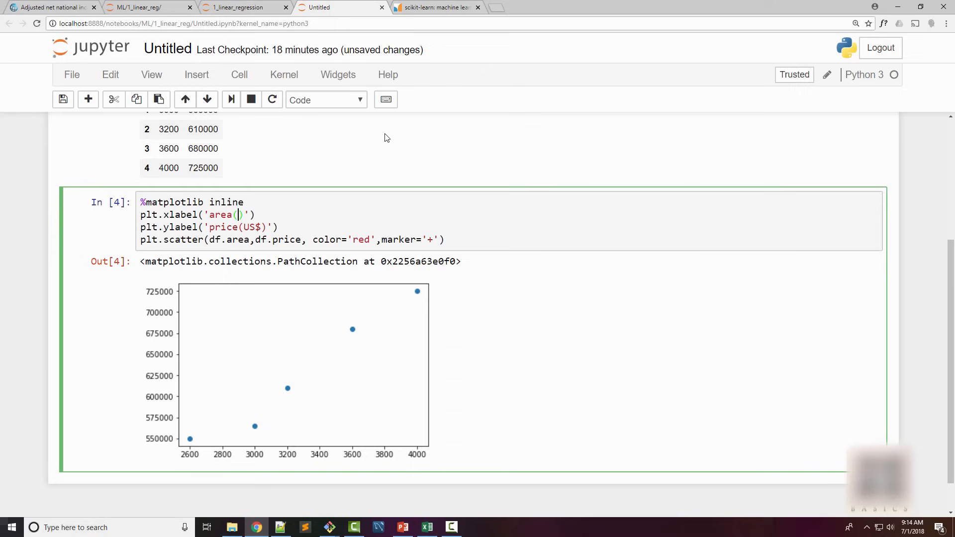
{"action": "type", "text": "sqr f"}
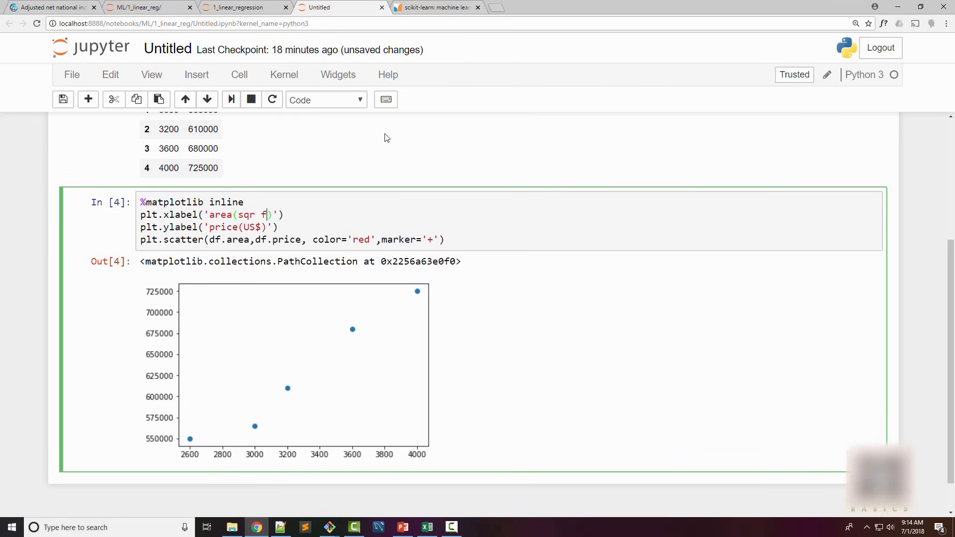
{"action": "type", "text": "t"}
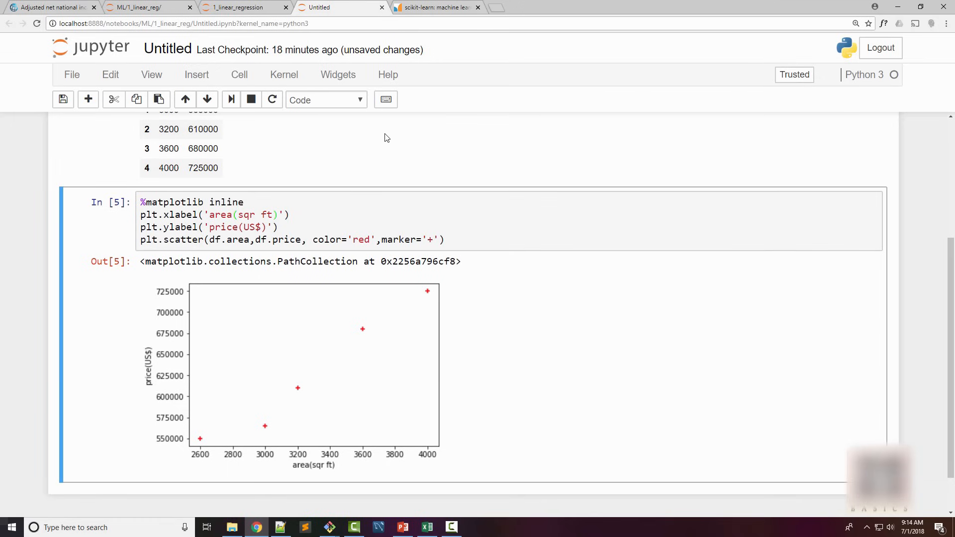
{"action": "mouse_move", "coordinate": [390, 139]}
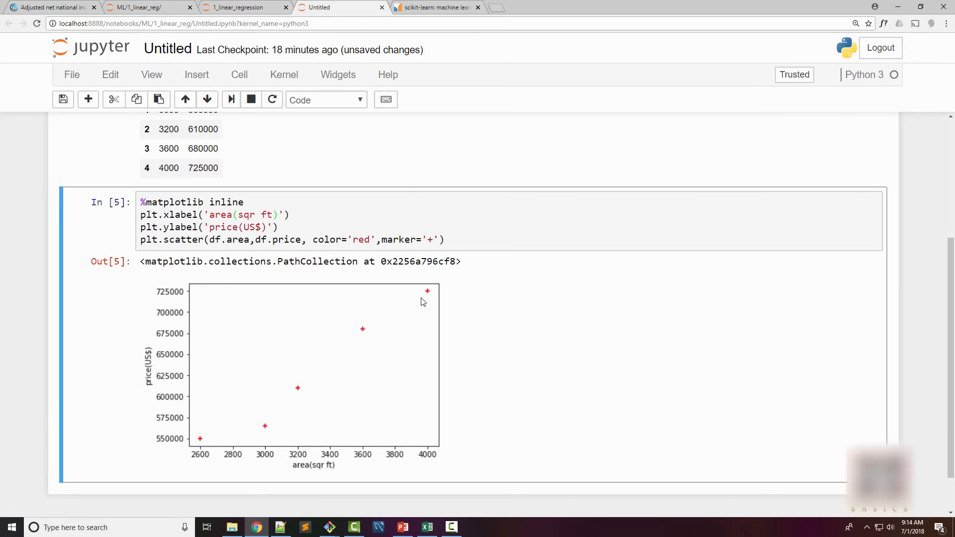
{"action": "mouse_move", "coordinate": [413, 332]}
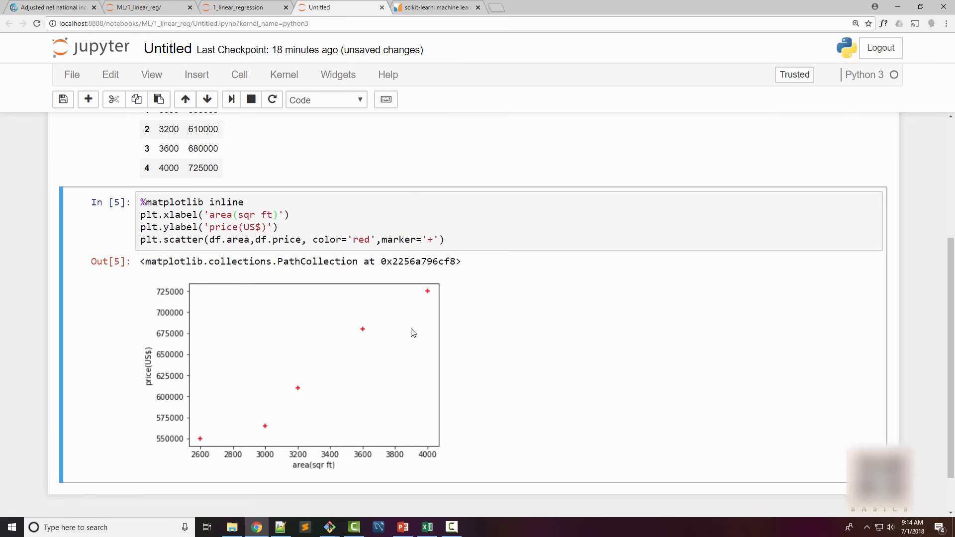
{"action": "mouse_move", "coordinate": [243, 437]}
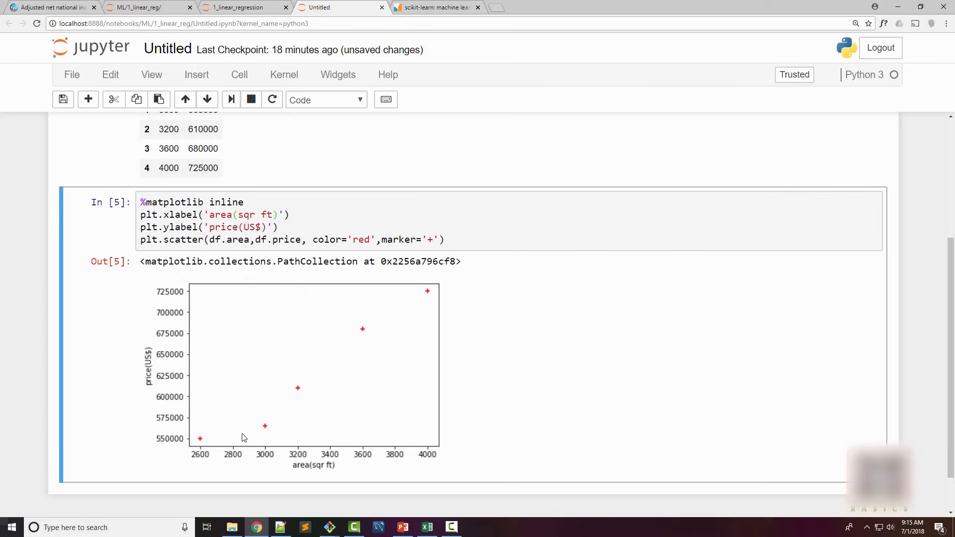
{"action": "mouse_move", "coordinate": [333, 417]}
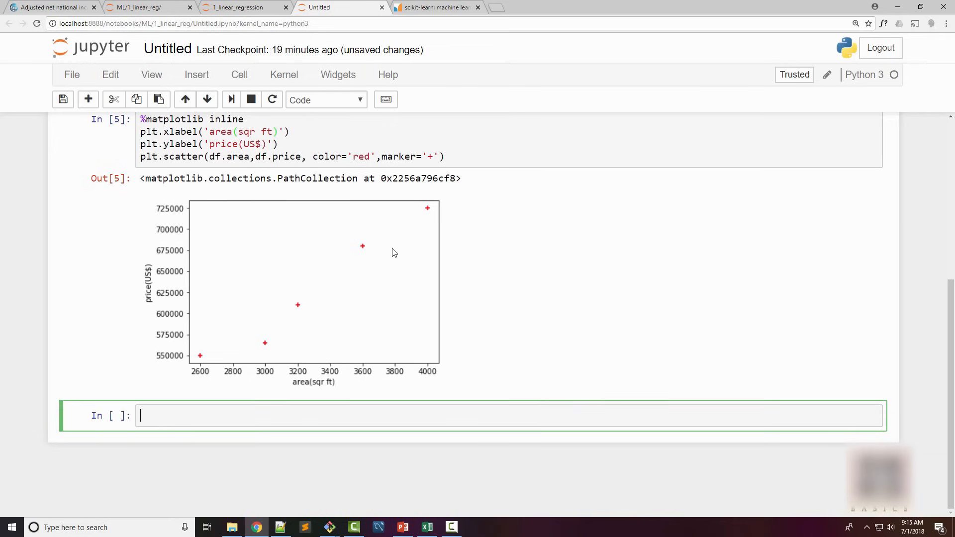
Create the model with reg = linear_model.LinearRegression()
{"action": "type", "text": "rg ="}
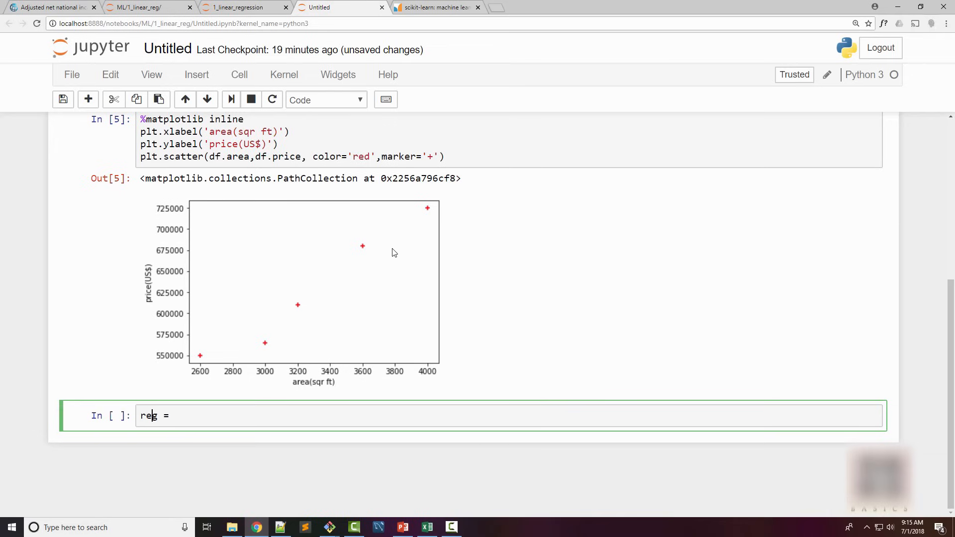
{"action": "type", "text": "linear_model"}
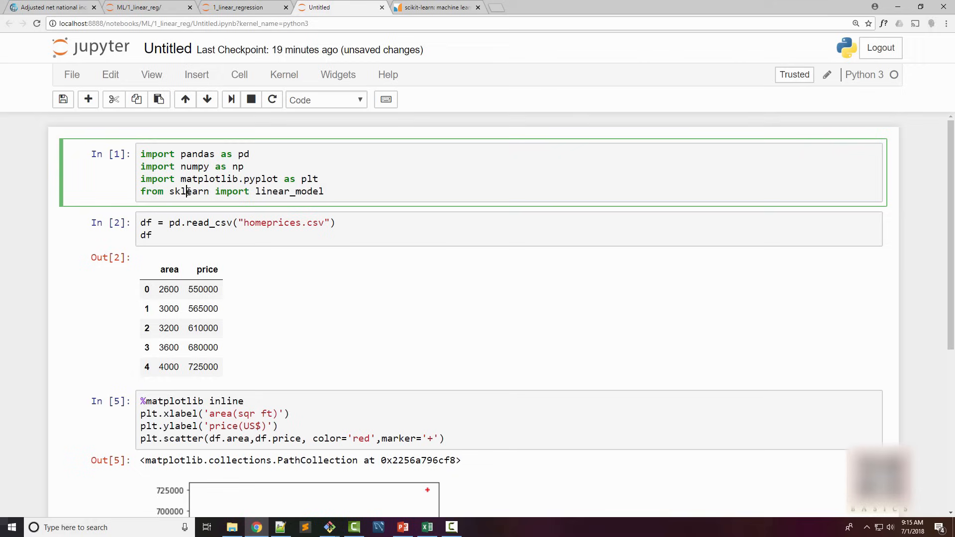
{"action": "double_click", "coordinate": [188, 191]}
{"action": "type", "text": "reg = linear_"}
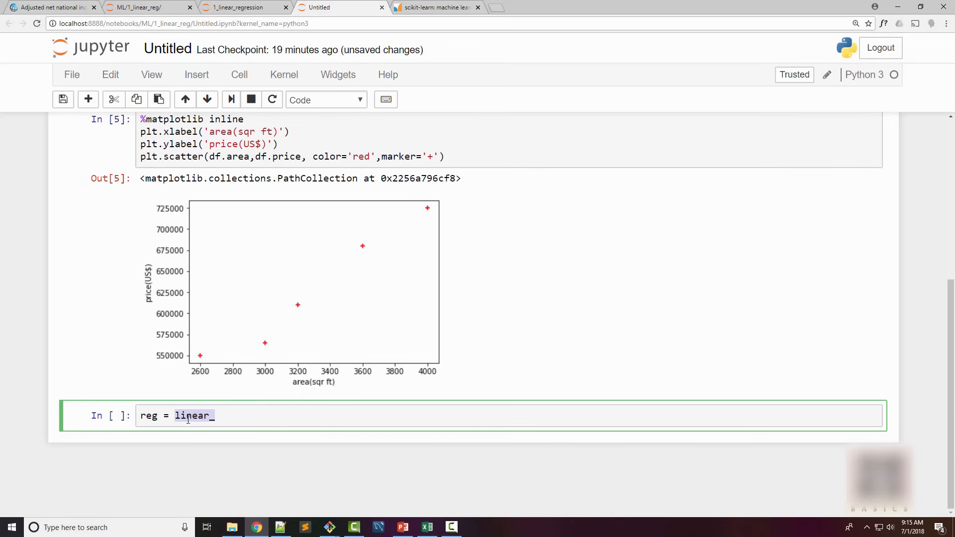
{"action": "type", "text": "model.Line"}
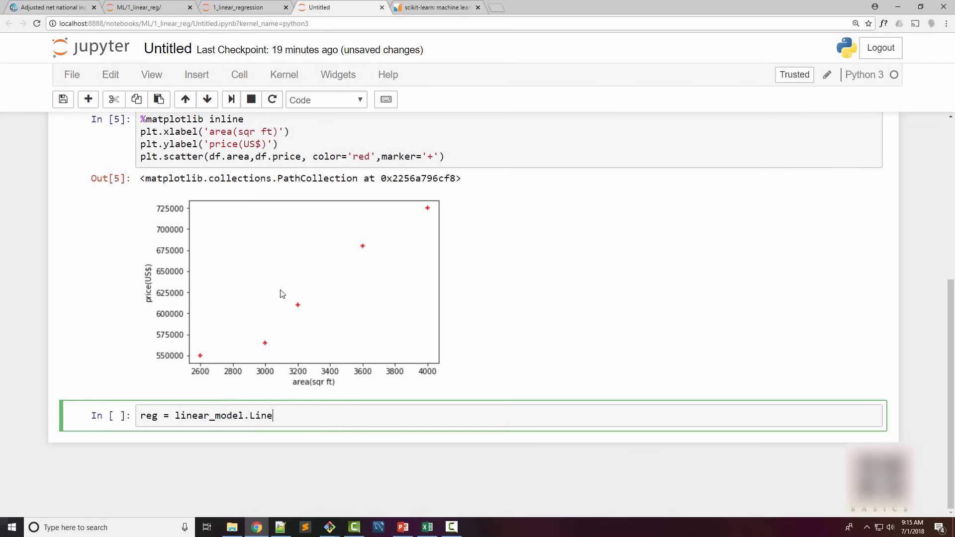
{"action": "type", "text": "arRegre"}
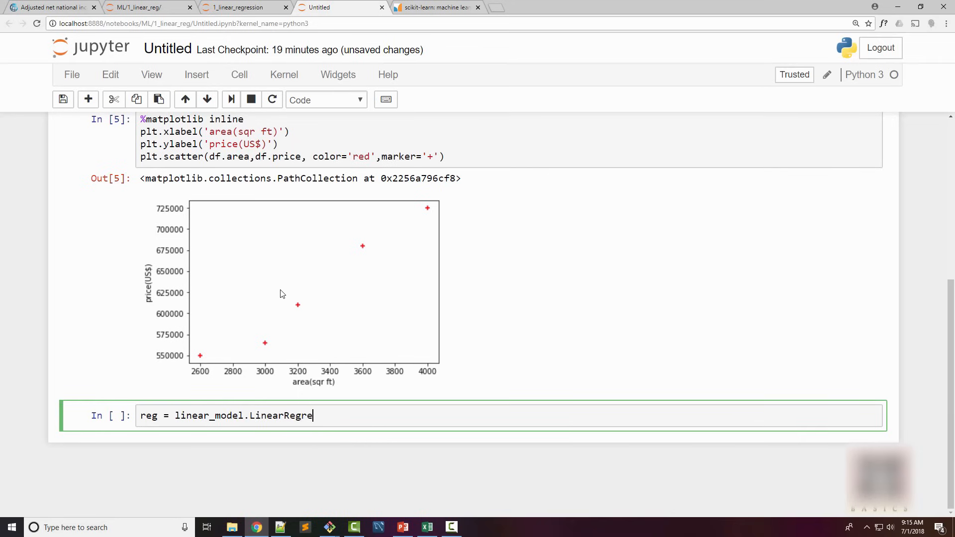
{"action": "type", "text": "ssion()"}
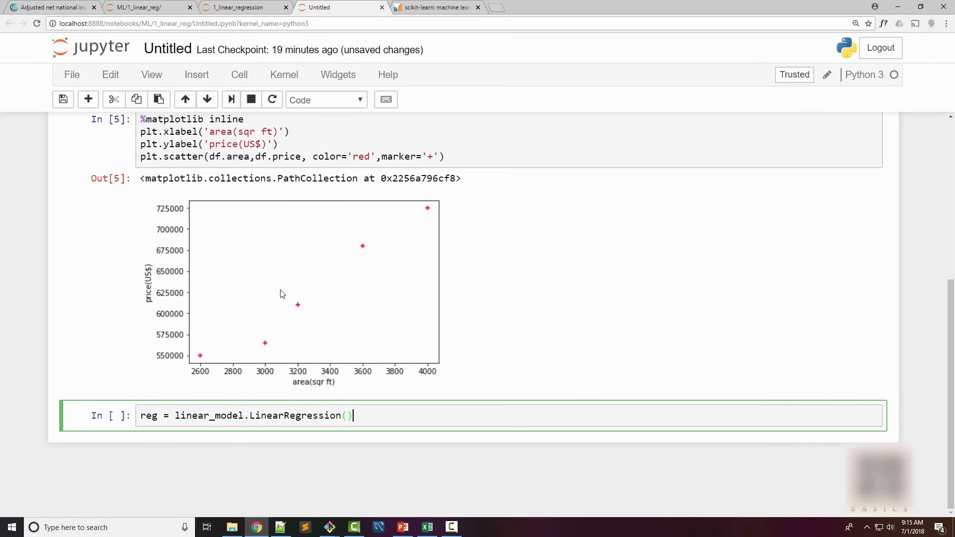
{"action": "key", "text": "shift+enter"}
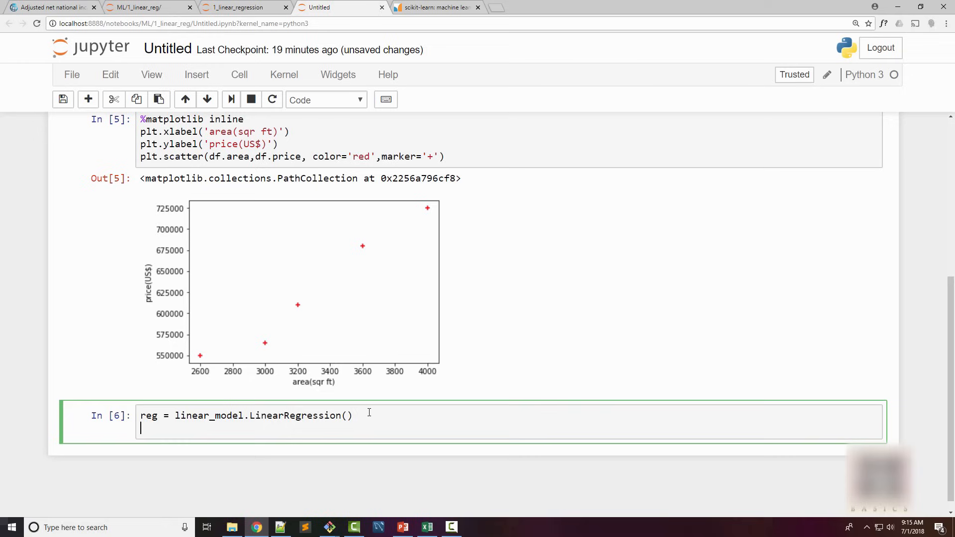
Fit the model with reg.fit(df[['area']],df.price)
{"action": "type", "text": "reg."}
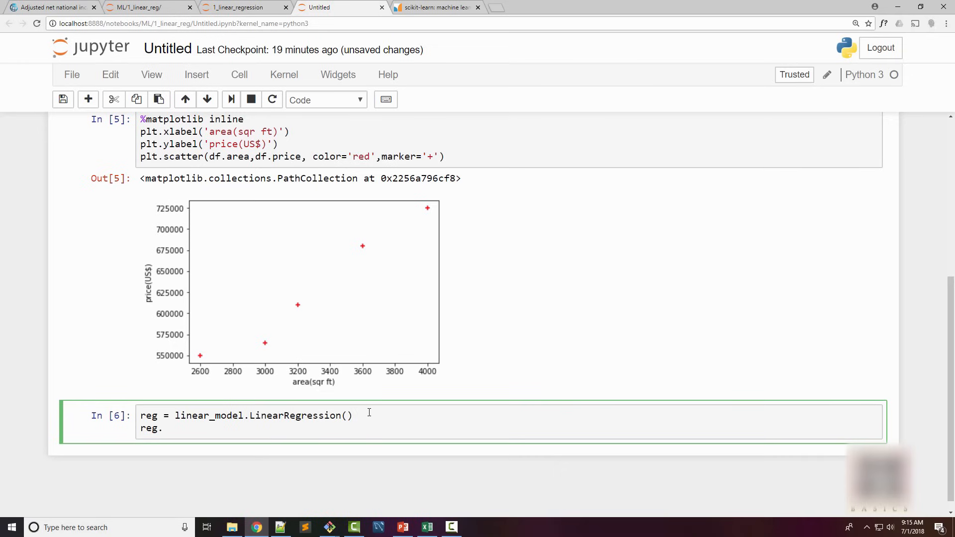
{"action": "type", "text": "fit()"}
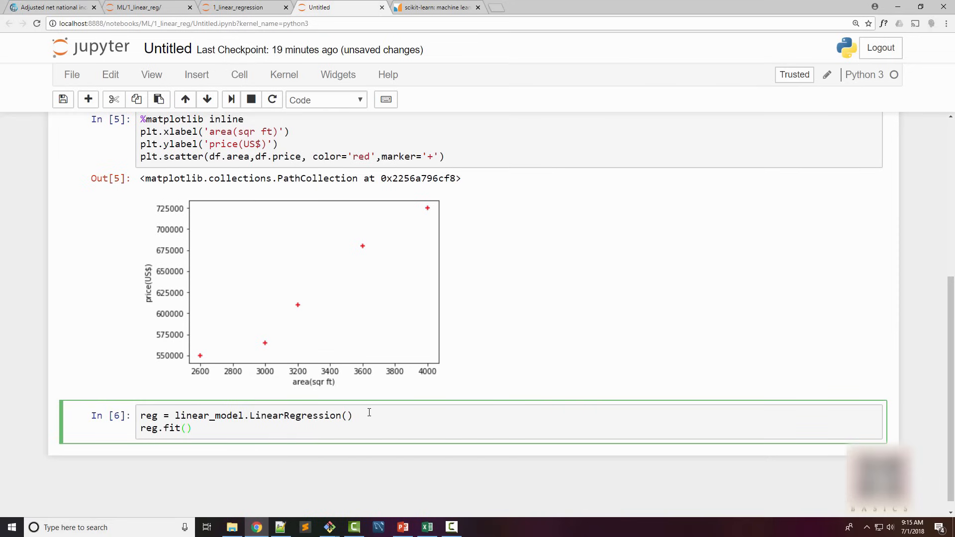
{"action": "type", "text": "df"}
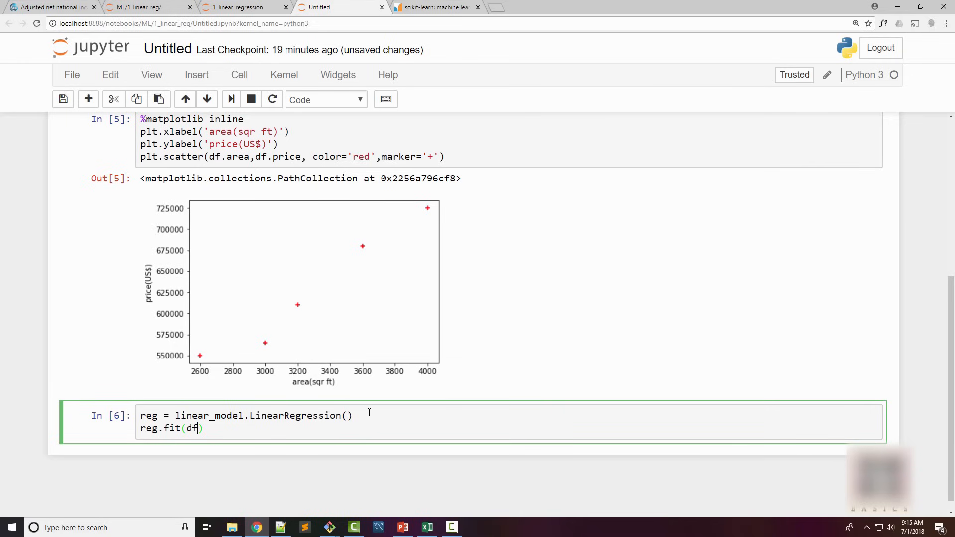
{"action": "type", "text": "["}
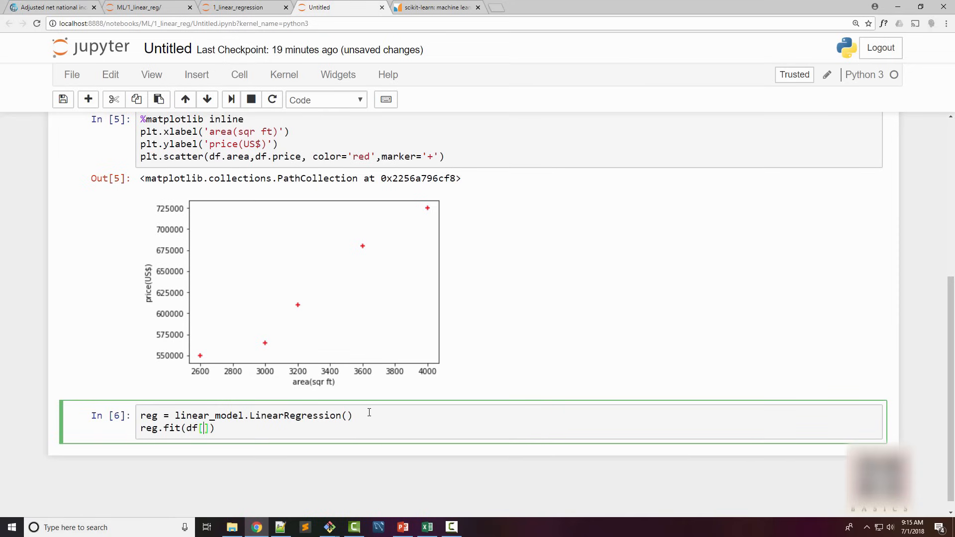
{"action": "type", "text": "['a'"}
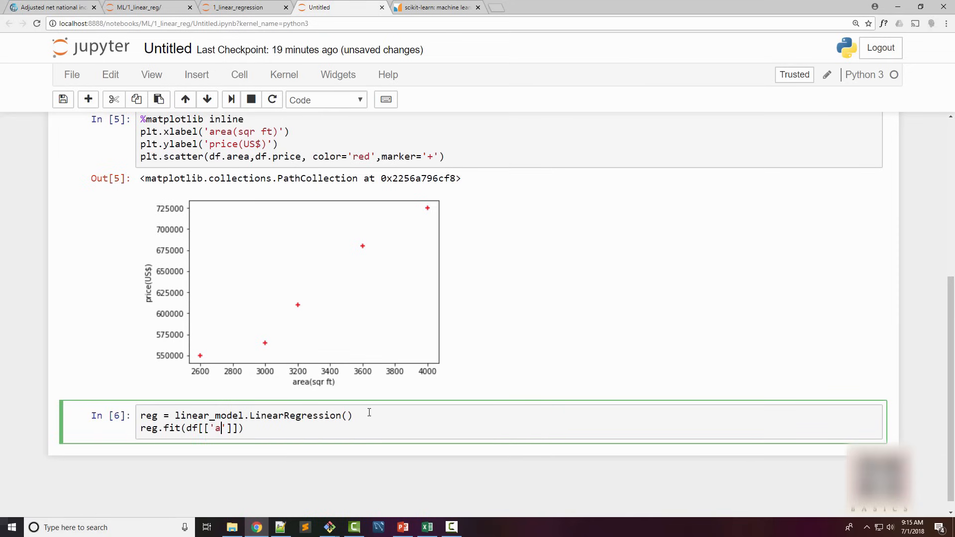
{"action": "type", "text": "rea"}
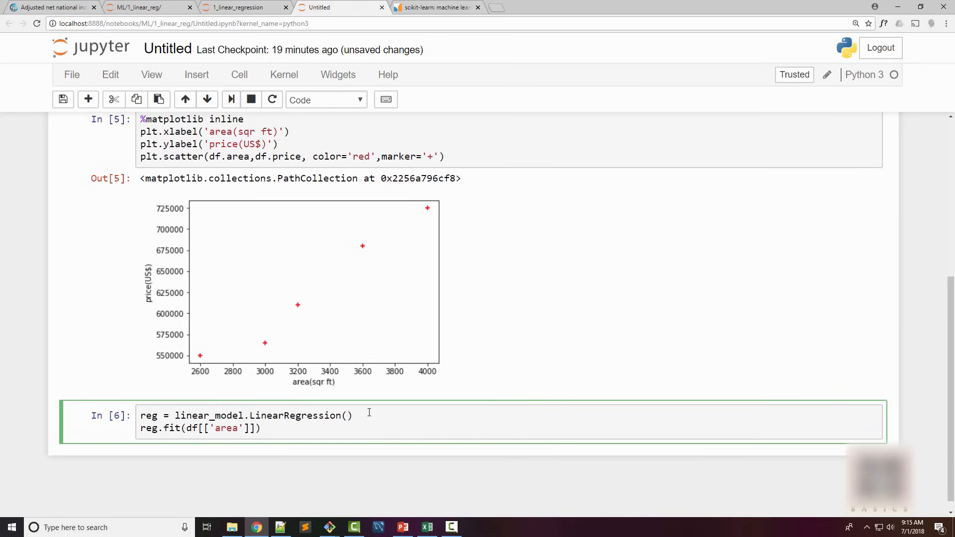
{"action": "type", "text": ","}
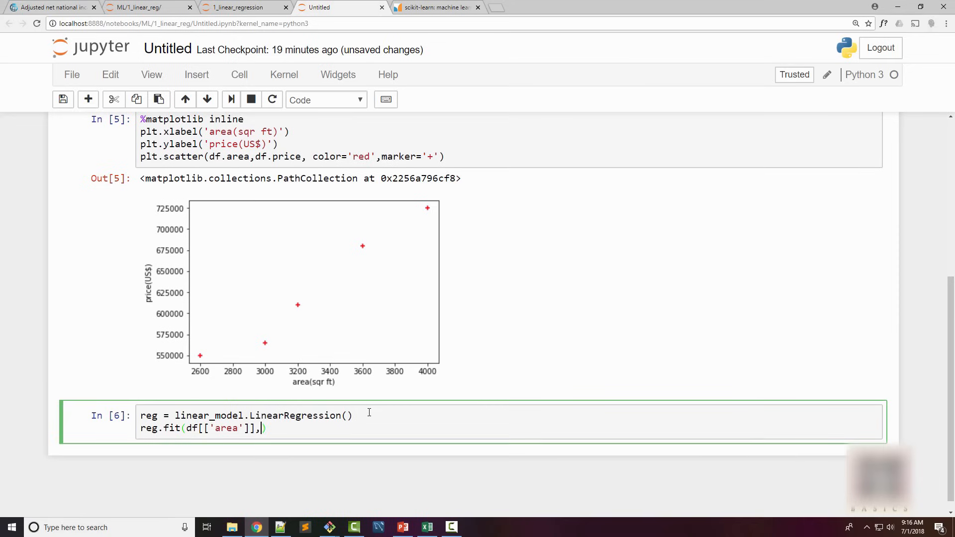
{"action": "type", "text": "df."}
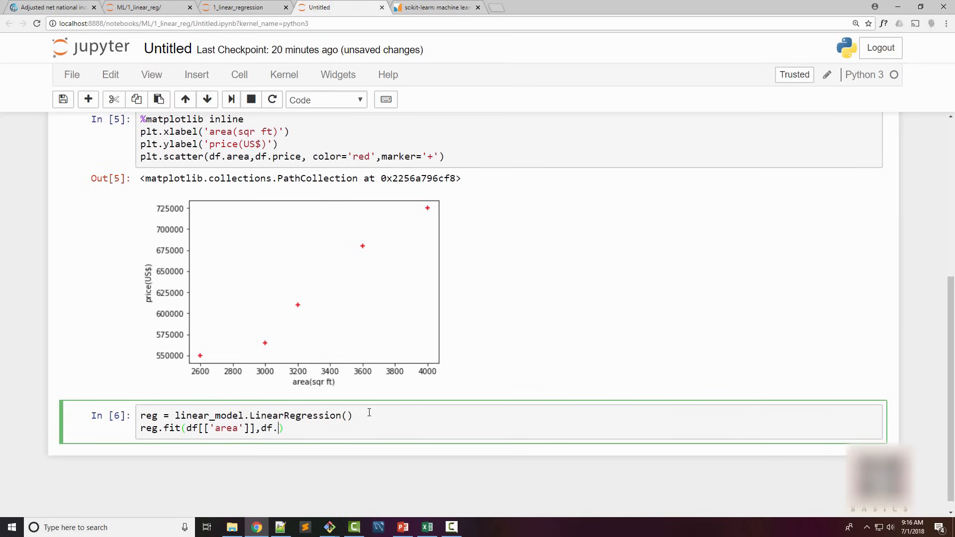
{"action": "type", "text": "price"}
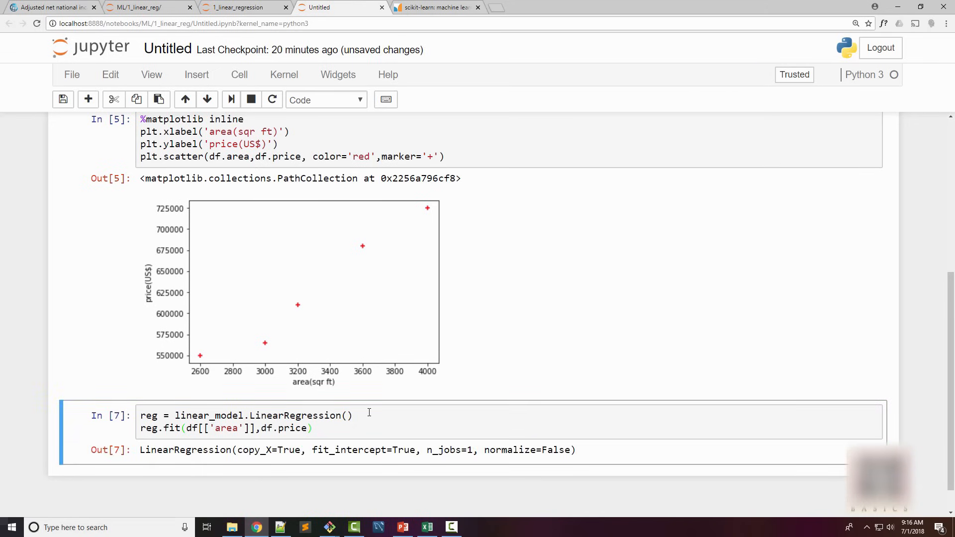
{"action": "scroll", "scroll_direction": "down", "scroll_amount": 3}
{"action": "type", "text": "reg"}
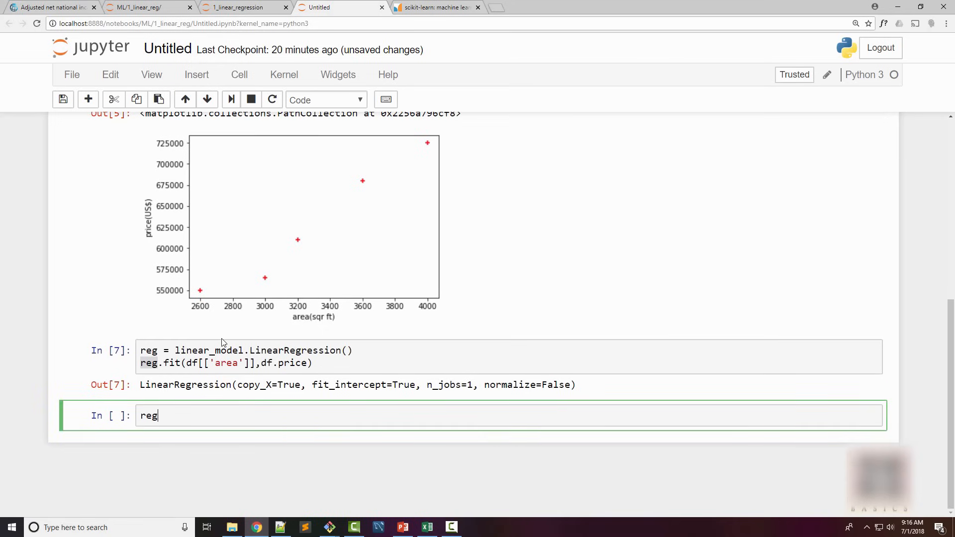
Run reg.predict(3300), getting about 628715.75, then head to the regression slides
{"action": "type", "text": ".predict"}
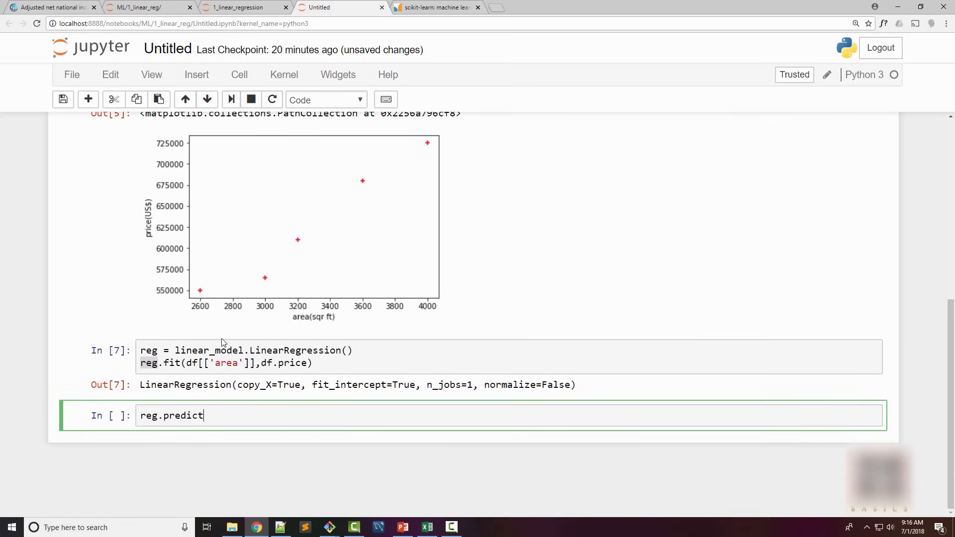
{"action": "type", "text": "(33)"}
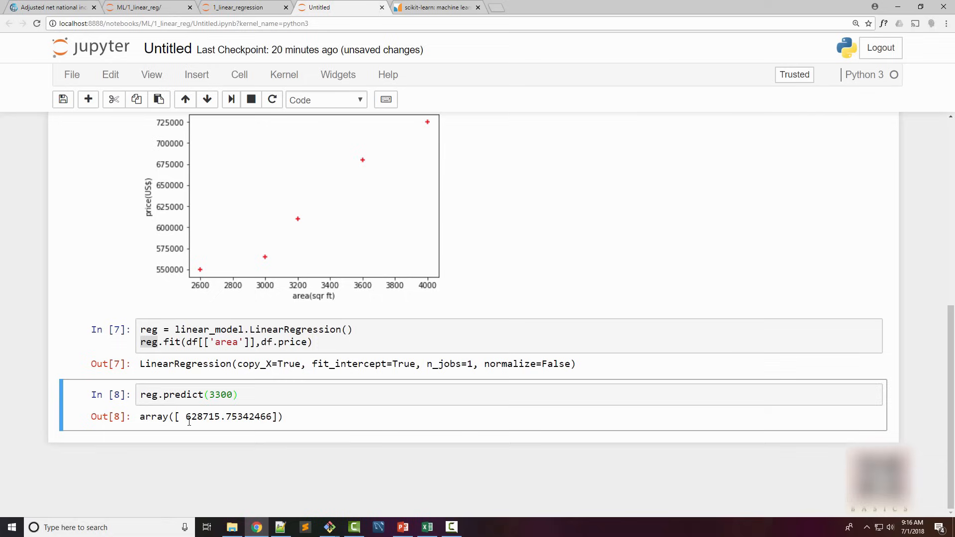
{"action": "double_click", "coordinate": [202, 417]}
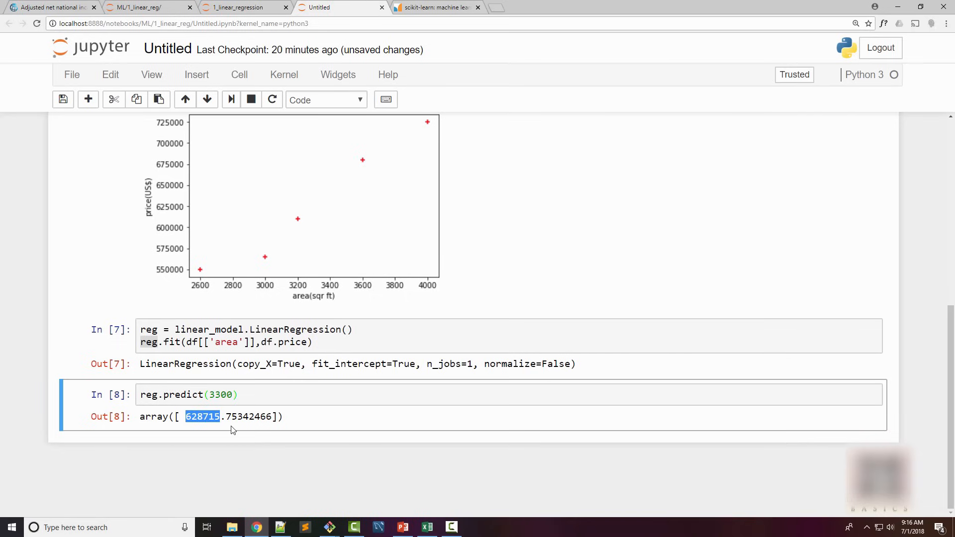
{"action": "mouse_move", "coordinate": [230, 434]}
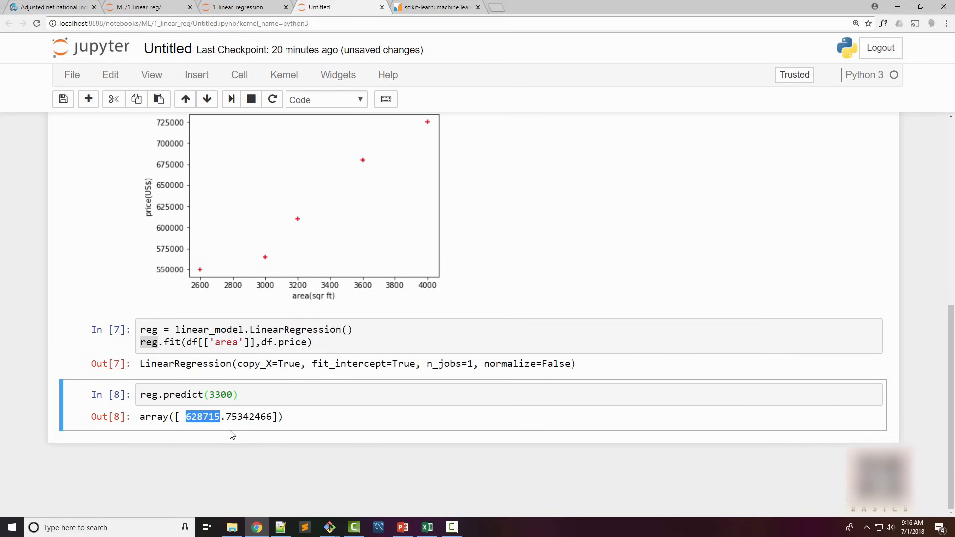
{"action": "mouse_move", "coordinate": [233, 440]}
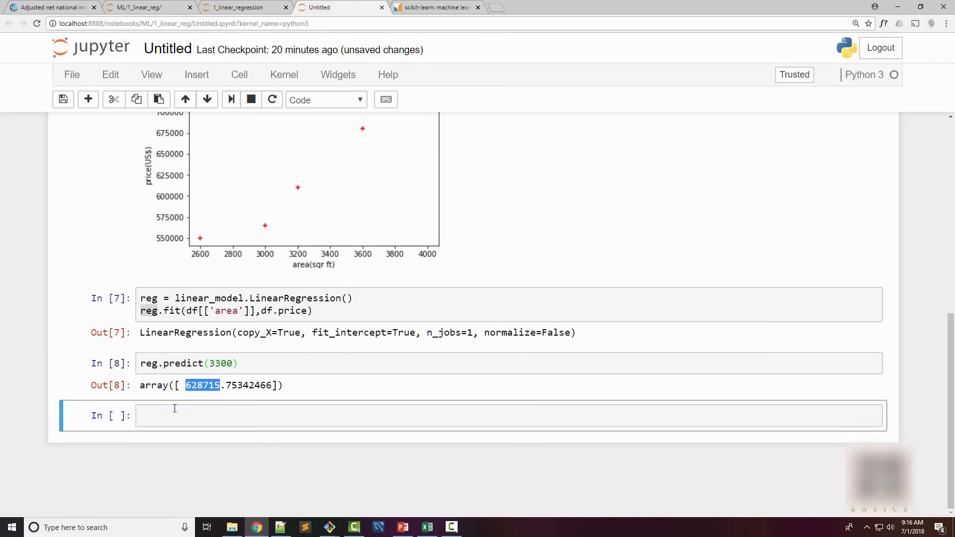
{"action": "left_click", "coordinate": [427, 415]}
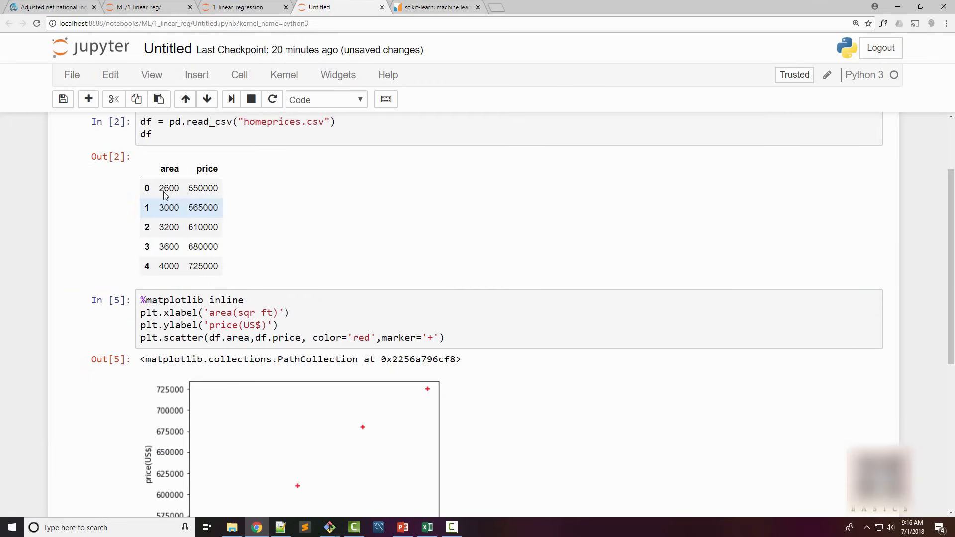
{"action": "scroll", "scroll_direction": "down", "scroll_amount": 3}
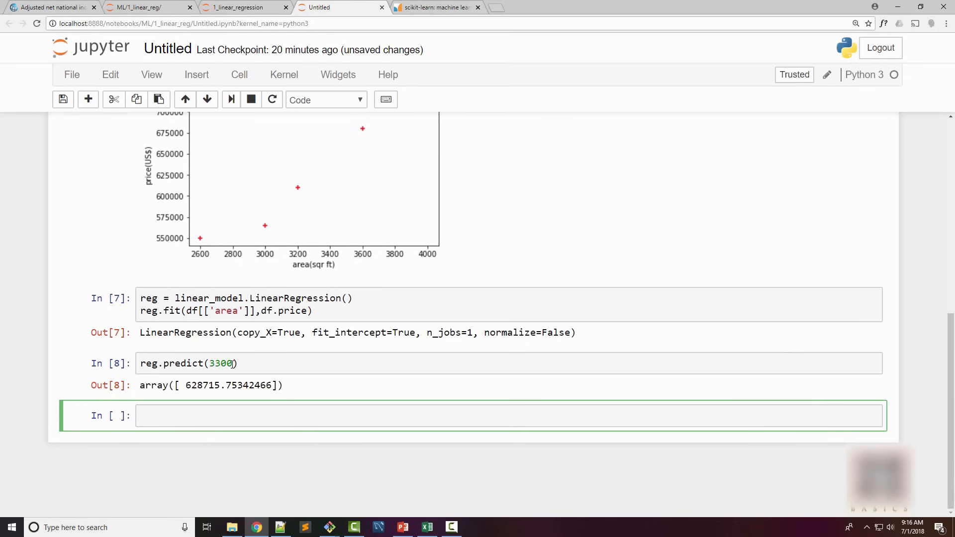
{"action": "mouse_move", "coordinate": [382, 363]}
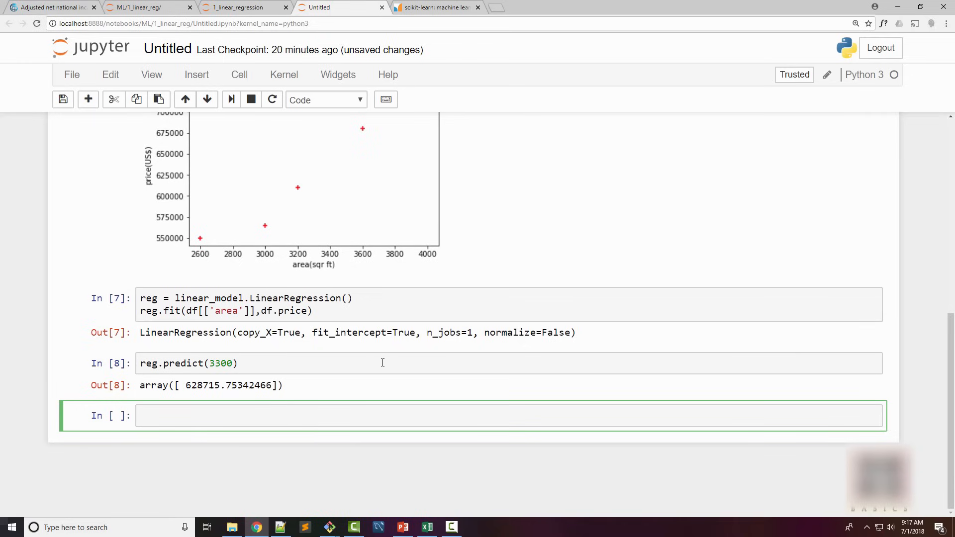
{"action": "left_click", "coordinate": [400, 527]}
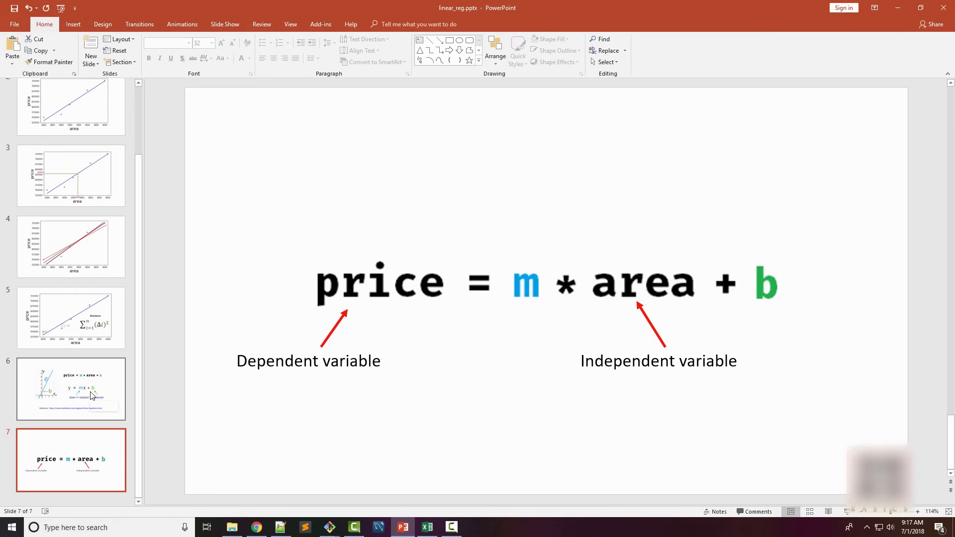
View slide 6 on slope and intercept in y = mx + b, then minimize PowerPoint
{"action": "left_click", "coordinate": [71, 389]}
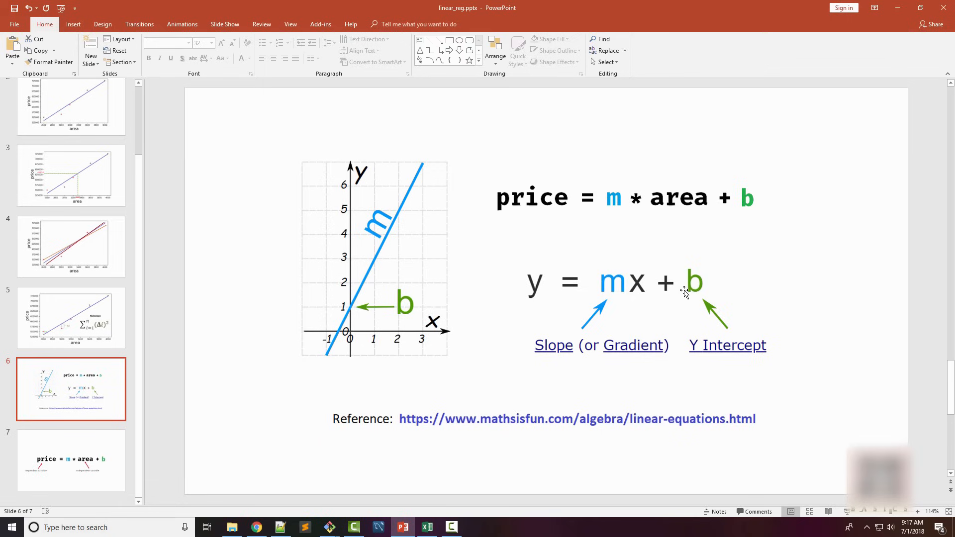
{"action": "mouse_move", "coordinate": [614, 290]}
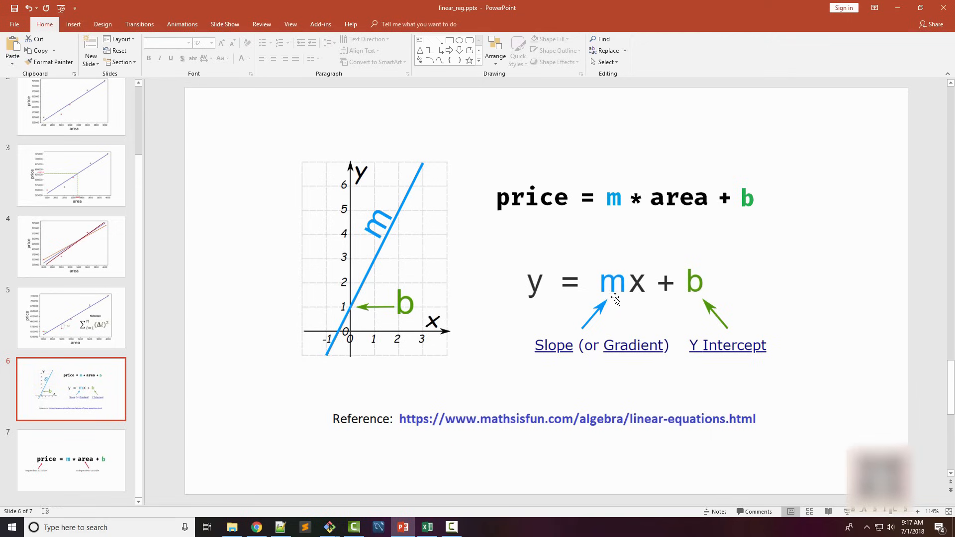
{"action": "mouse_move", "coordinate": [624, 307]}
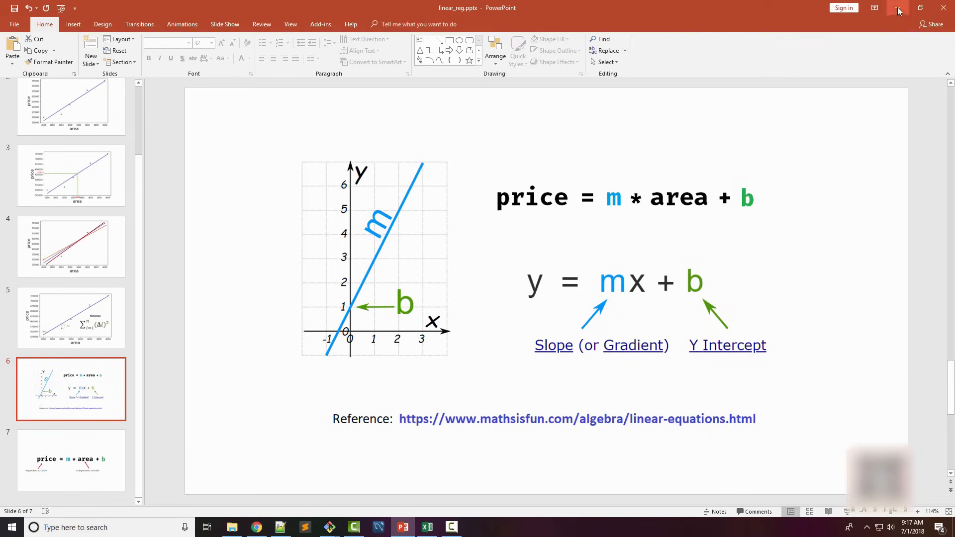
{"action": "left_click", "coordinate": [256, 527]}
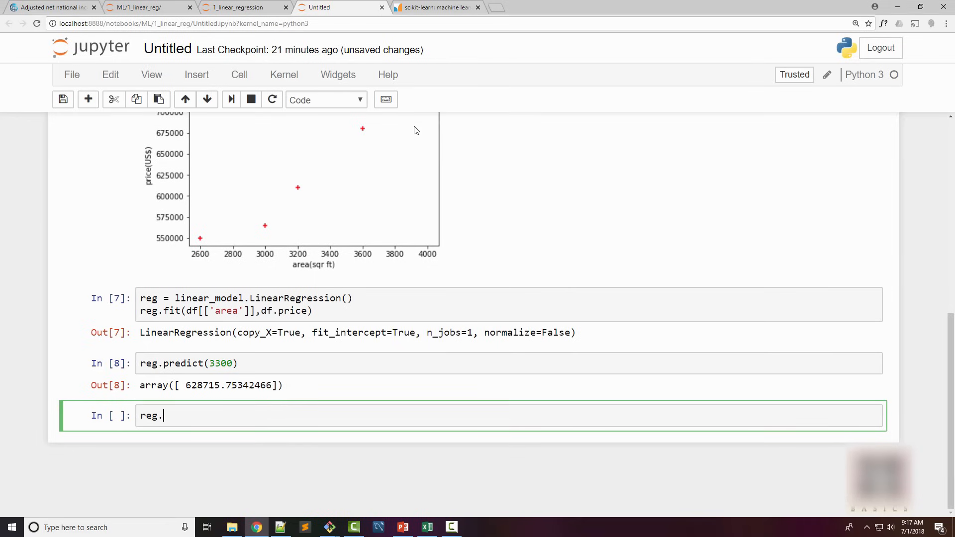
Show the slope with reg.coef_, about 135.79
{"action": "type", "text": "coef_"}
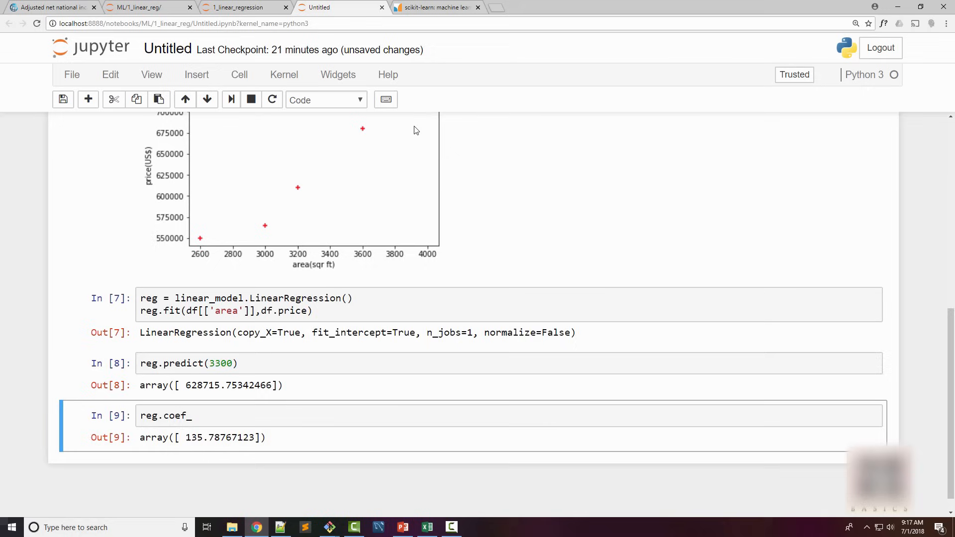
{"action": "scroll", "scroll_direction": "down", "scroll_amount": 3}
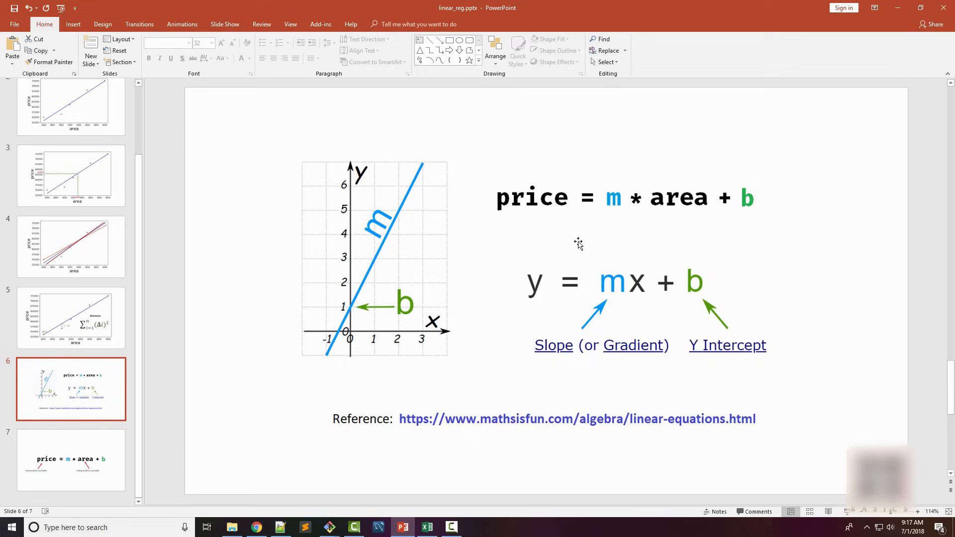
{"action": "mouse_move", "coordinate": [568, 209]}
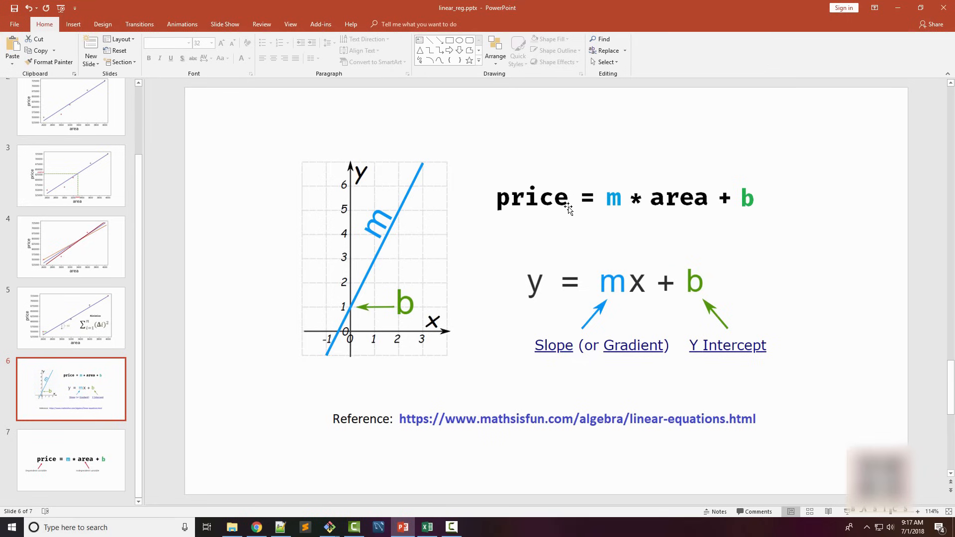
{"action": "mouse_move", "coordinate": [754, 207]}
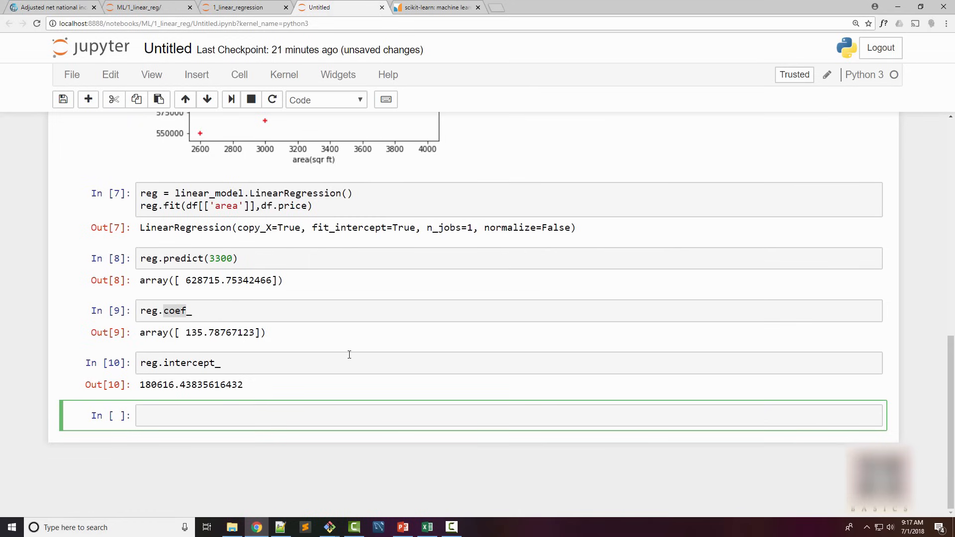
Note the equation y=m*x+b in a new cell
{"action": "left_click", "coordinate": [183, 416]}
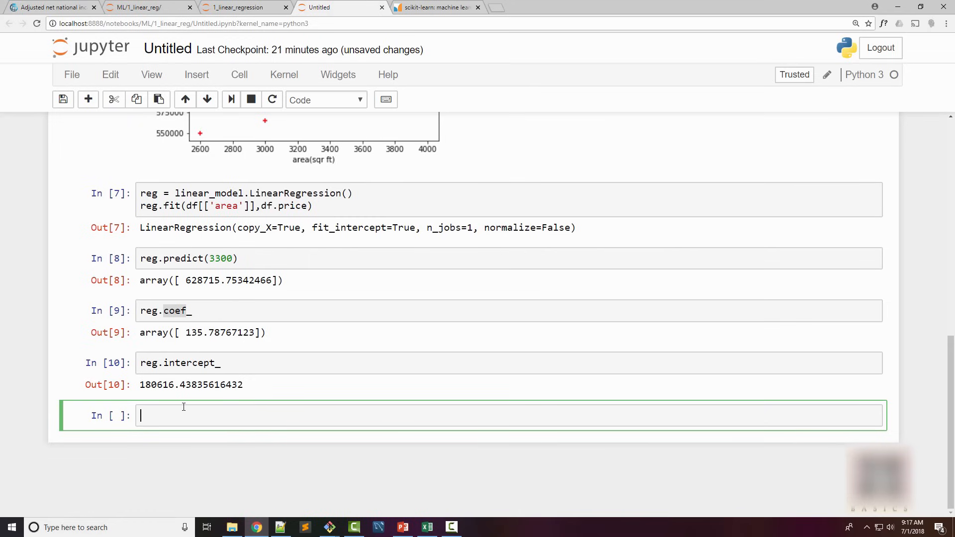
{"action": "type", "text": "y=m*"}
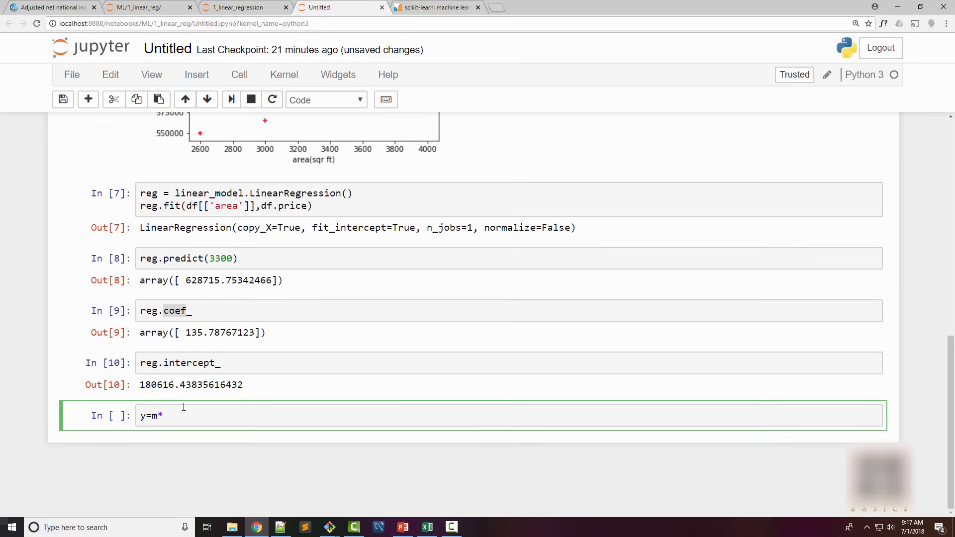
{"action": "type", "text": "x+b"}
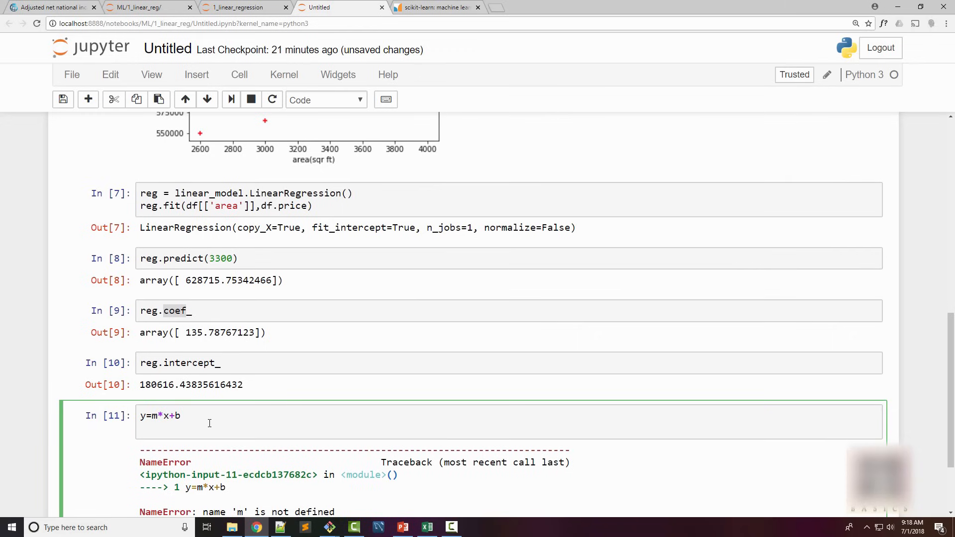
{"action": "key", "text": "enter"}
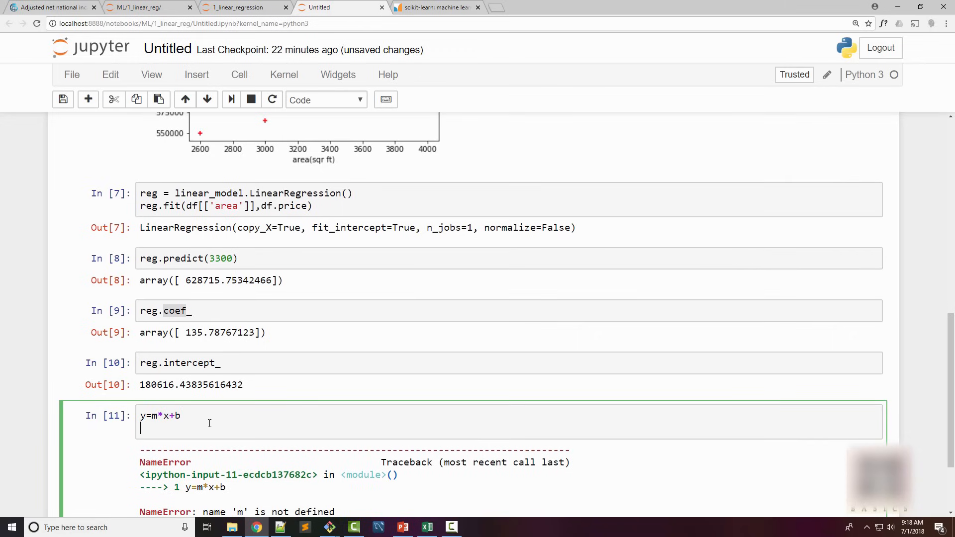
Compute 135.78767123*3300+180616.43835616432 by hand, matching the prediction of 628715.75
{"action": "double_click", "coordinate": [194, 332]}
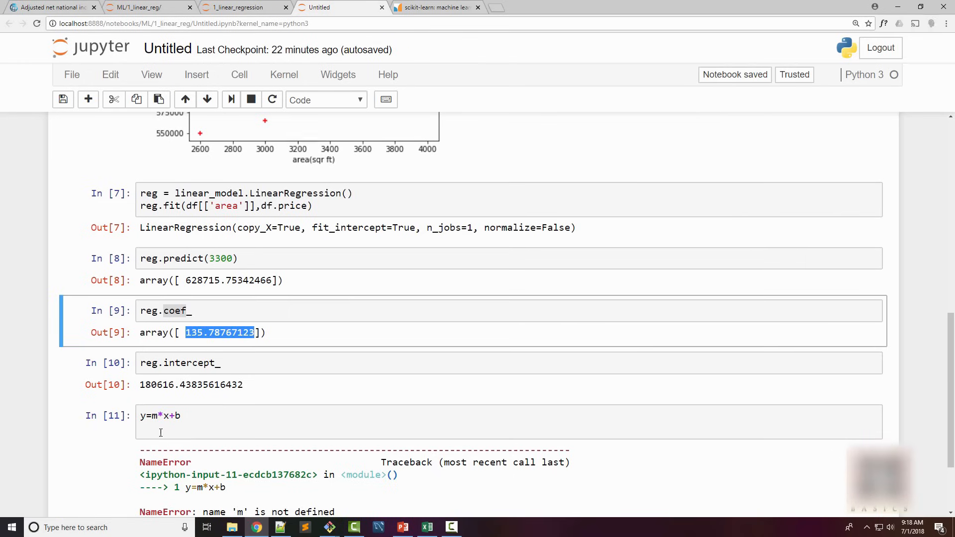
{"action": "type", "text": "135.78767123*&"}
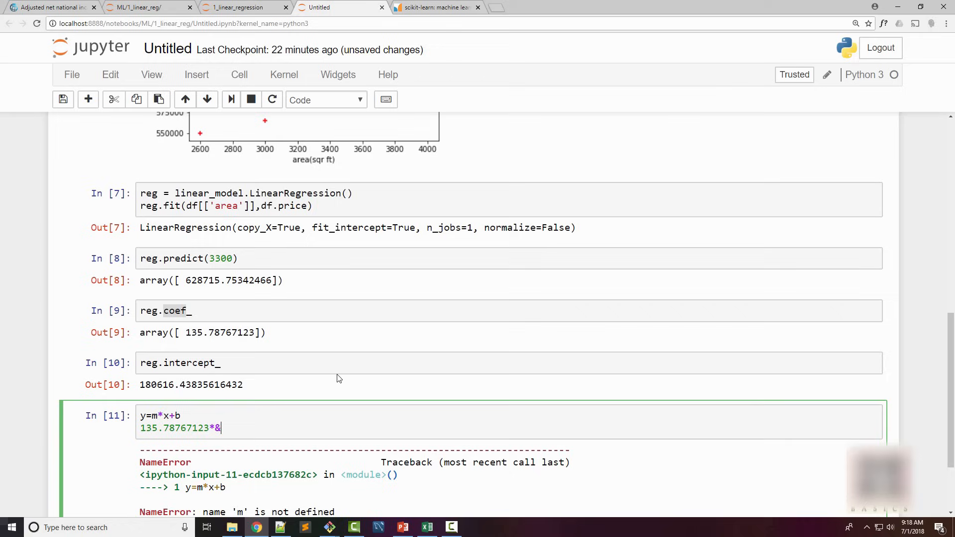
{"action": "key", "text": "Backspace"}
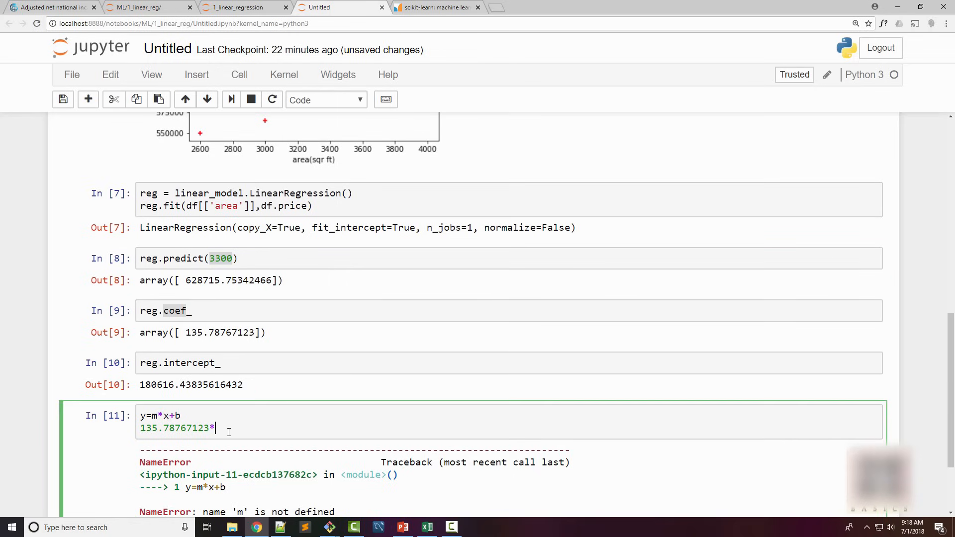
{"action": "type", "text": "3300+180616.43835616432"}
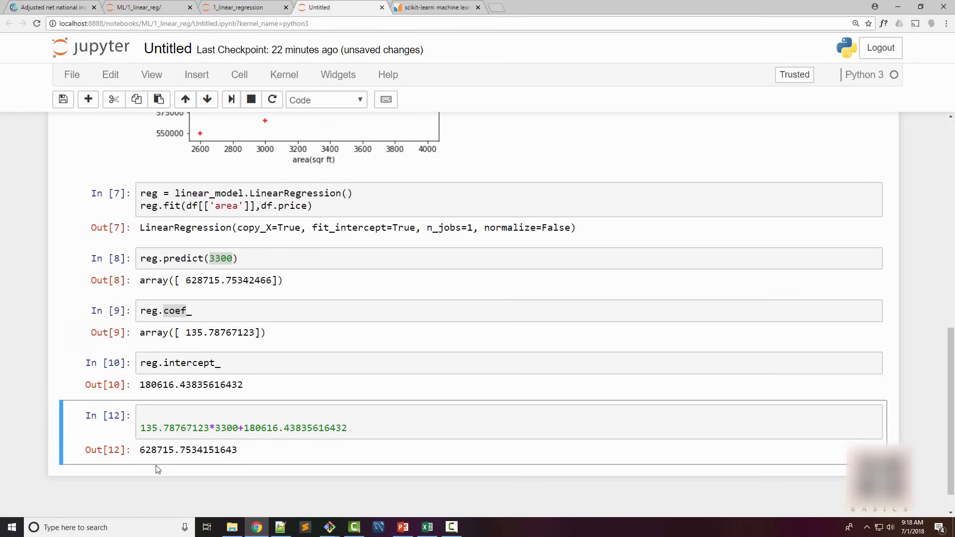
{"action": "double_click", "coordinate": [158, 449]}
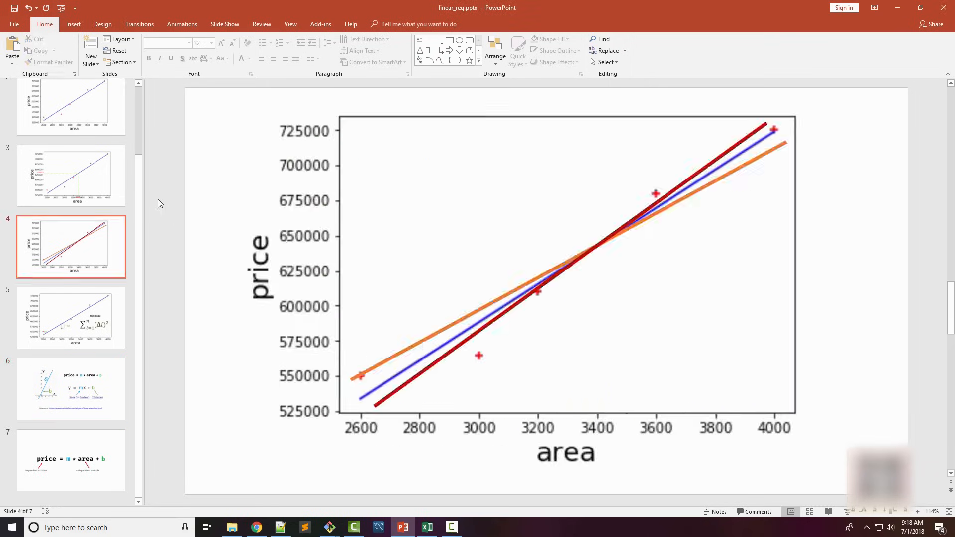
Show the first slide with the home price table and 3300/5000 sq ft questions, then return to the notebook
{"action": "left_click", "coordinate": [71, 119]}
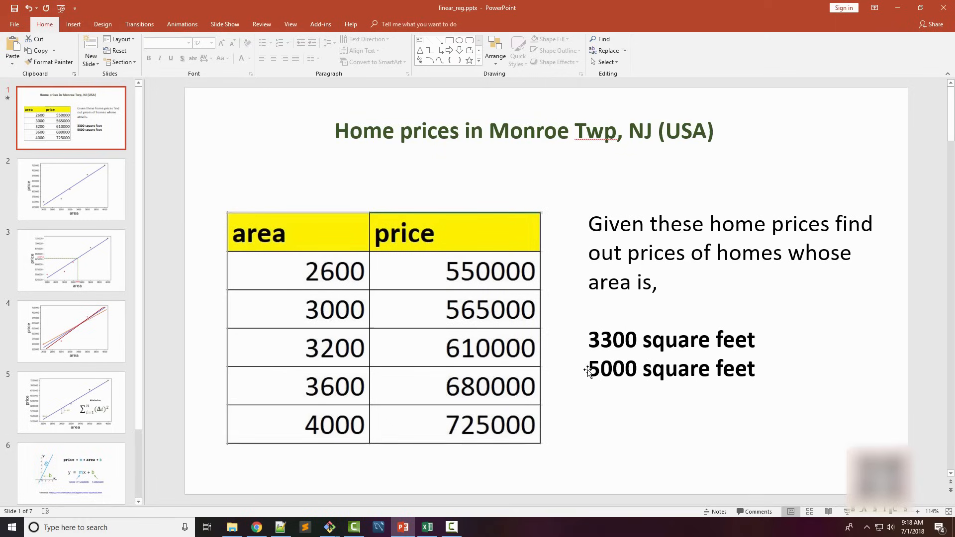
{"action": "left_click", "coordinate": [255, 527]}
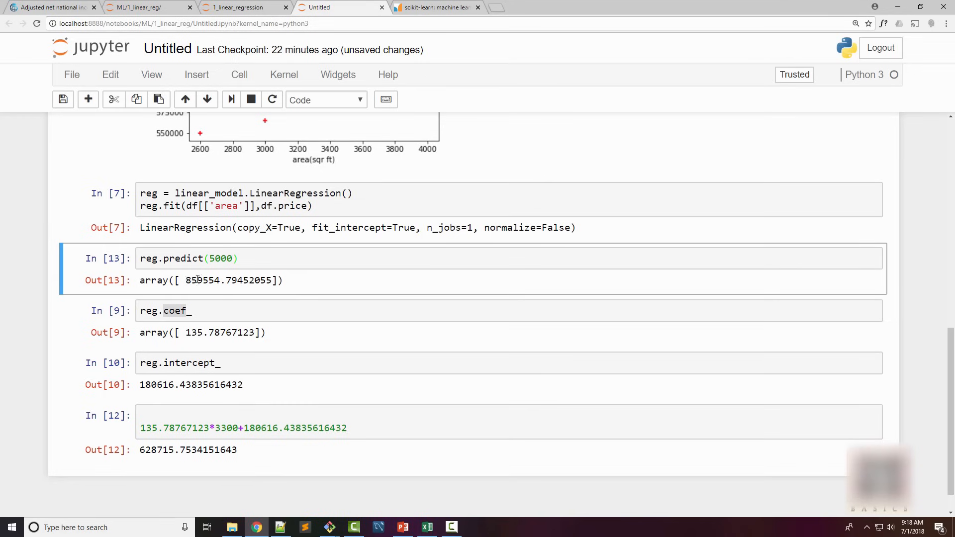
{"action": "mouse_move", "coordinate": [288, 408]}
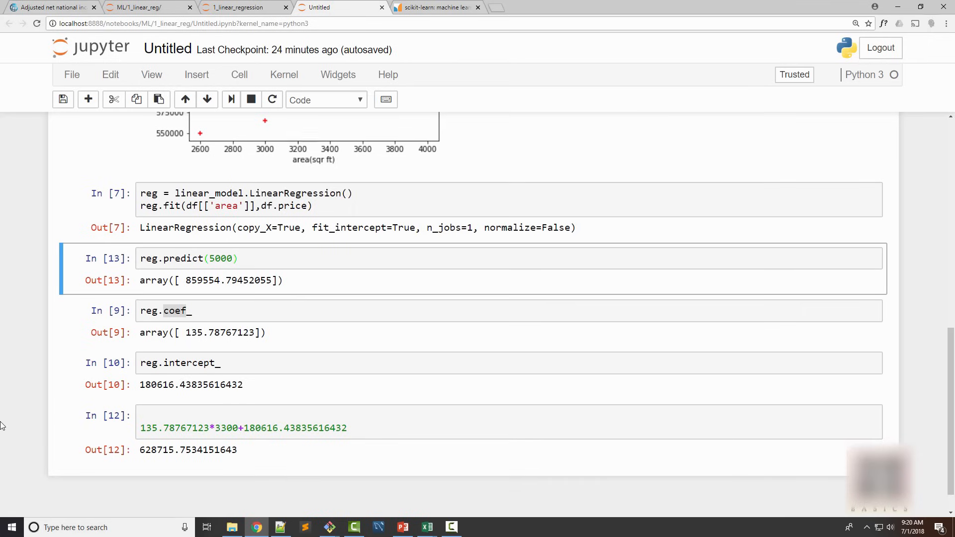
Open areas.csv in Excel to view the thirteen house areas
{"action": "left_click", "coordinate": [201, 428]}
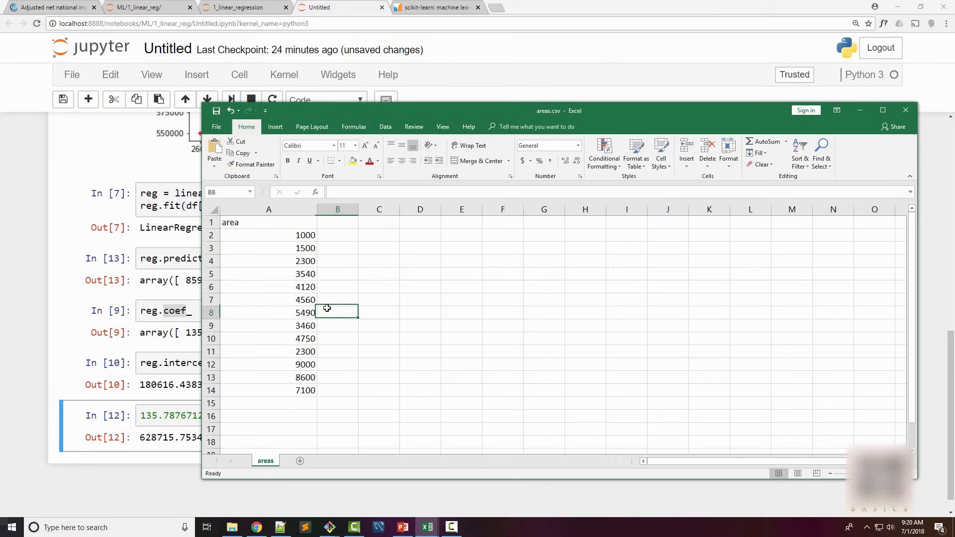
Select the thirteen area values A2:A14 to confirm their count (sum 57720)
{"action": "left_click_drag", "start_coordinate": [269, 235], "coordinate": [269, 389]}
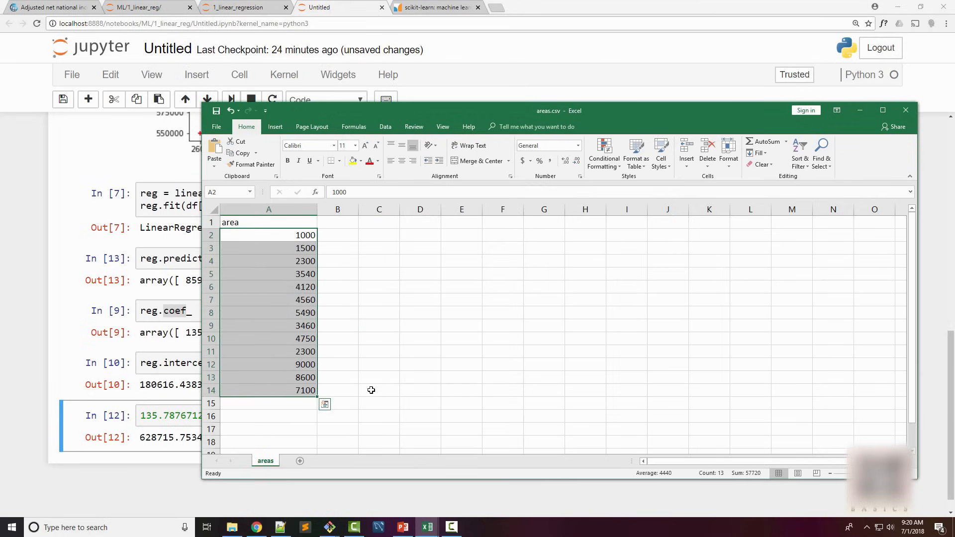
{"action": "mouse_move", "coordinate": [372, 388]}
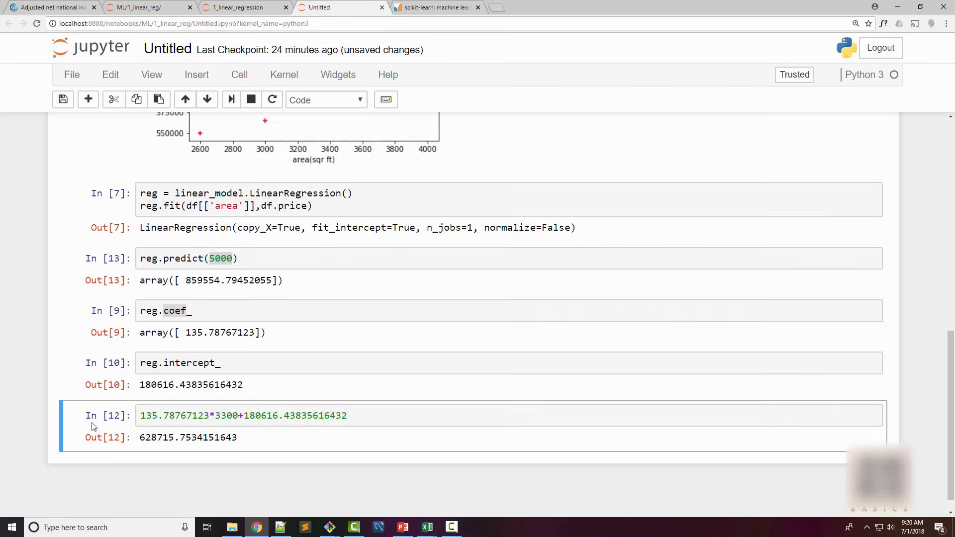
Load areas.csv into d with pd.read_csv and preview d.head(3), then start a reg.fit( cell
{"action": "left_click", "coordinate": [427, 527]}
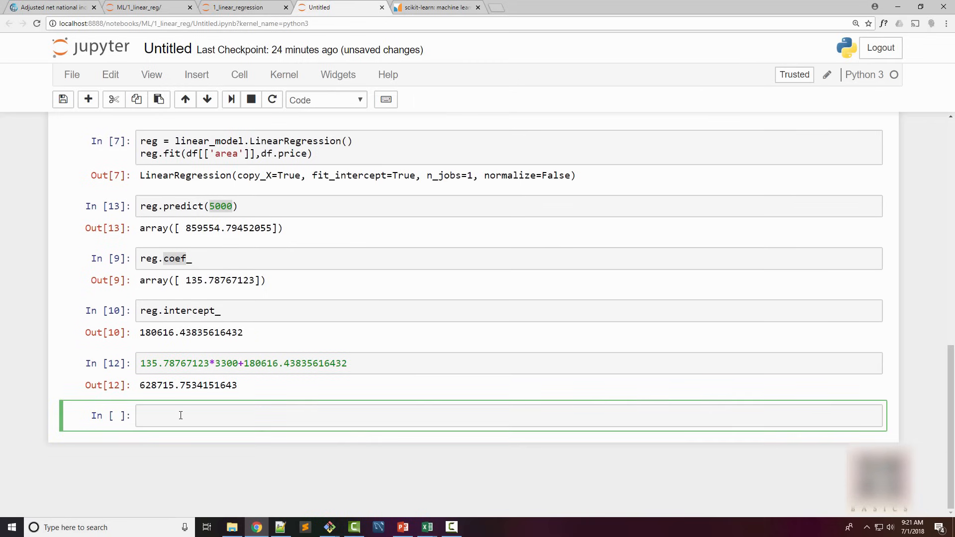
{"action": "type", "text": "d ="}
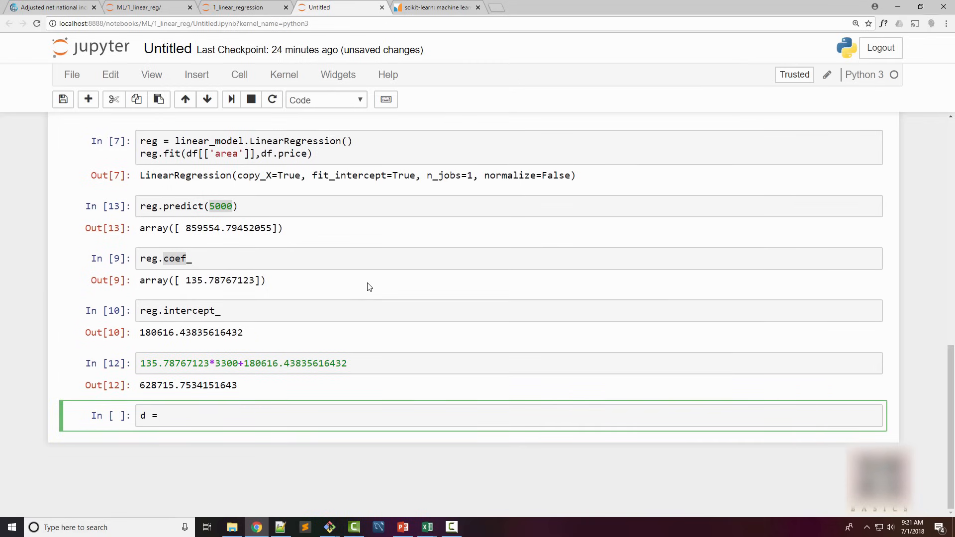
{"action": "type", "text": "pd.rea"}
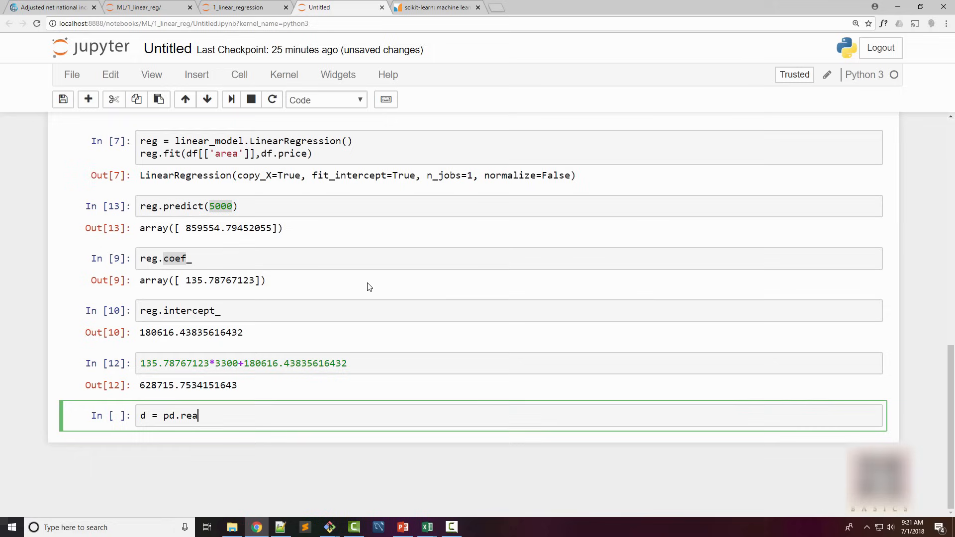
{"action": "type", "text": "d_csv()"}
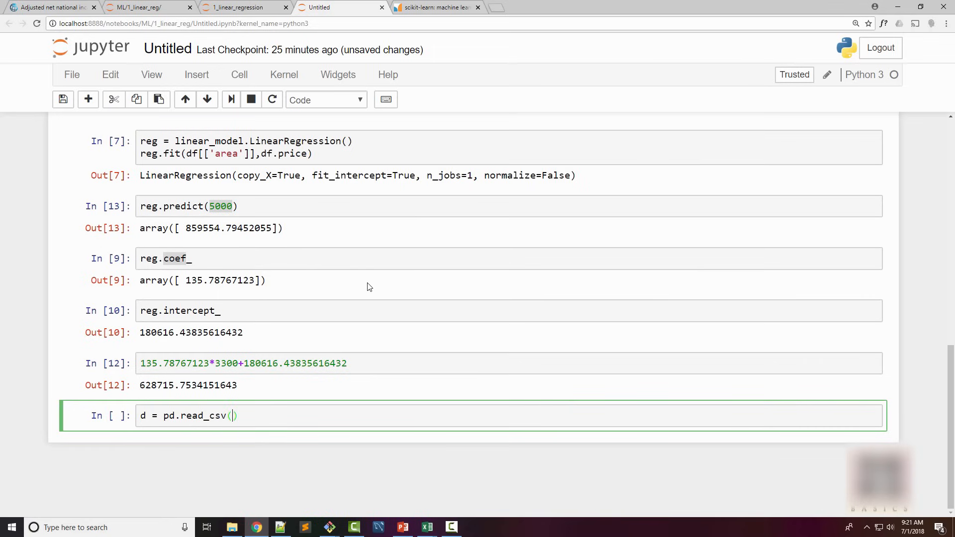
{"action": "type", "text": "\"areas.csv"}
{"action": "type", "text": "d"}
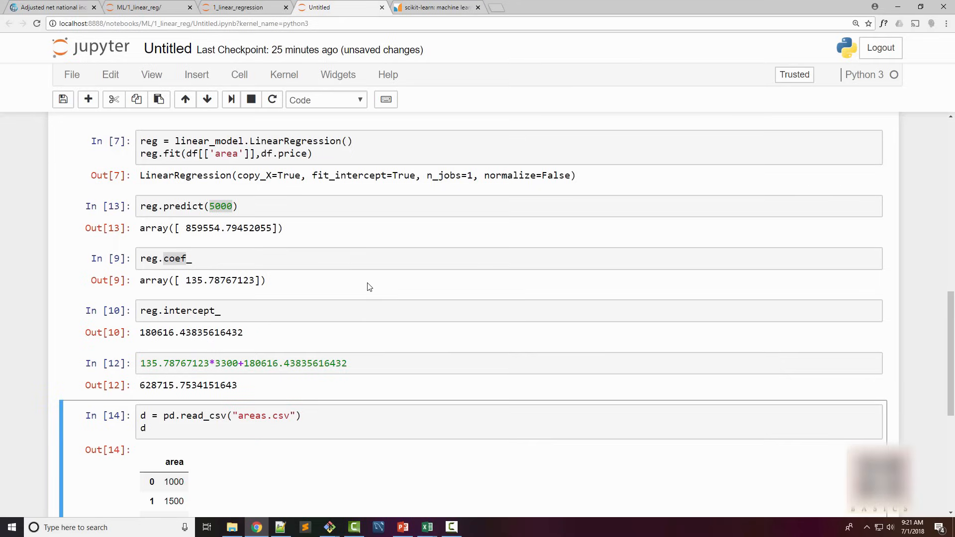
{"action": "scroll", "scroll_direction": "down", "scroll_amount": 3}
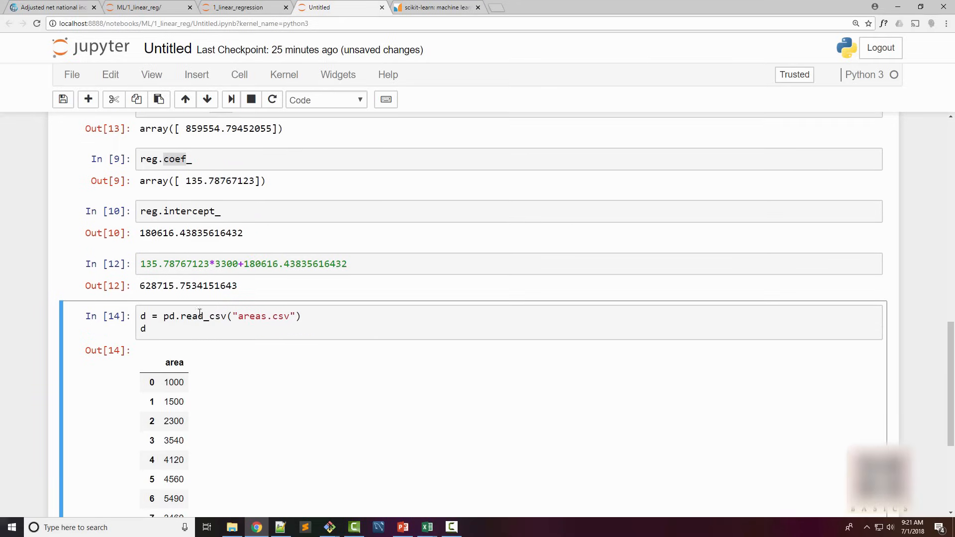
{"action": "scroll", "scroll_direction": "down", "scroll_amount": 3}
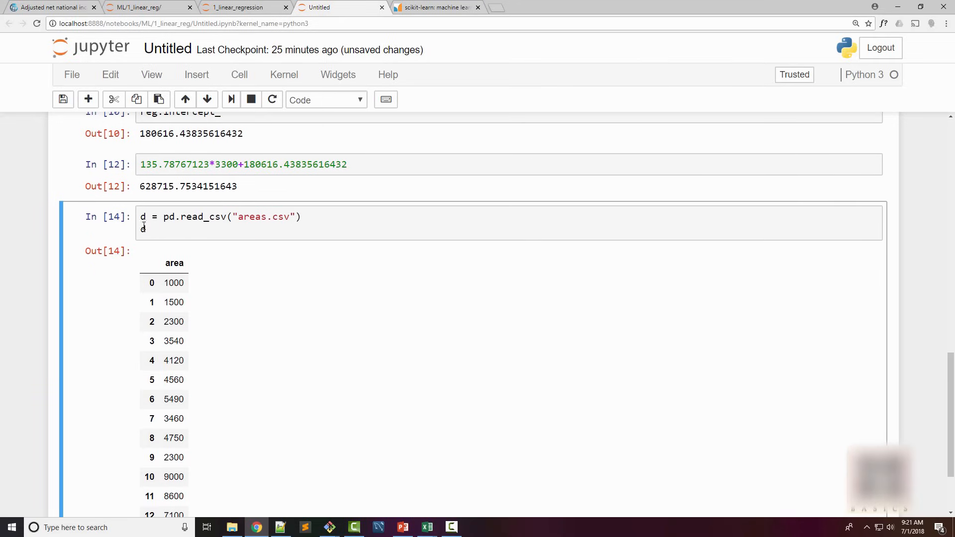
{"action": "type", "text": ".me"}
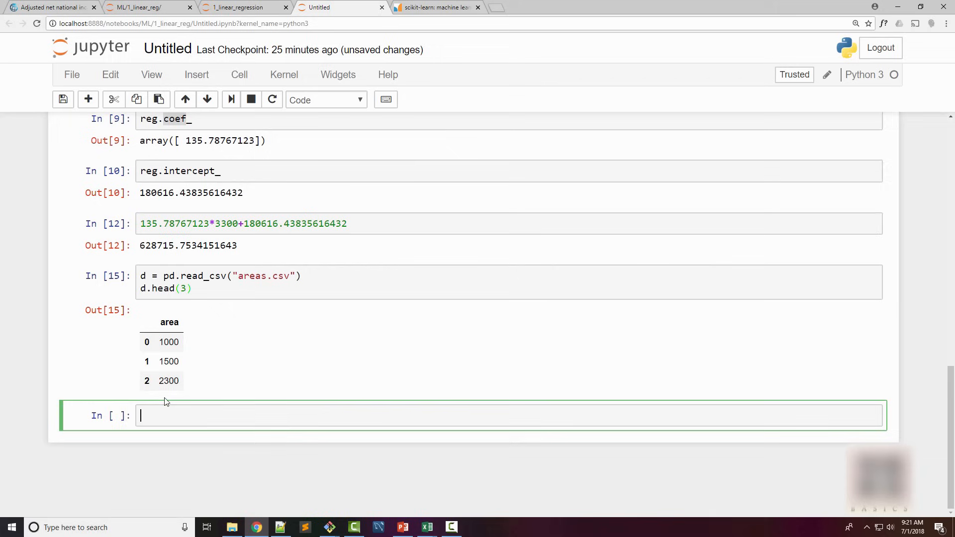
{"action": "type", "text": "reg.fit()"}
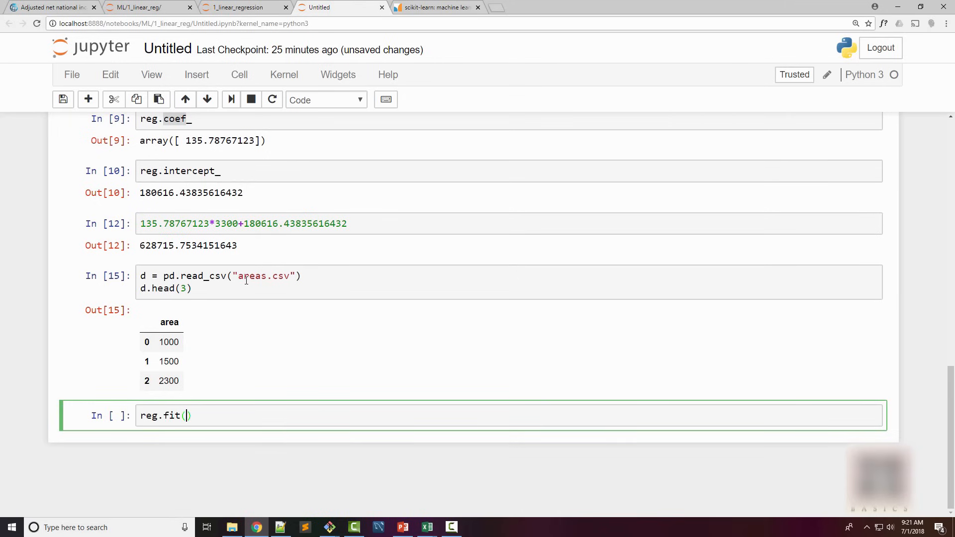
Compute p = reg.predict(d) and store it as the d['prices'] column
{"action": "key", "text": "Backspace"}
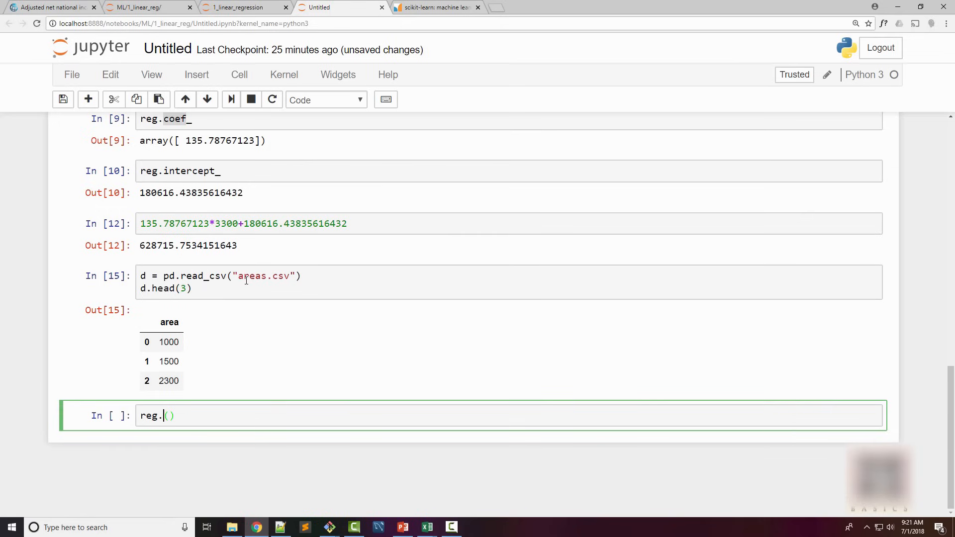
{"action": "type", "text": "predict"}
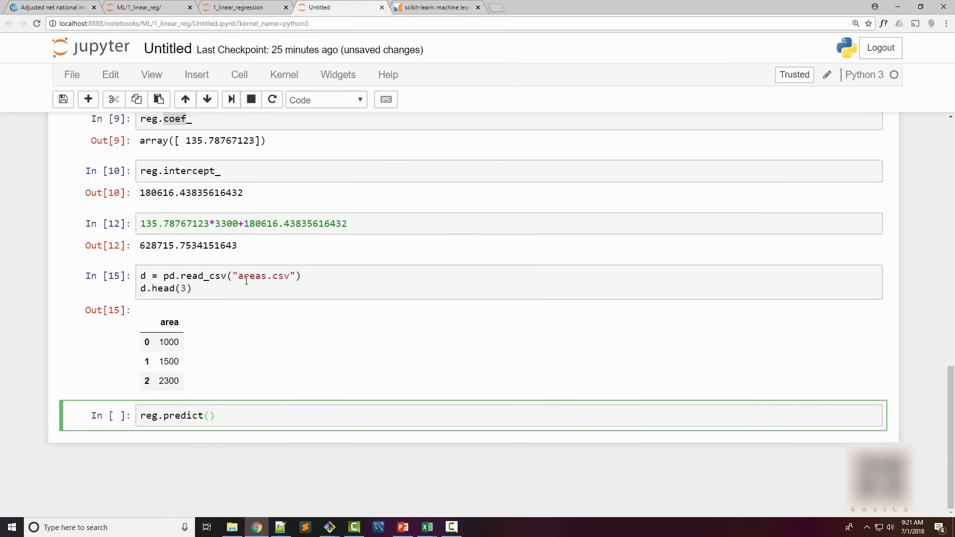
{"action": "type", "text": "d"}
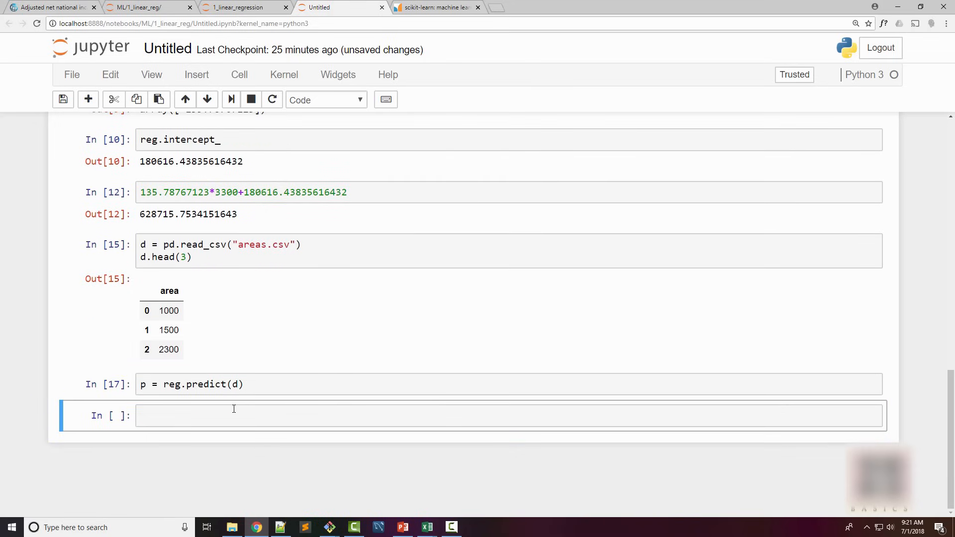
{"action": "type", "text": "d['']"}
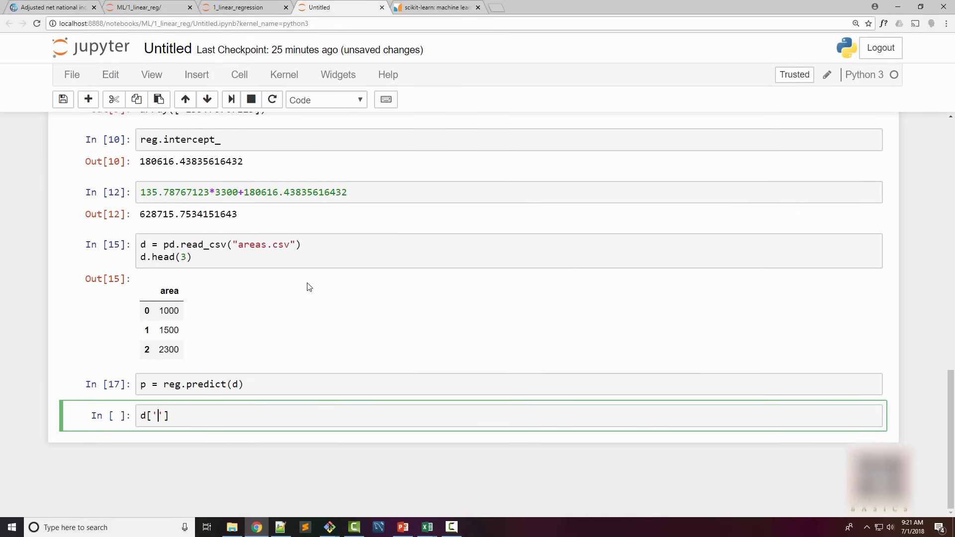
{"action": "type", "text": "price"}
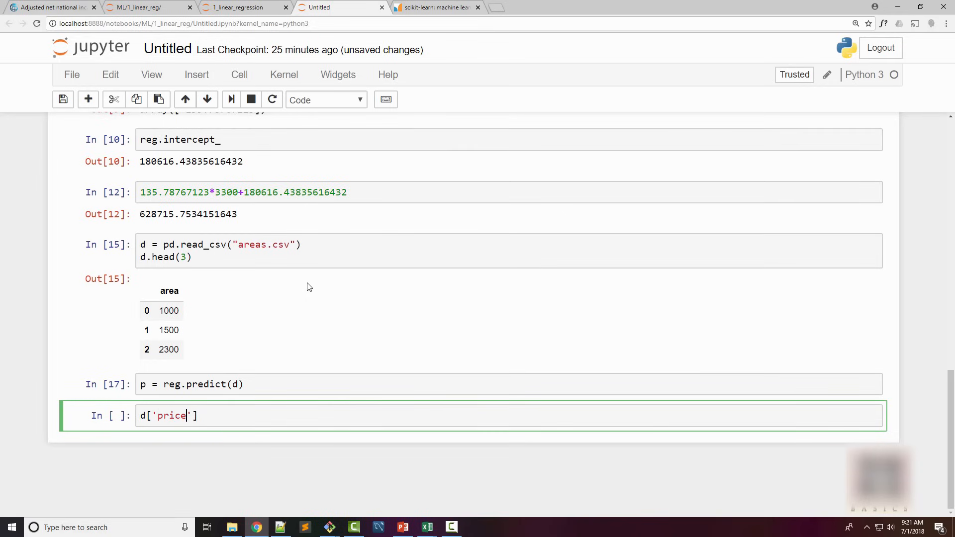
{"action": "type", "text": "s"}
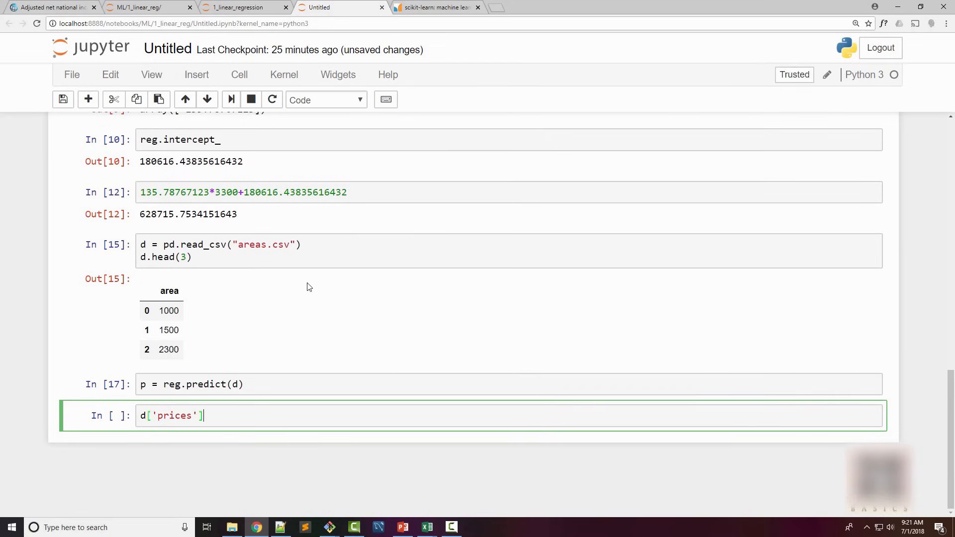
{"action": "type", "text": "= p"}
{"action": "type", "text": "d"}
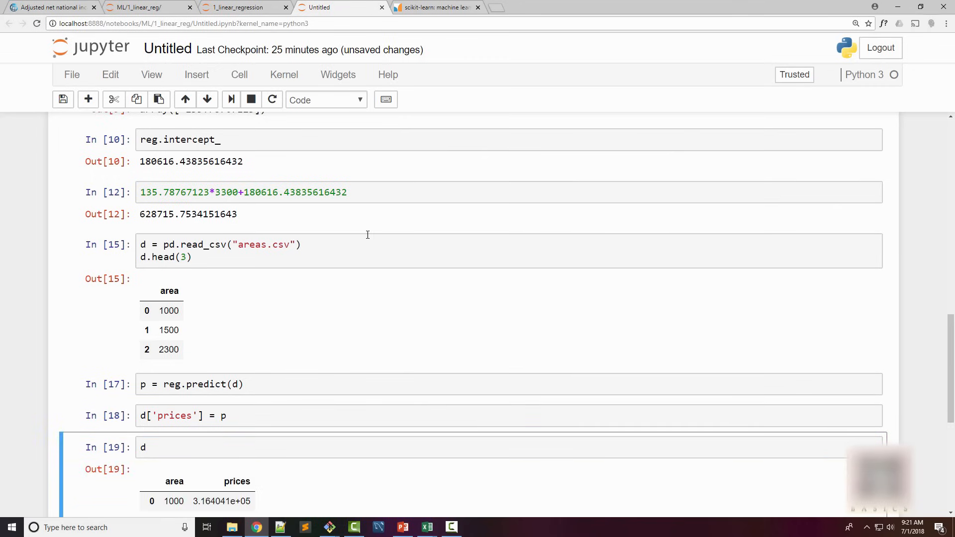
Export the table with d.to_csv("prediction.csv") and open the new file to check it
{"action": "scroll", "scroll_direction": "down", "scroll_amount": 3}
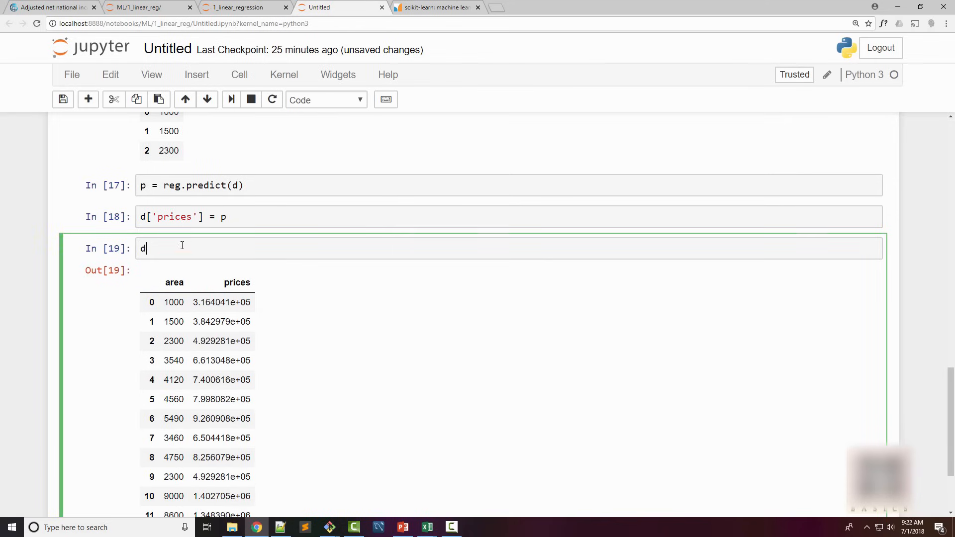
{"action": "type", "text": ".to"}
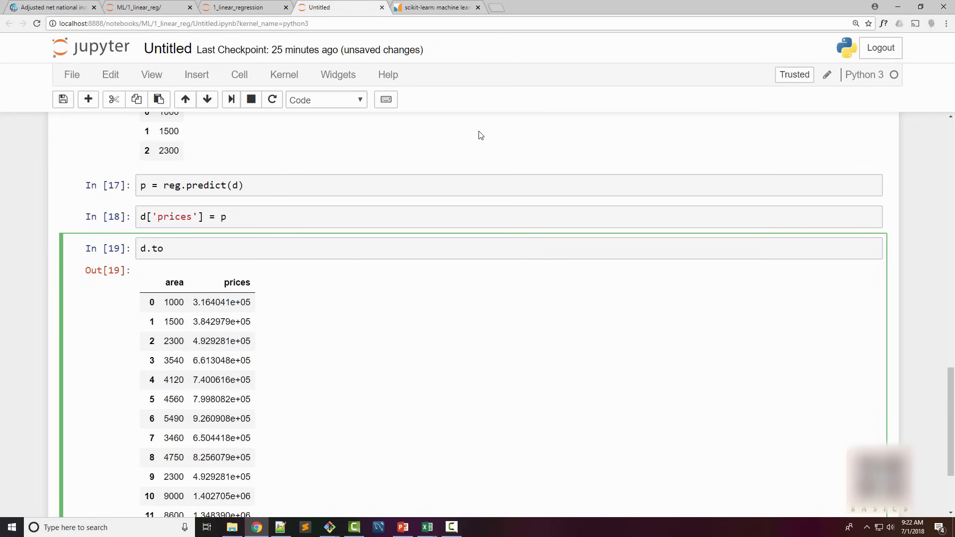
{"action": "type", "text": "_csv"}
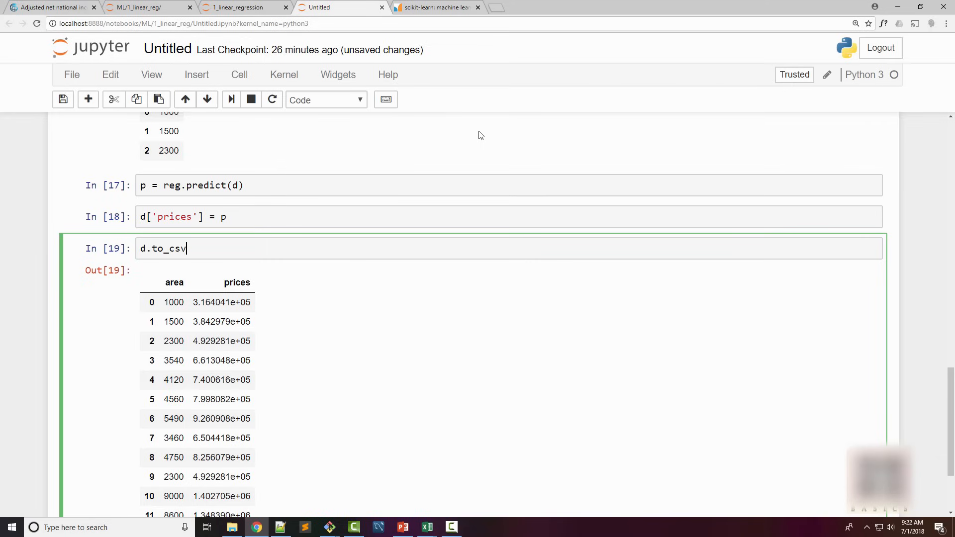
{"action": "type", "text": "(\"preduc\")"}
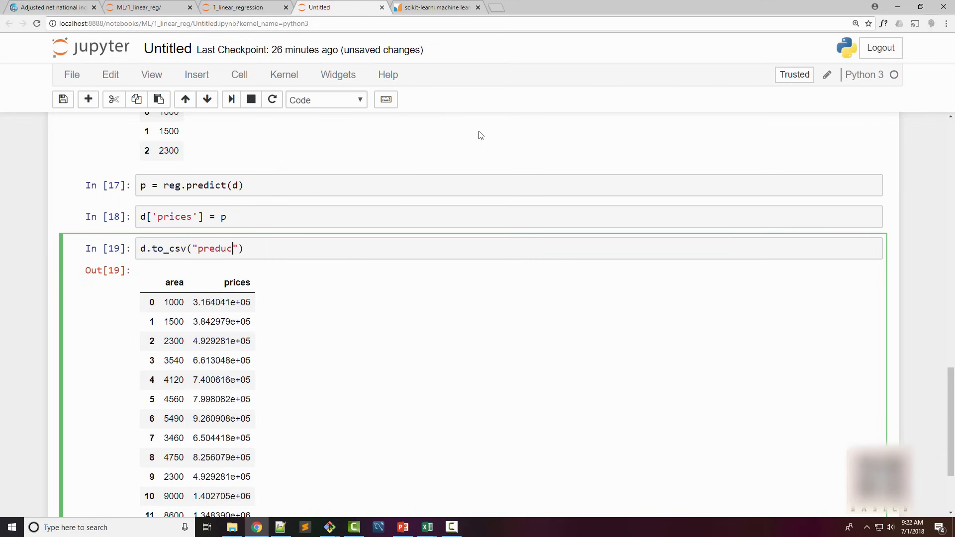
{"action": "type", "text": "tion"}
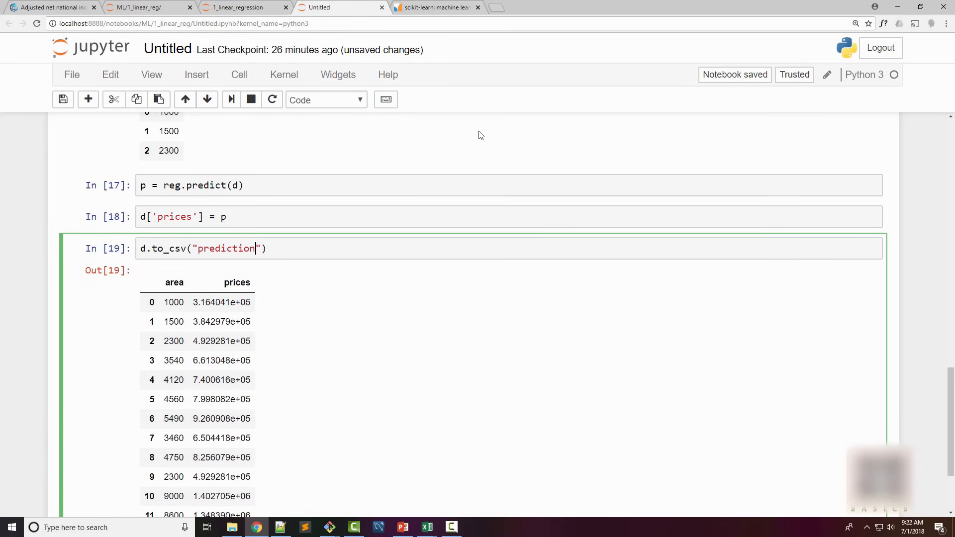
{"action": "type", "text": ".csv"}
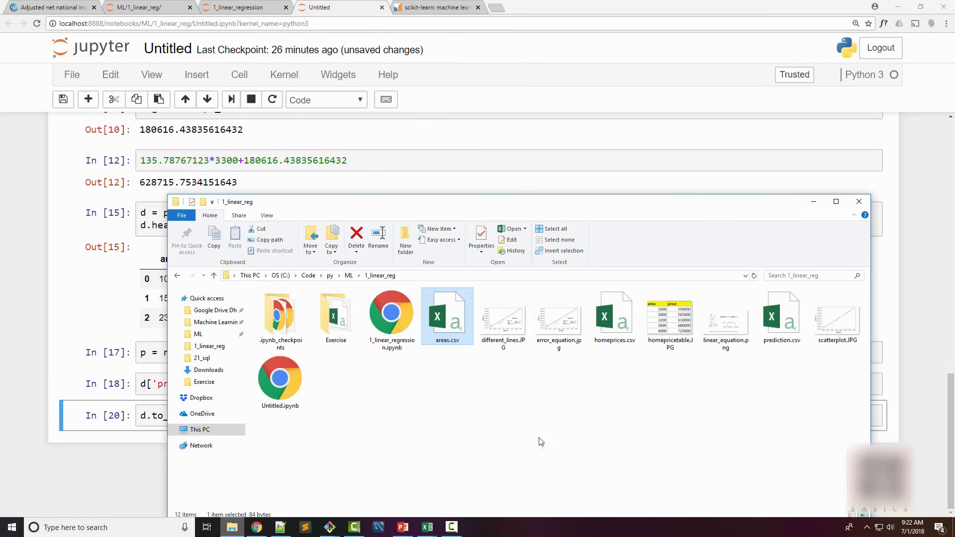
{"action": "left_click", "coordinate": [782, 316]}
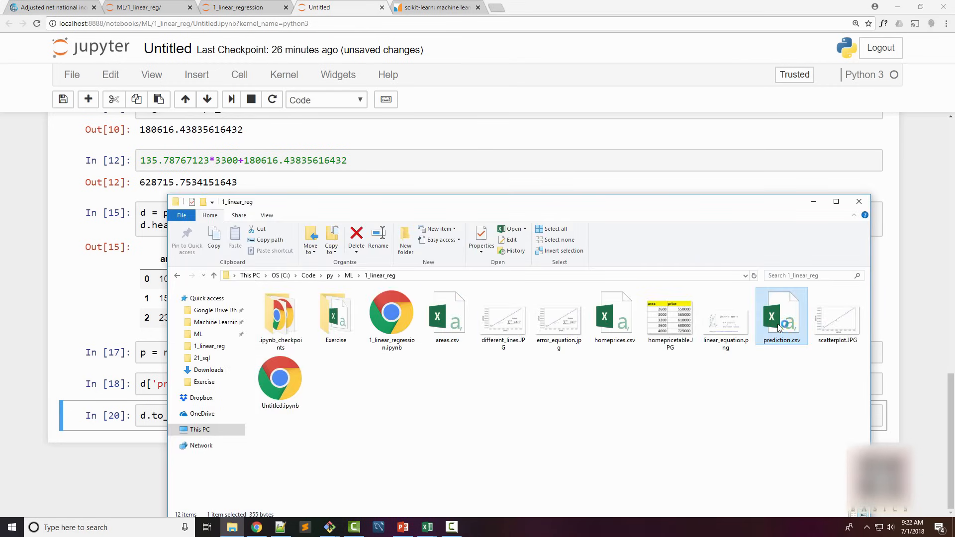
{"action": "double_click", "coordinate": [447, 314]}
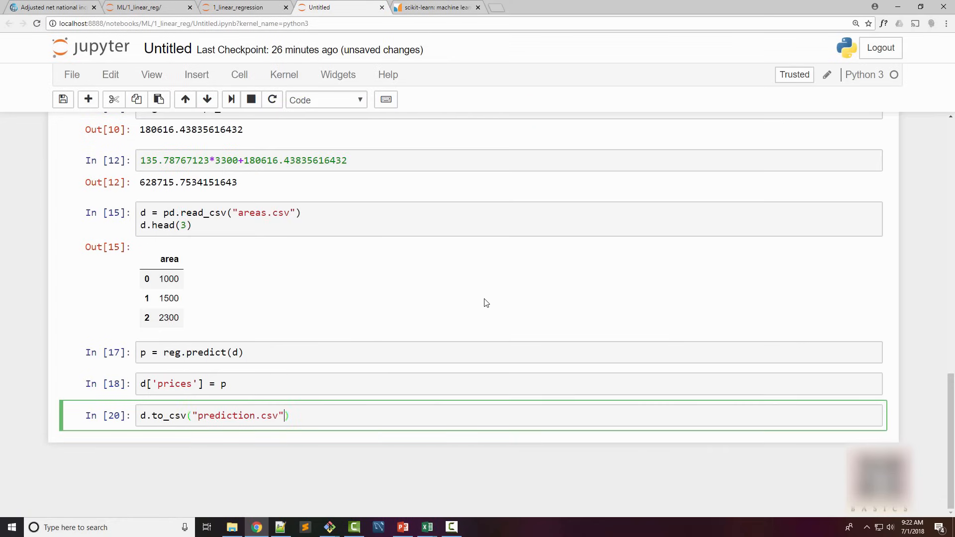
Re-export prediction.csv with index=False and verify only area and prices columns remain
{"action": "type", "text": ",index"}
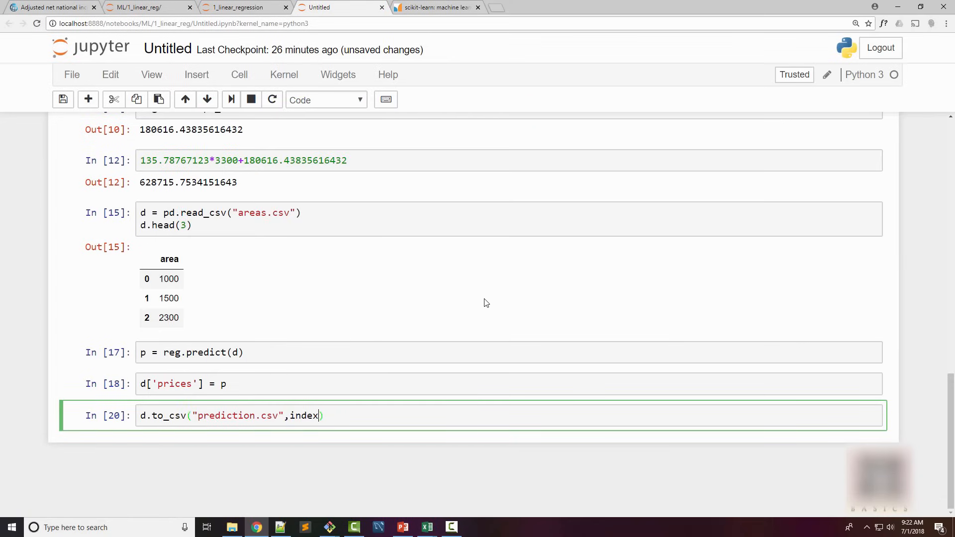
{"action": "type", "text": "=False"}
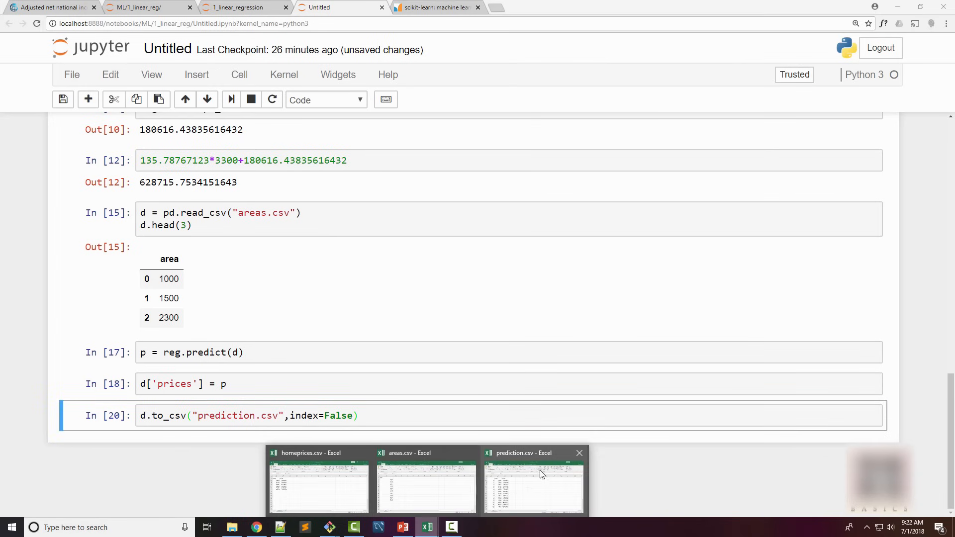
{"action": "left_click", "coordinate": [533, 481]}
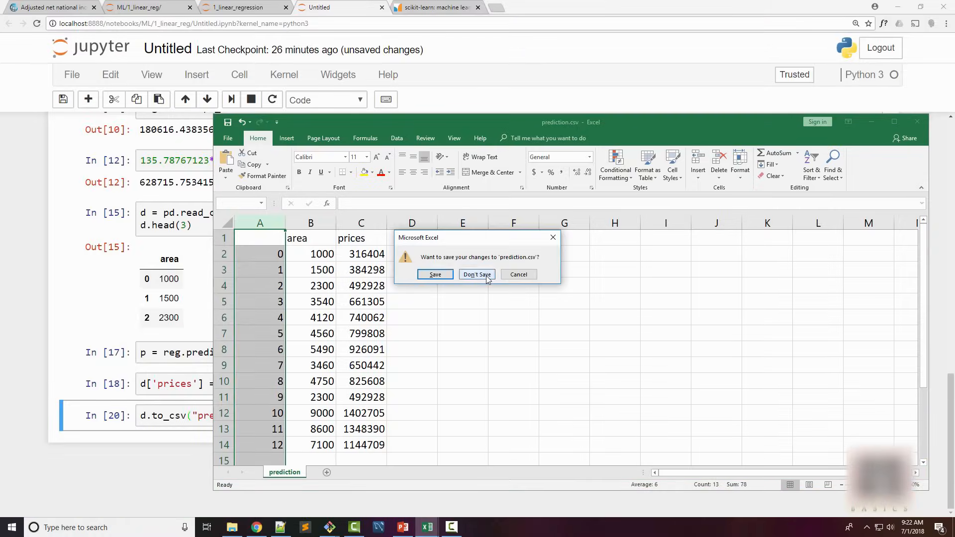
{"action": "left_click", "coordinate": [476, 274]}
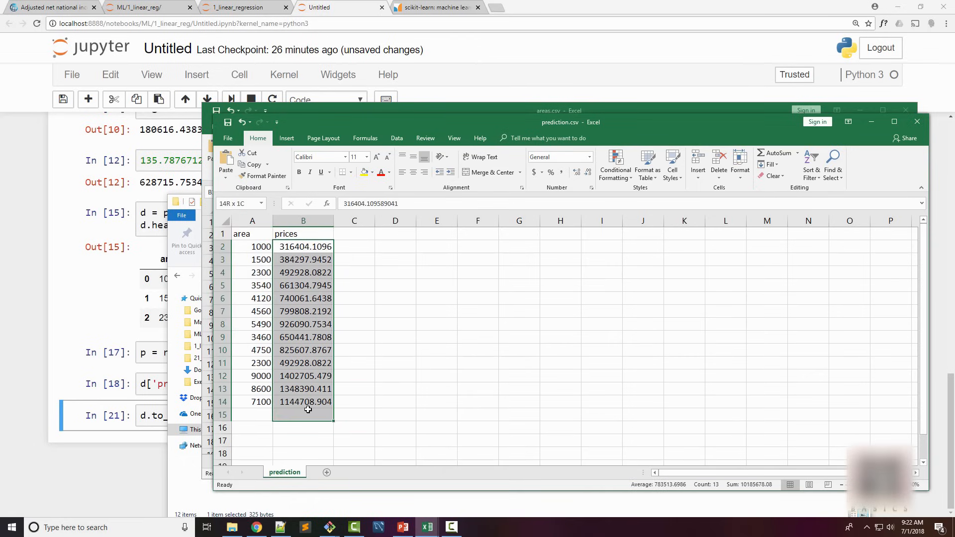
{"action": "left_click", "coordinate": [354, 389]}
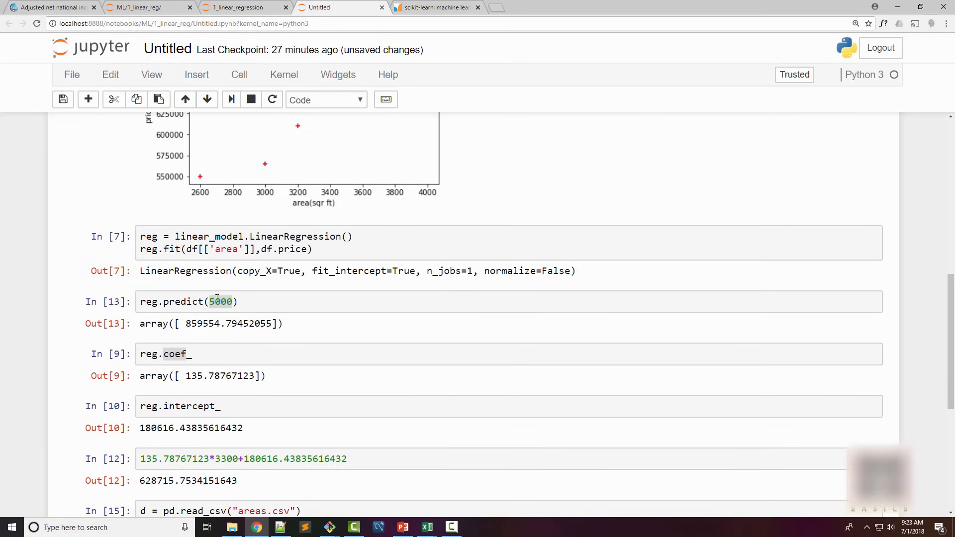
Scroll through the notebook to re-run the load and fit cells and add an empty cell
{"action": "scroll", "scroll_direction": "down", "scroll_amount": 3}
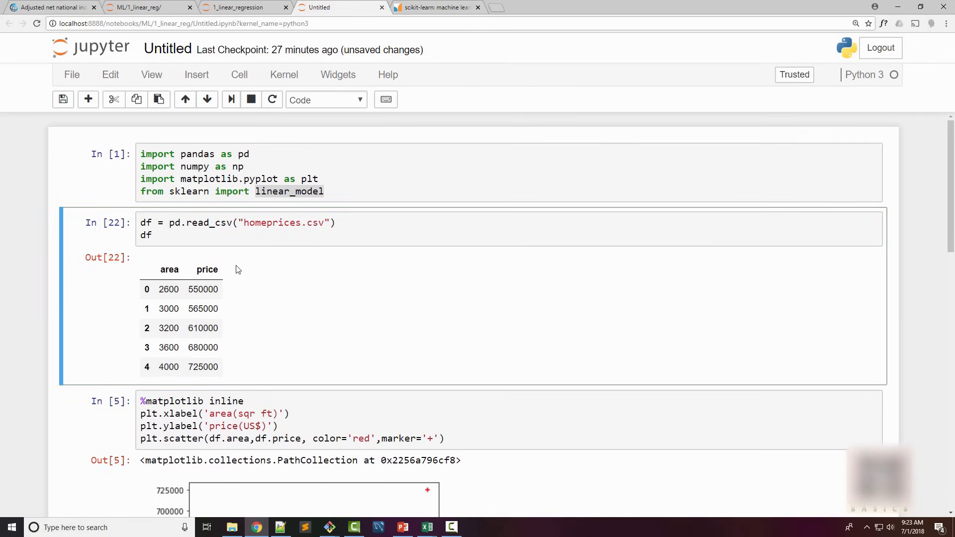
{"action": "scroll", "scroll_direction": "down", "scroll_amount": 3}
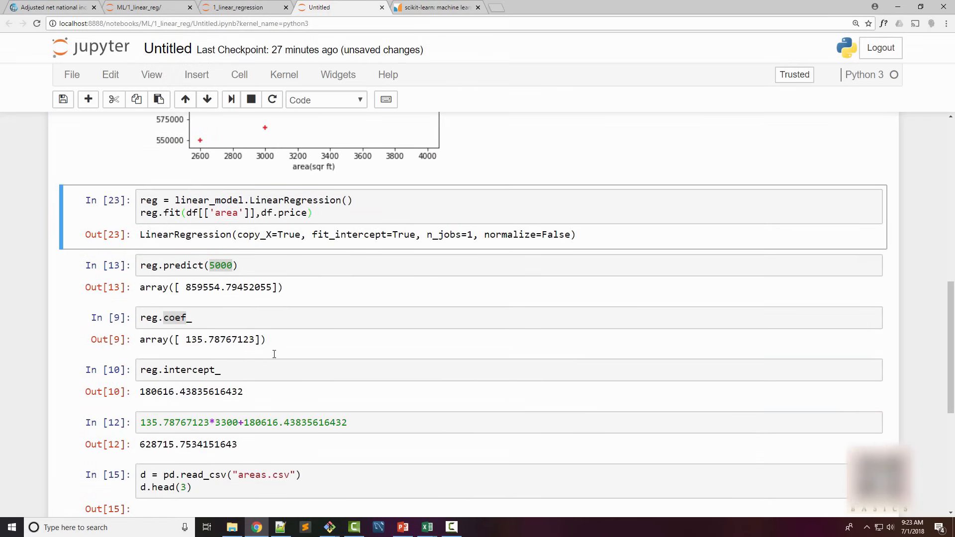
{"action": "scroll", "scroll_direction": "down", "scroll_amount": 3}
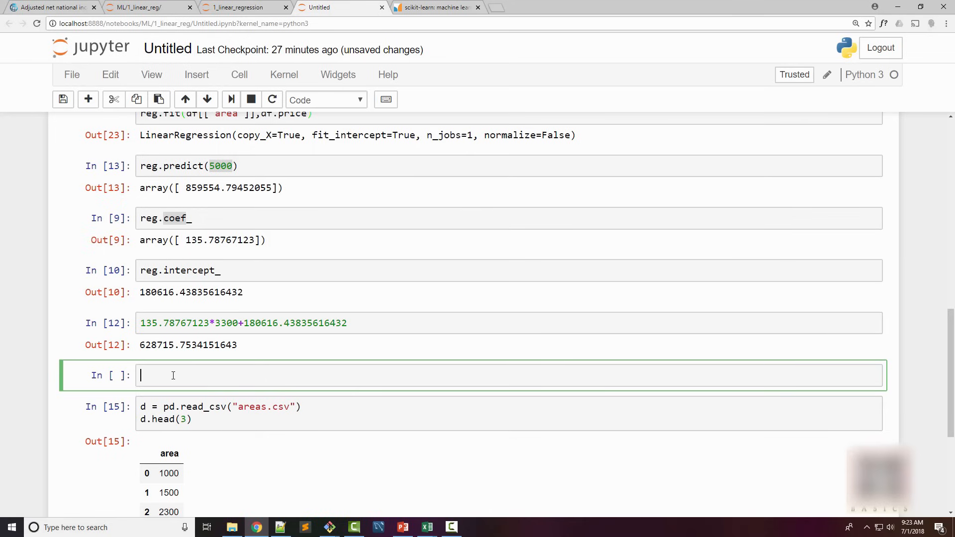
Run a %matplotlib inline cell drawing the red area-versus-price scatter plot
{"action": "type", "text": "%matplotlib inline"}
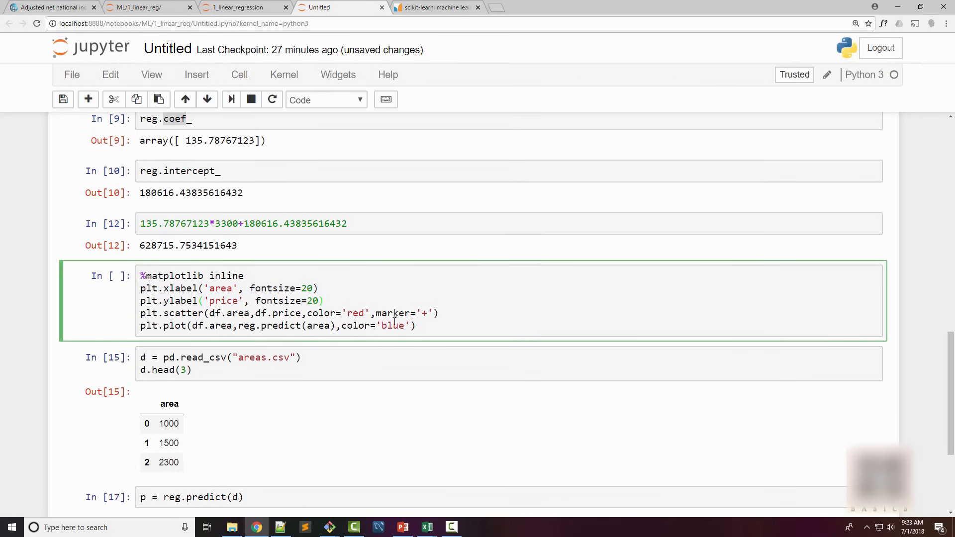
{"action": "left_click_drag", "start_coordinate": [141, 289], "coordinate": [437, 313]}
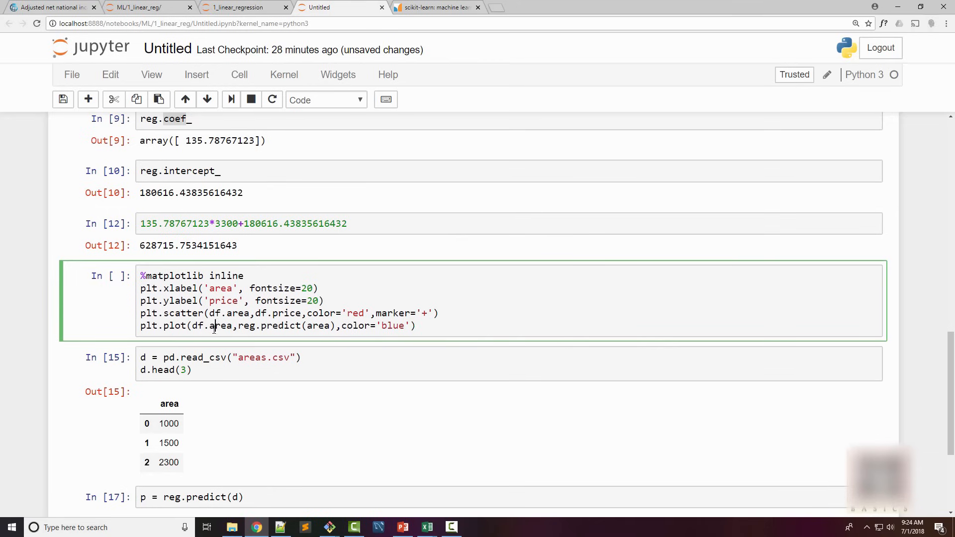
{"action": "double_click", "coordinate": [220, 326]}
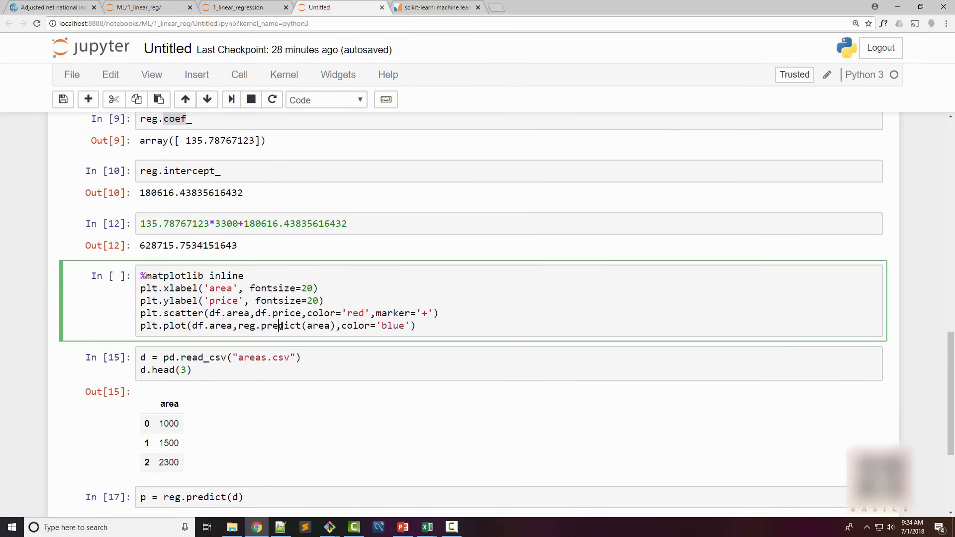
{"action": "double_click", "coordinate": [247, 325]}
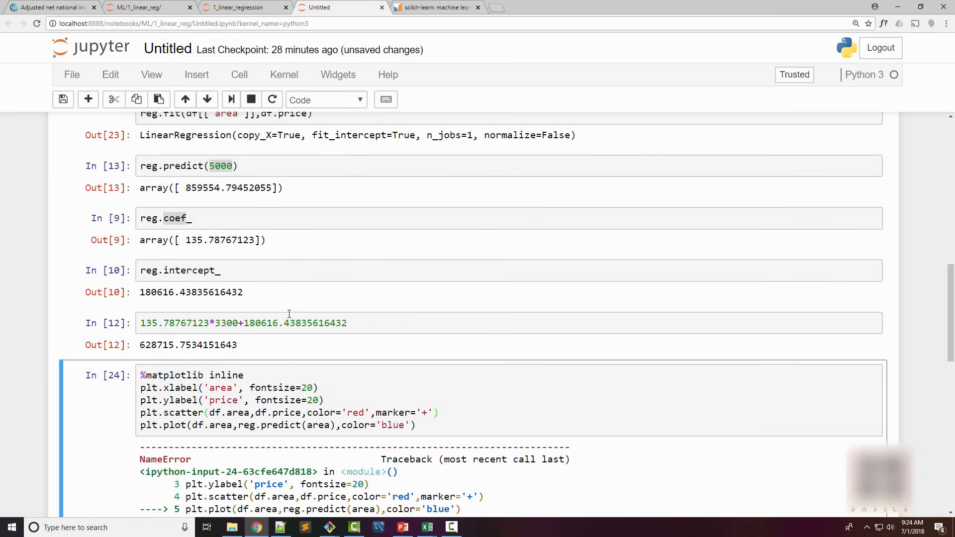
{"action": "scroll", "scroll_direction": "down", "scroll_amount": 3}
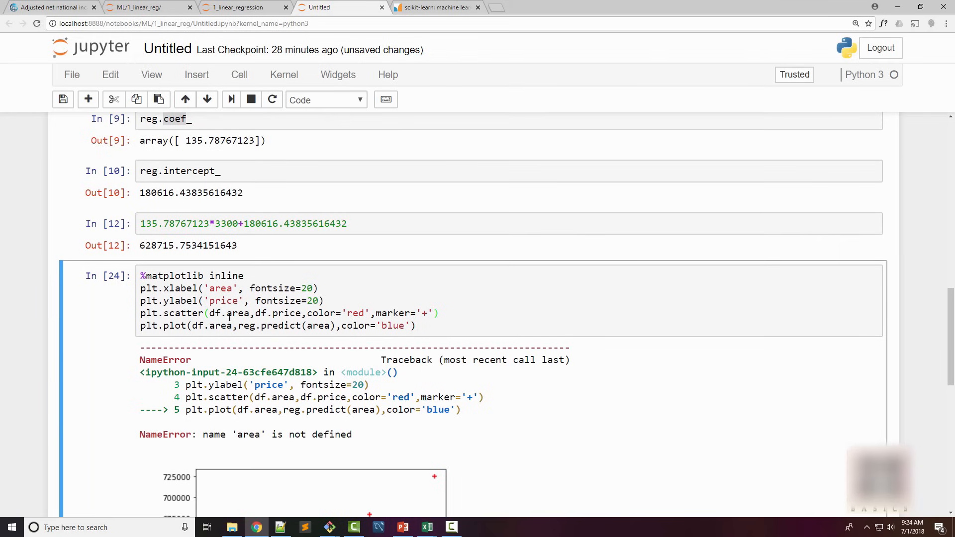
{"action": "left_click", "coordinate": [308, 325]}
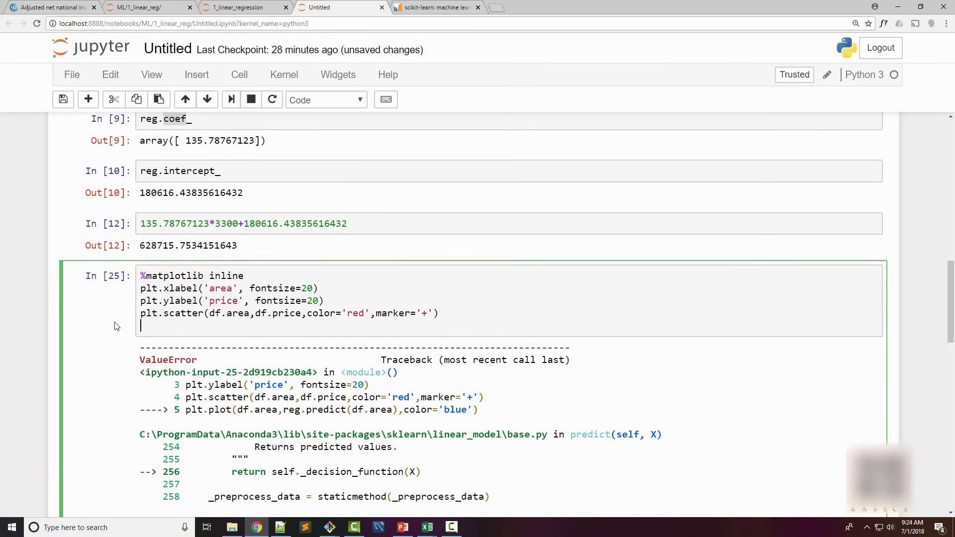
{"action": "key", "text": "shift+enter"}
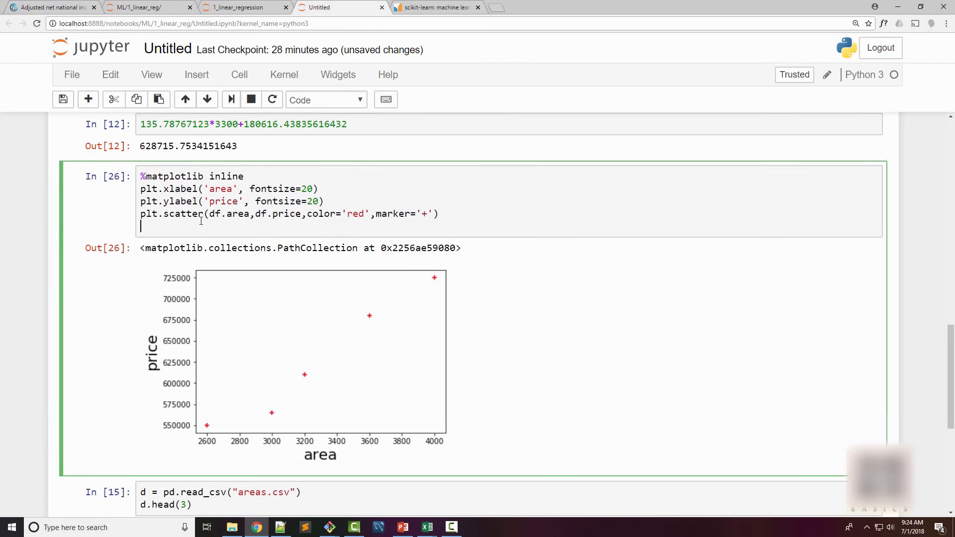
Add plt.plot with reg.predict(df[['area']]) in blue to draw the fitted regression line
{"action": "type", "text": "plt.plot(df.area,reg.predict(df.area),color='blue')"}
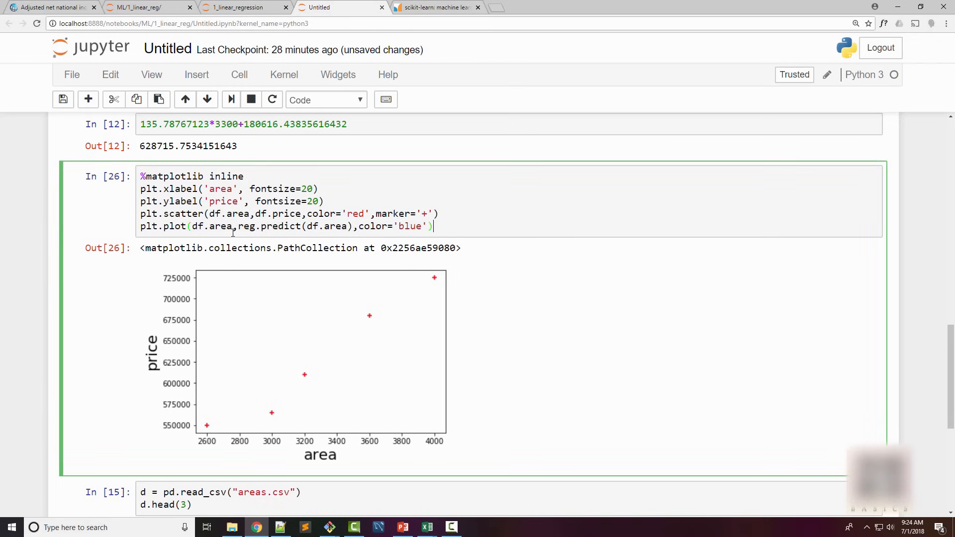
{"action": "double_click", "coordinate": [175, 226]}
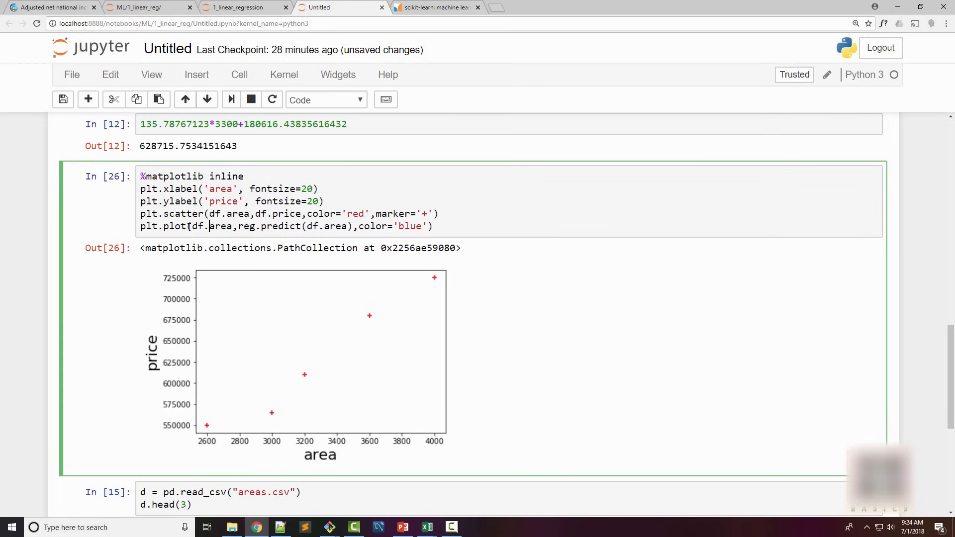
{"action": "double_click", "coordinate": [218, 226]}
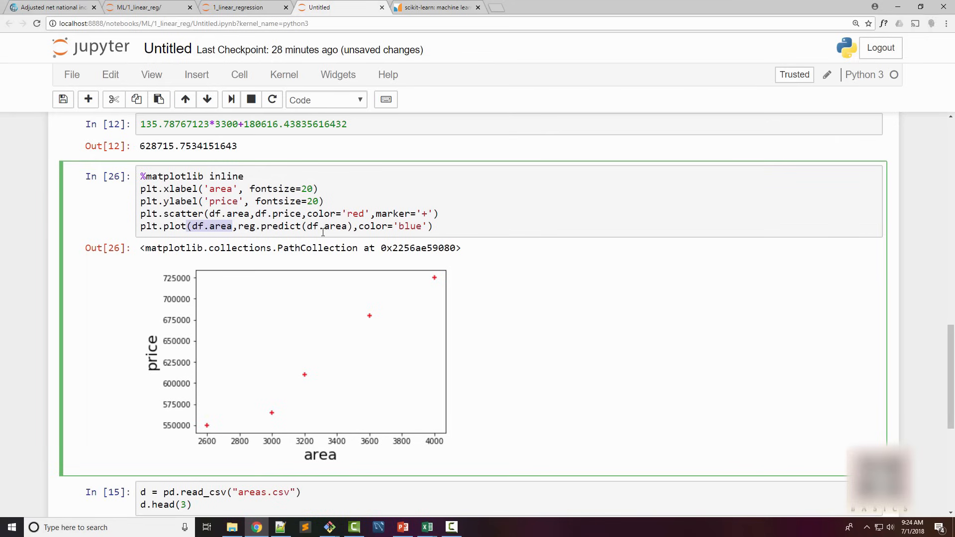
{"action": "type", "text": "["}
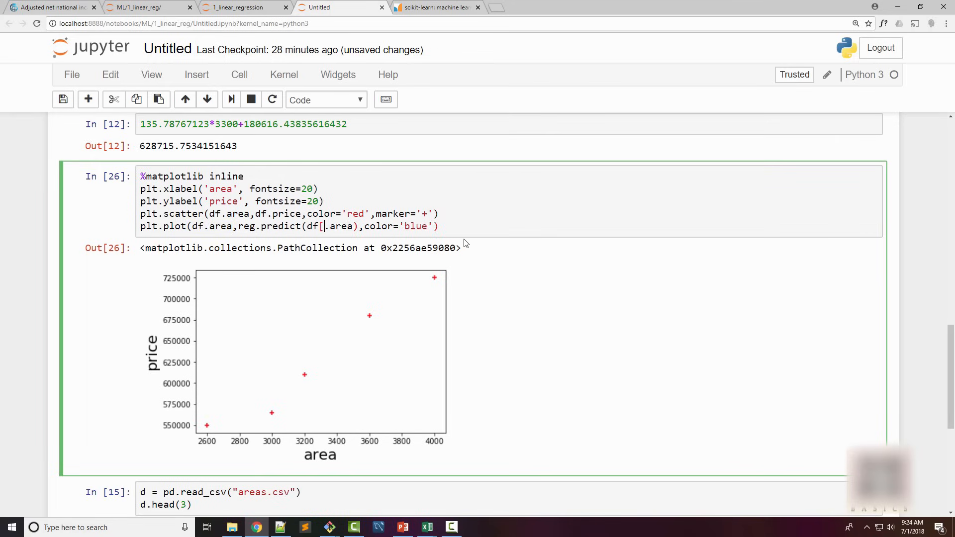
{"action": "type", "text": "''"}
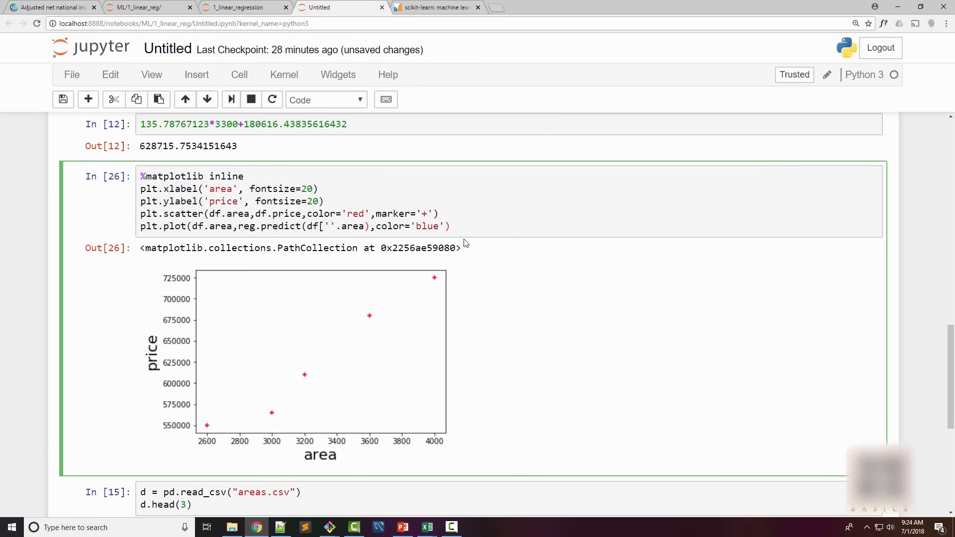
{"action": "type", "text": "[]"}
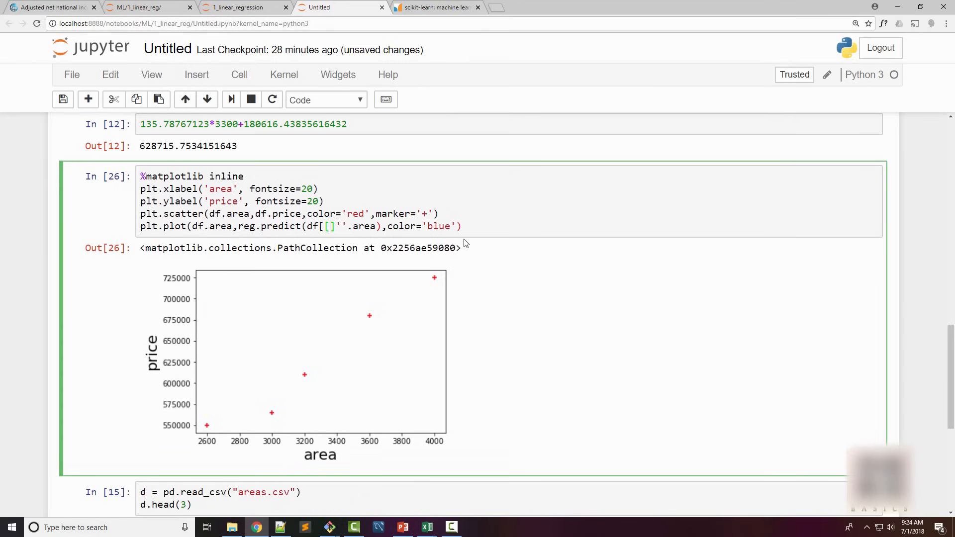
{"action": "type", "text": "'area']]"}
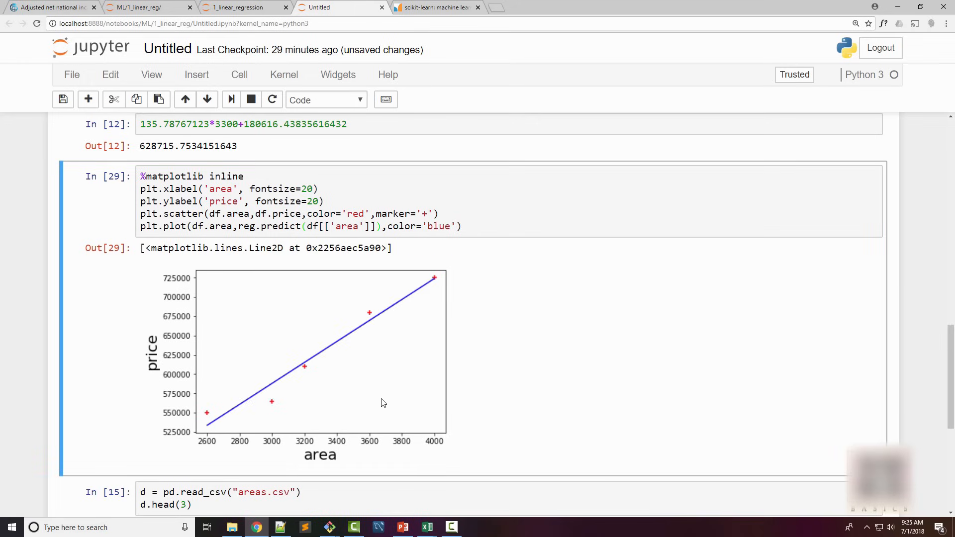
{"action": "mouse_move", "coordinate": [213, 427]}
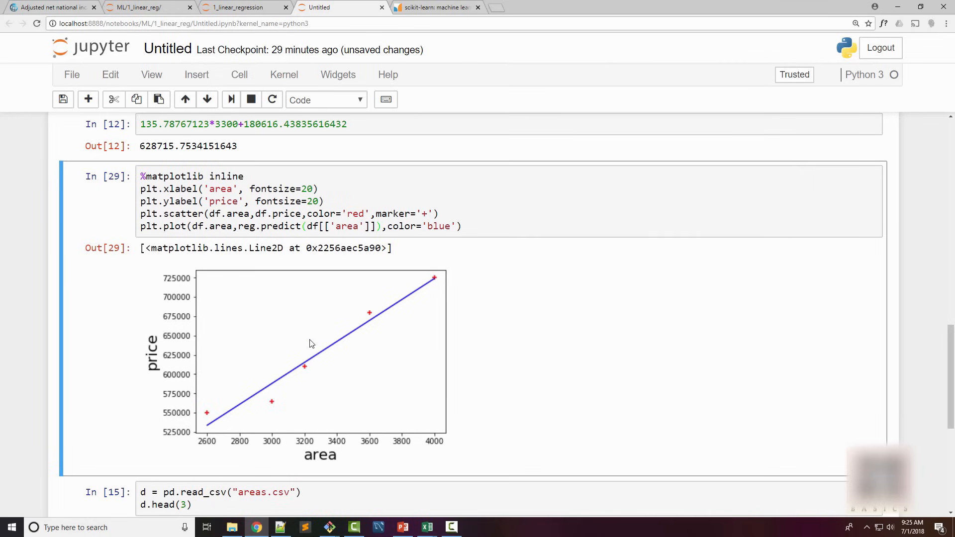
{"action": "mouse_move", "coordinate": [224, 426]}
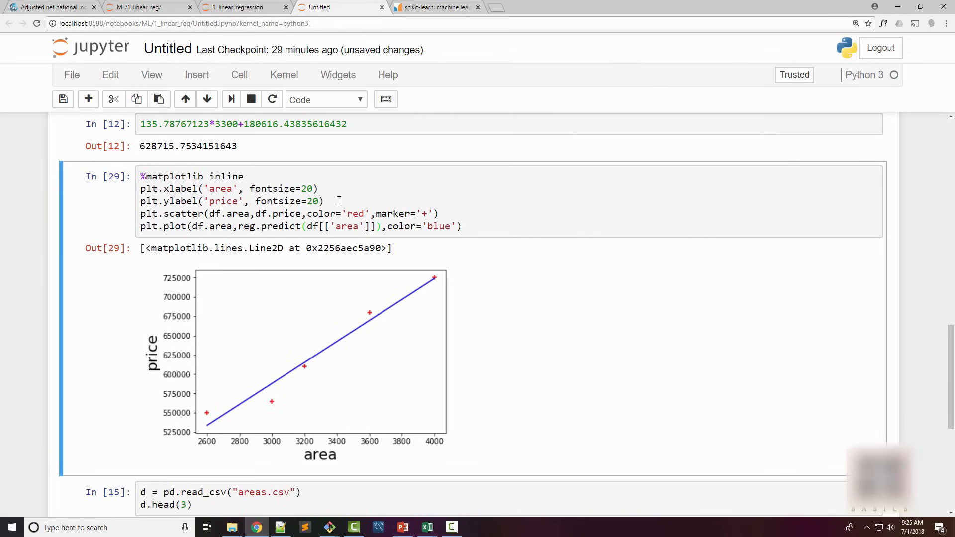
Review the World Bank Canada income chart, then select canada_per_capita_income.csv in the Exercise folder
{"action": "left_click", "coordinate": [52, 7]}
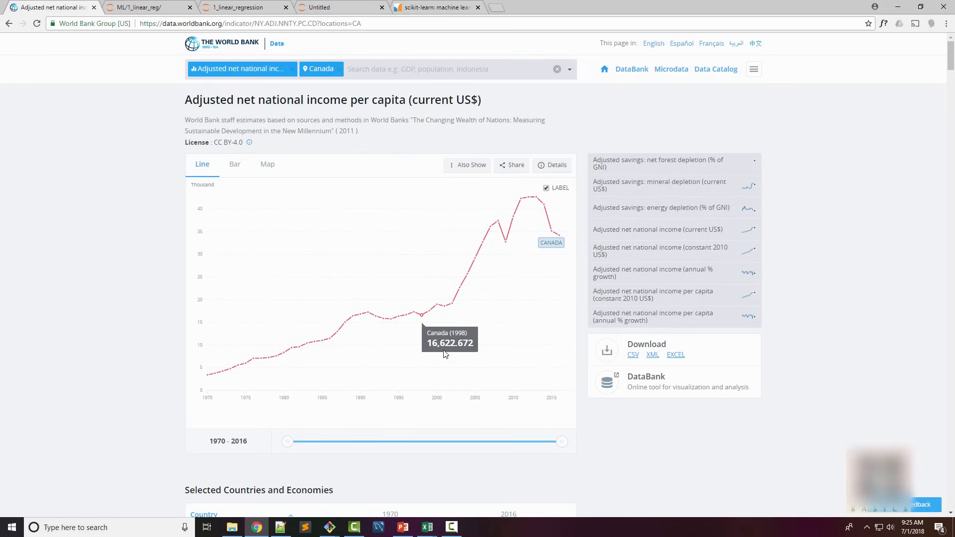
{"action": "mouse_move", "coordinate": [557, 237]}
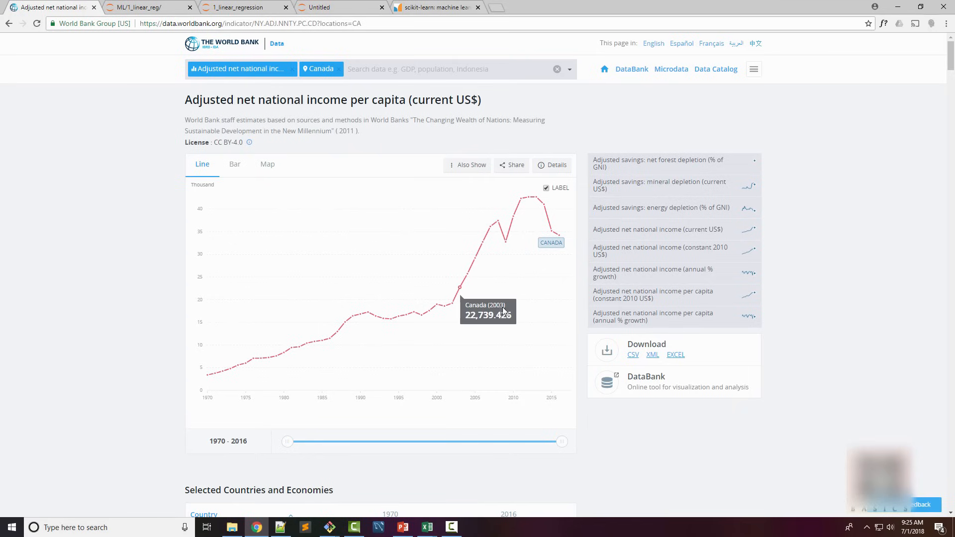
{"action": "mouse_move", "coordinate": [198, 100]}
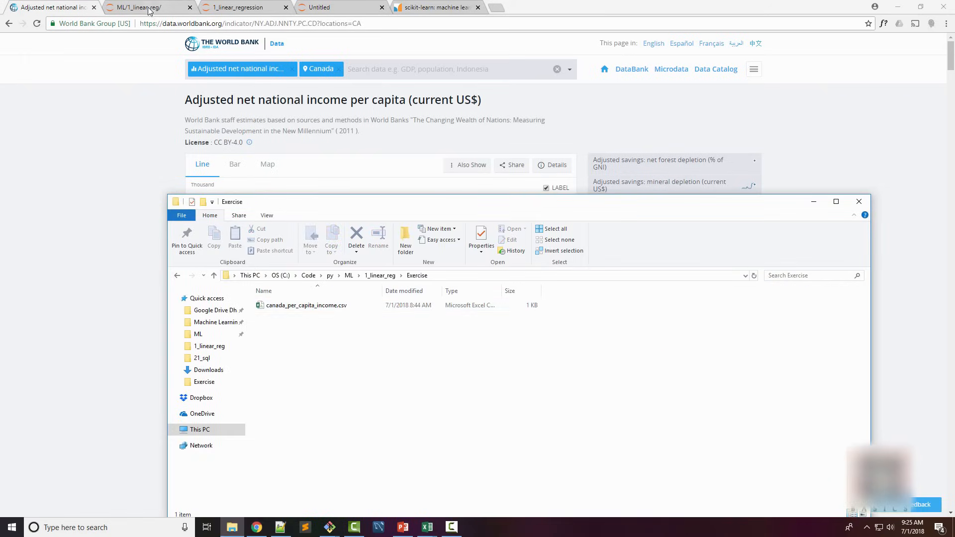
{"action": "left_click", "coordinate": [140, 7]}
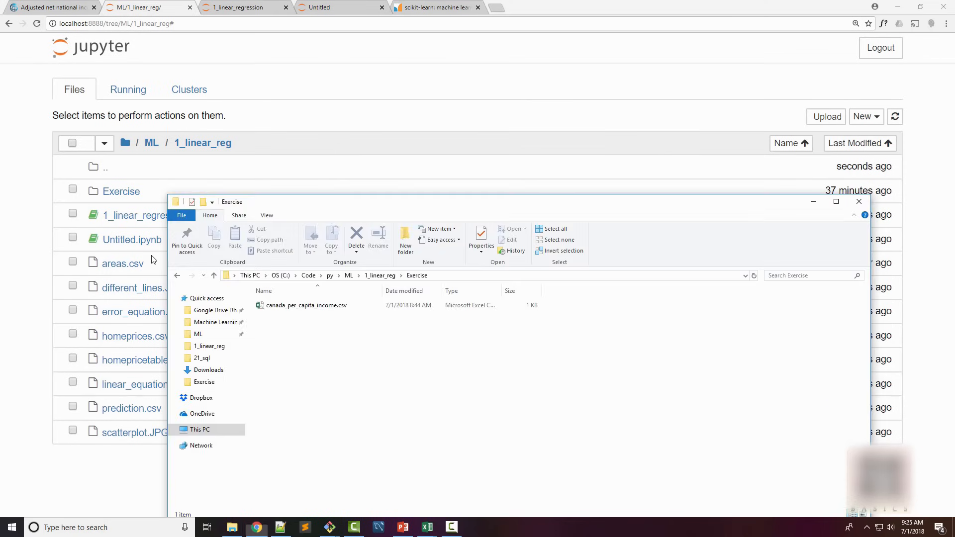
{"action": "left_click", "coordinate": [306, 306]}
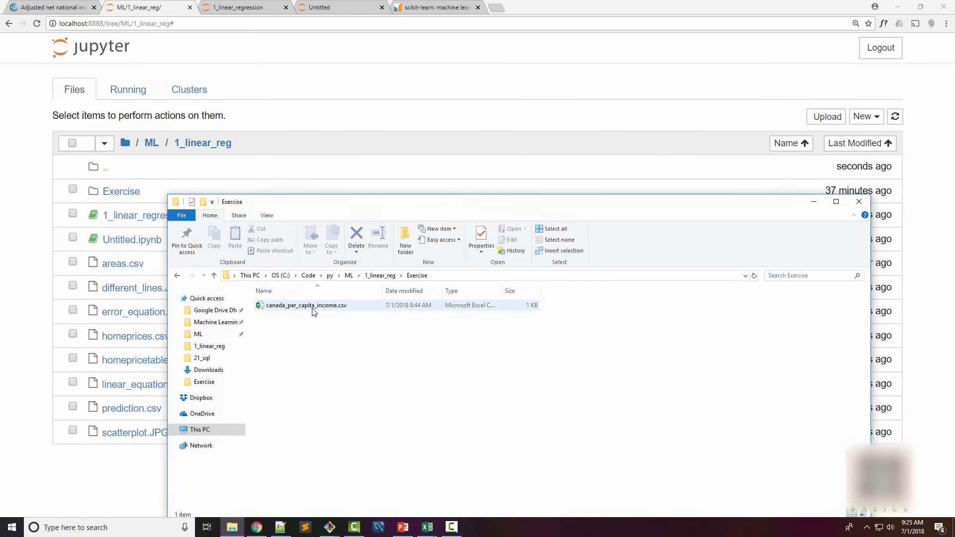